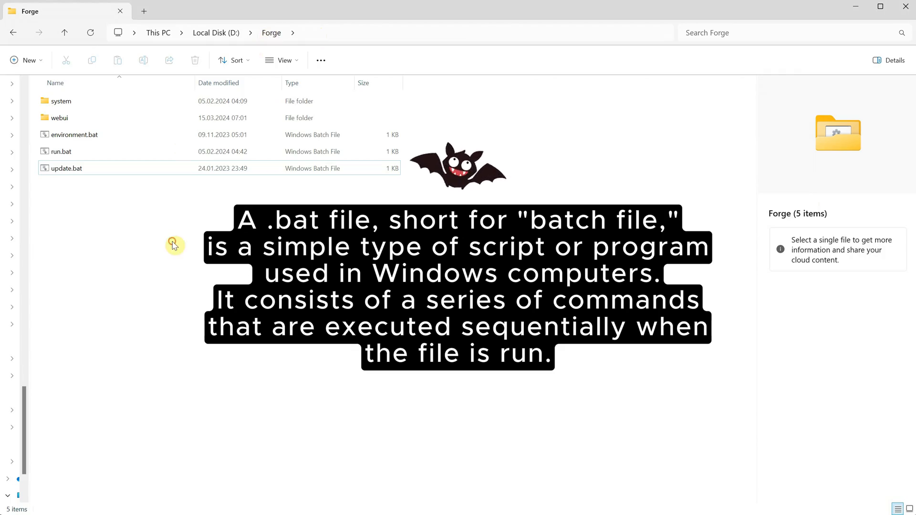
pyautogui.moveTo(90, 212)
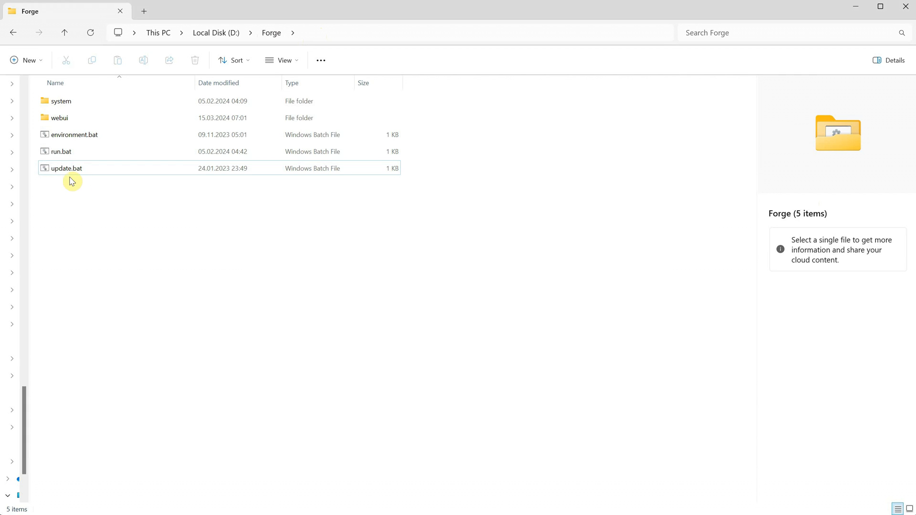
# Run update.bat in D:\Forge and confirm the console reports everything is up to date.
pyautogui.doubleClick(66, 168)
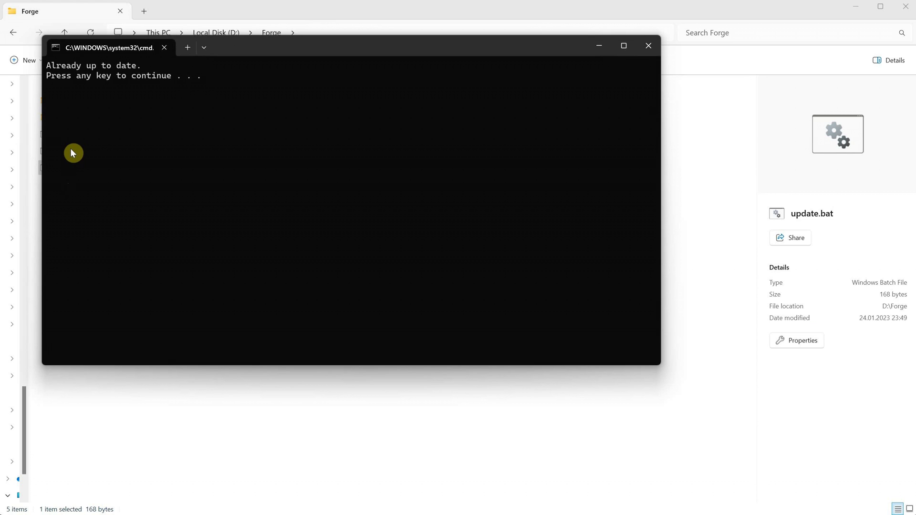
pyautogui.moveTo(120, 74)
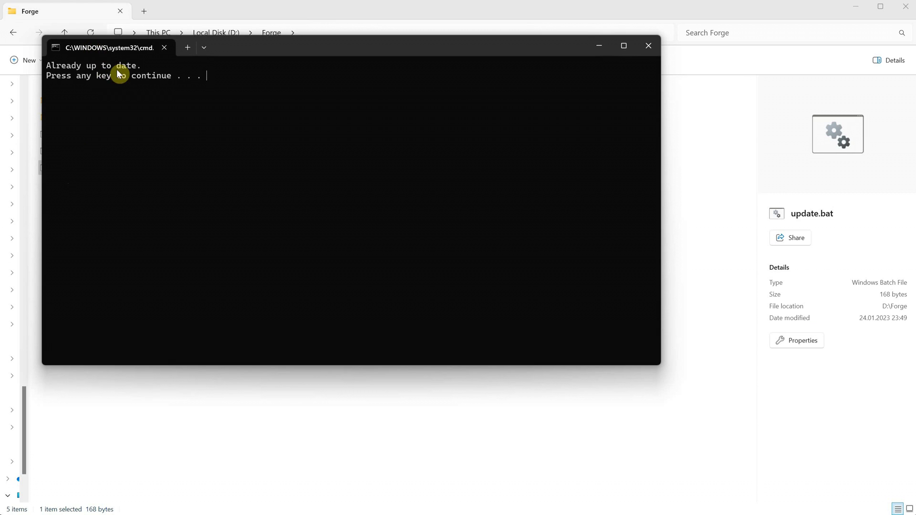
pyautogui.moveTo(195, 123)
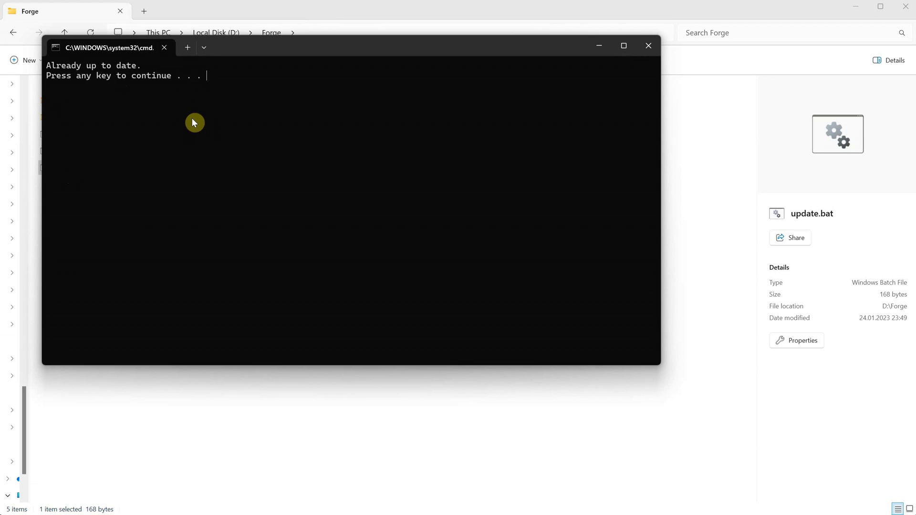
pyautogui.rightClick(59, 168)
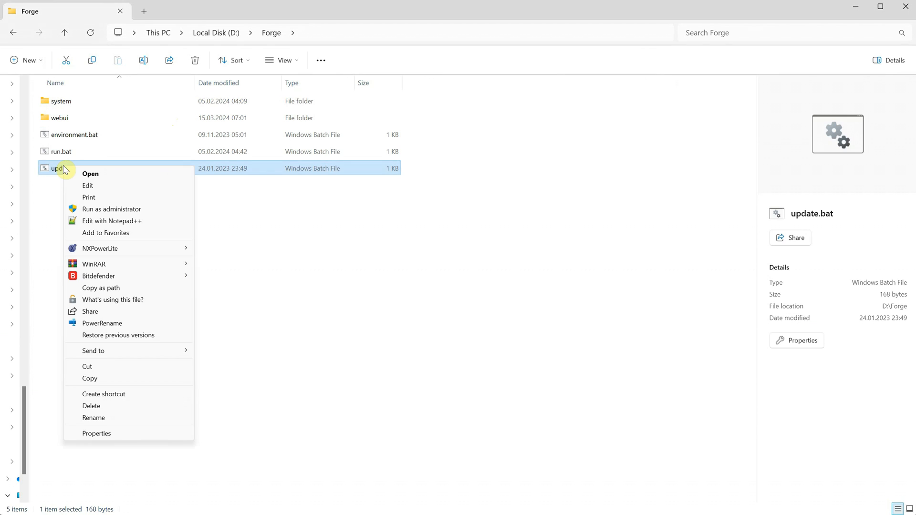
pyautogui.click(87, 185)
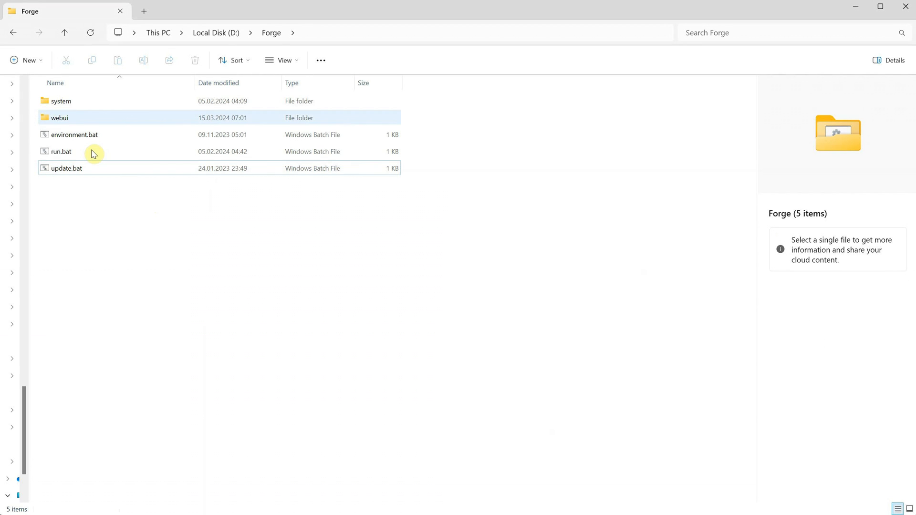
# Run git pull in a Command Prompt inside the webui folder, which reports Already up to date.
pyautogui.doubleClick(60, 117)
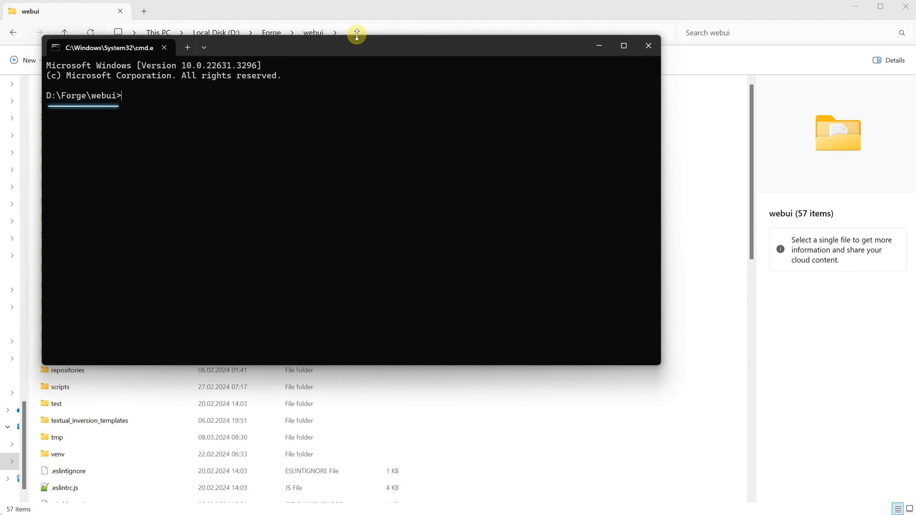
pyautogui.write('git pu')
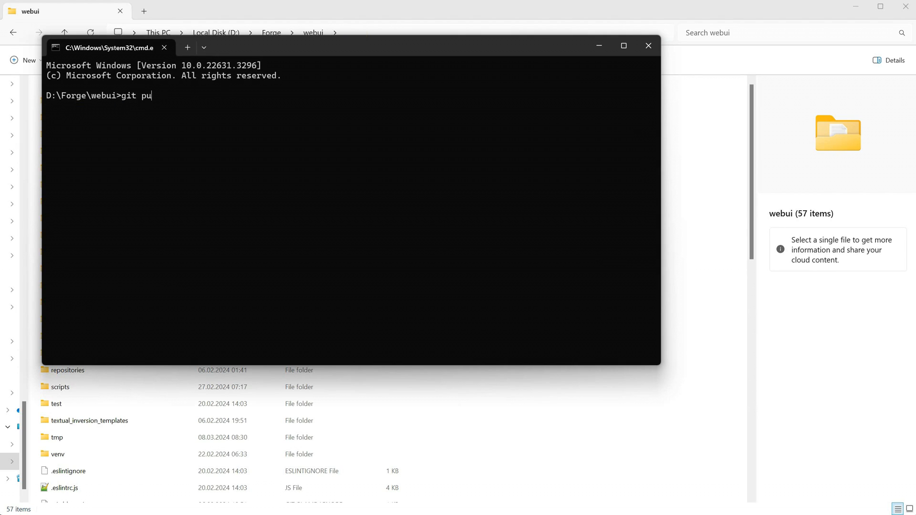
pyautogui.press('Return')
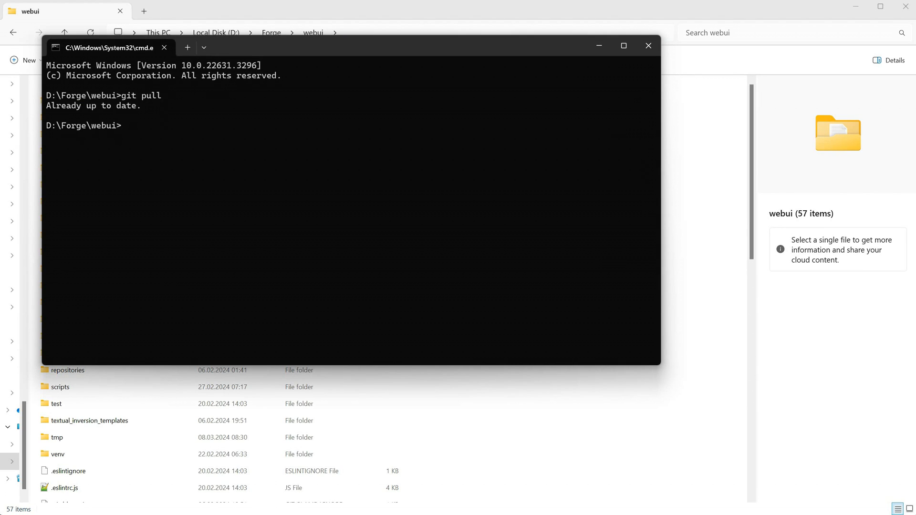
pyautogui.moveTo(9, 30)
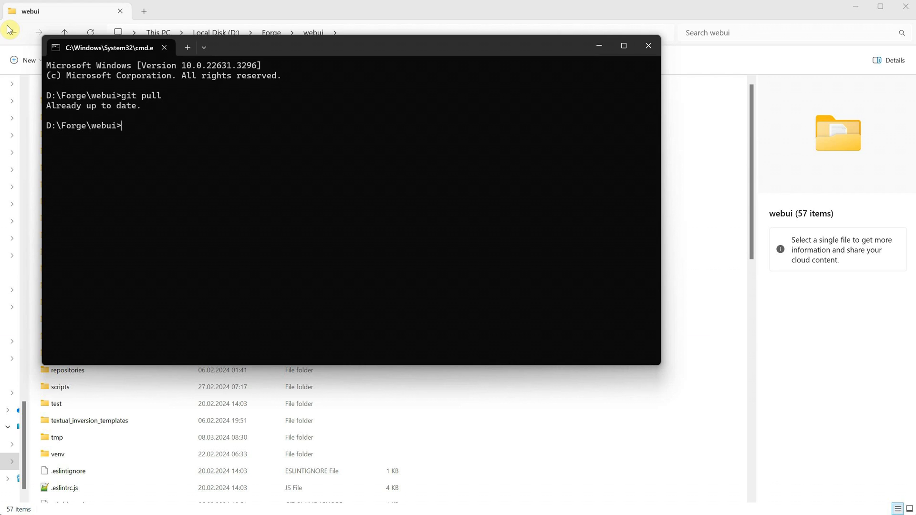
pyautogui.moveTo(648, 46)
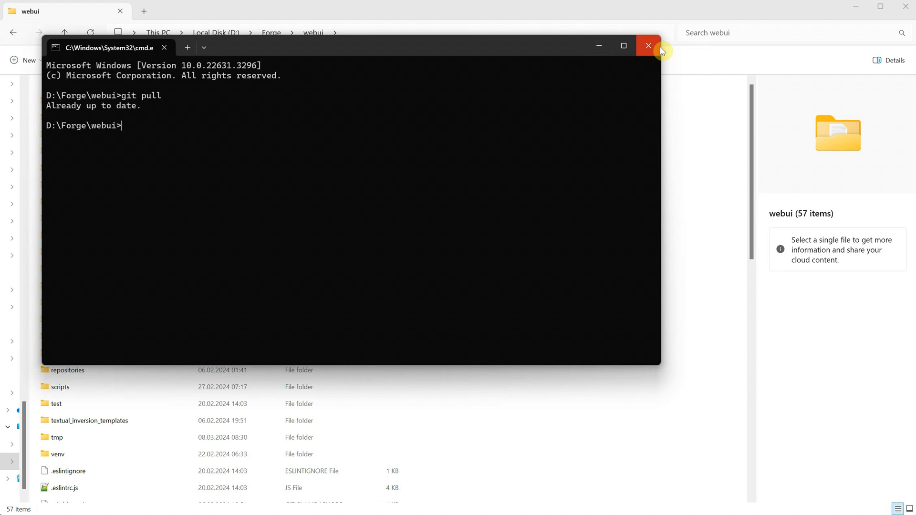
# Close the console, read run.bat to see it calls webui-user.bat, then close Notepad.
pyautogui.click(648, 46)
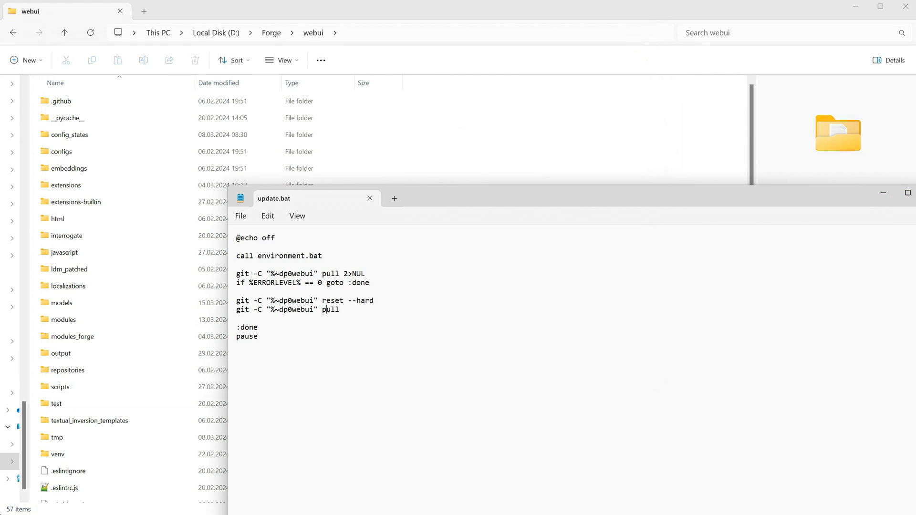
pyautogui.click(64, 32)
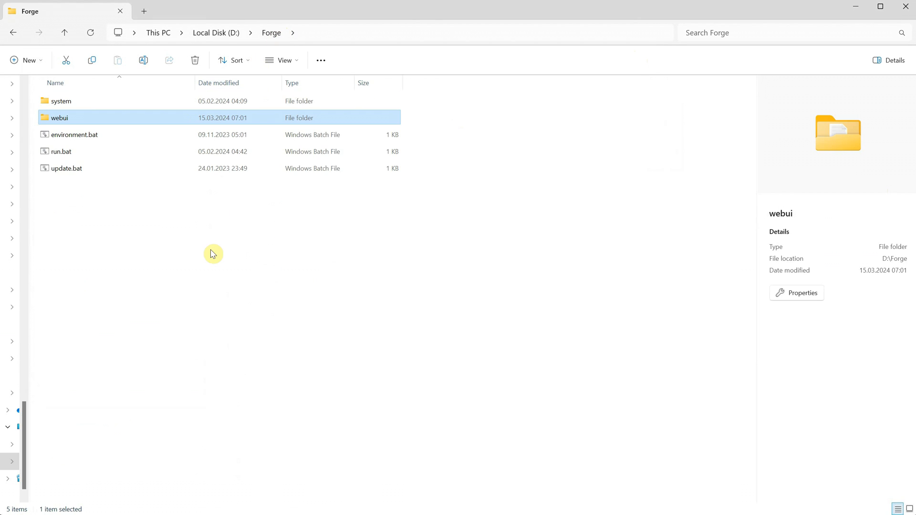
pyautogui.click(61, 152)
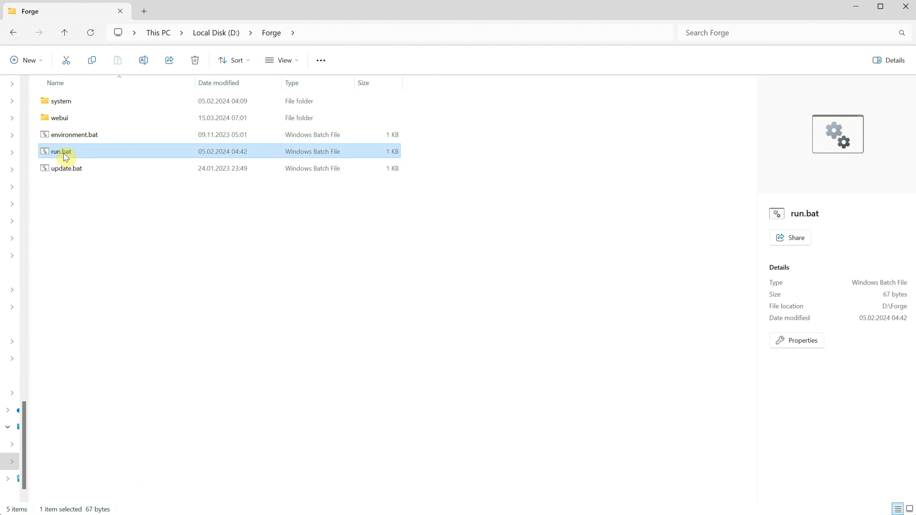
pyautogui.doubleClick(60, 152)
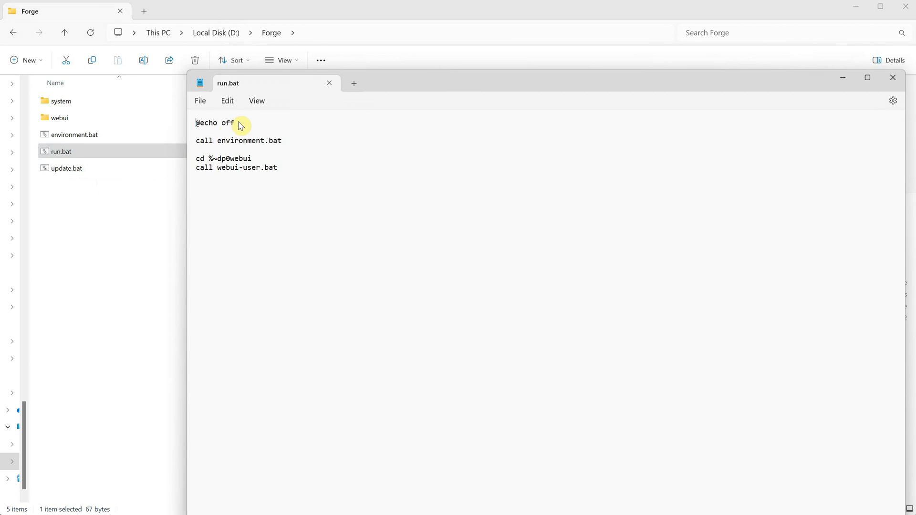
pyautogui.moveTo(248, 154)
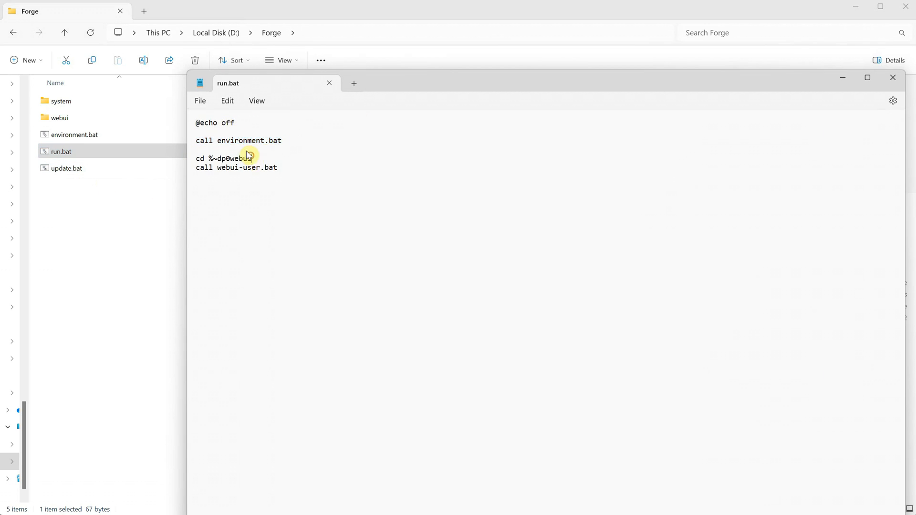
pyautogui.doubleClick(246, 168)
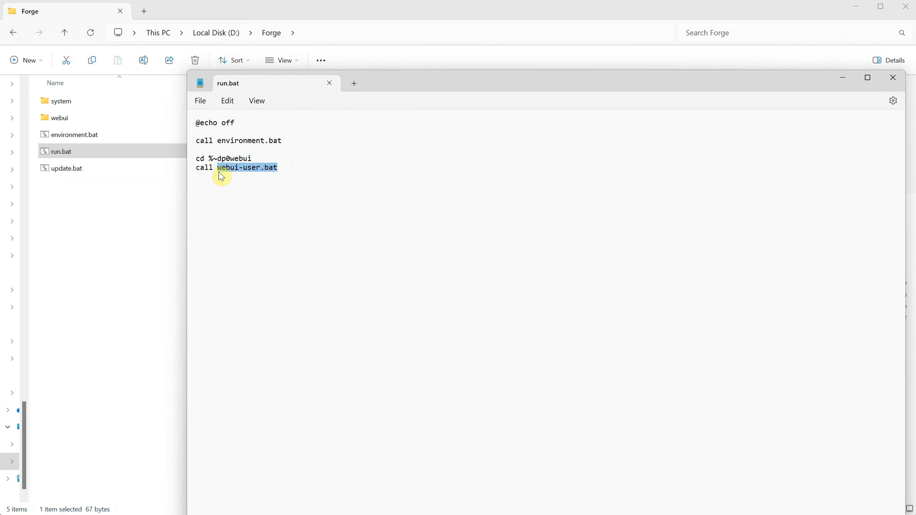
pyautogui.moveTo(894, 77)
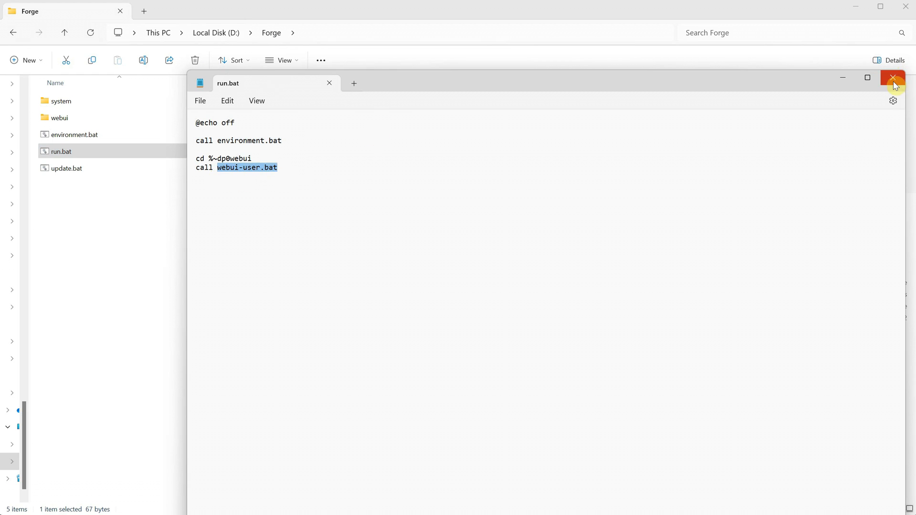
pyautogui.click(894, 77)
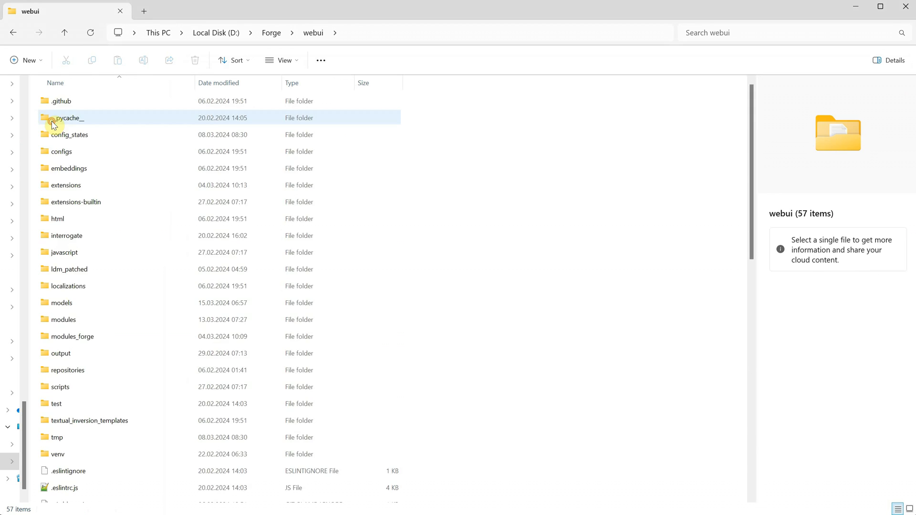
# Read webui-user.bat noting it calls webui.bat, then read through webui.bat's launch script.
pyautogui.click(71, 480)
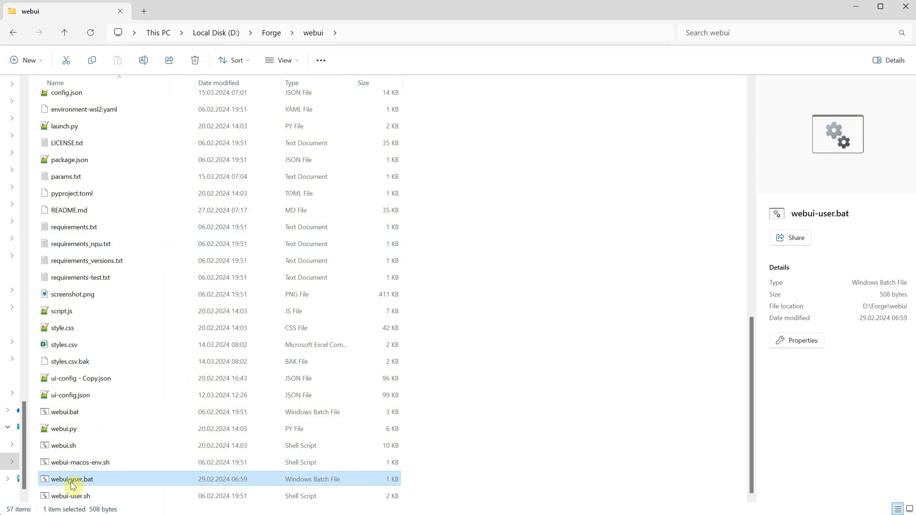
pyautogui.doubleClick(72, 479)
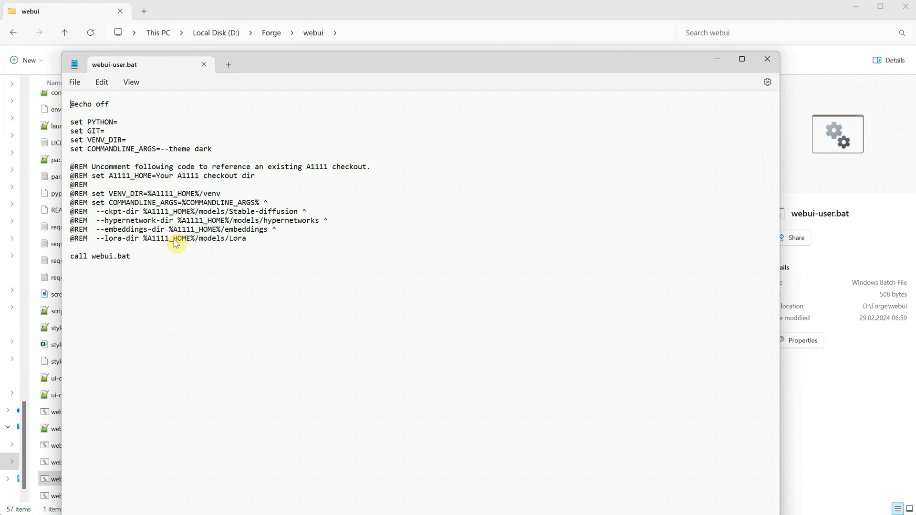
pyautogui.doubleClick(109, 256)
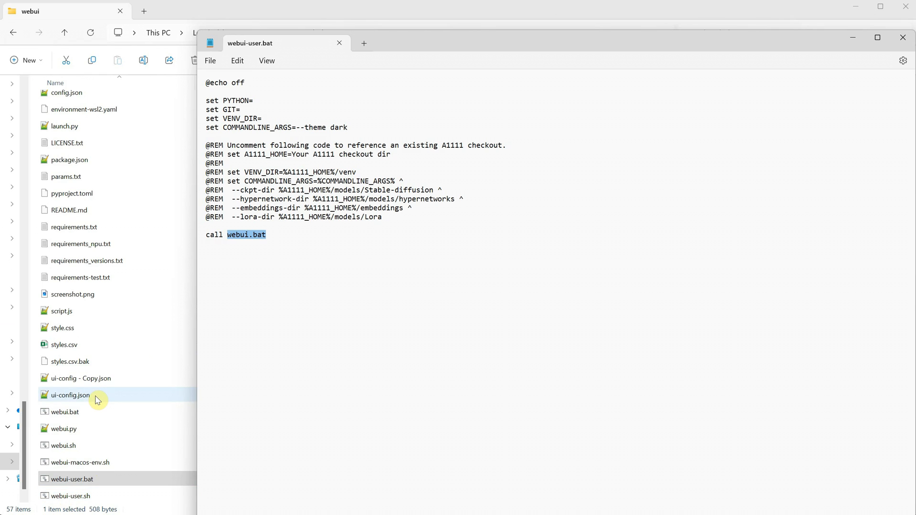
pyautogui.rightClick(64, 413)
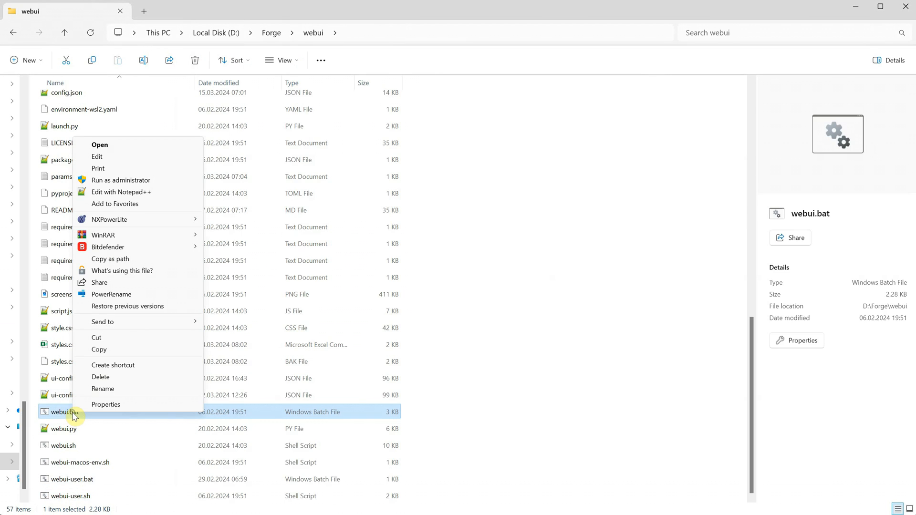
pyautogui.click(97, 157)
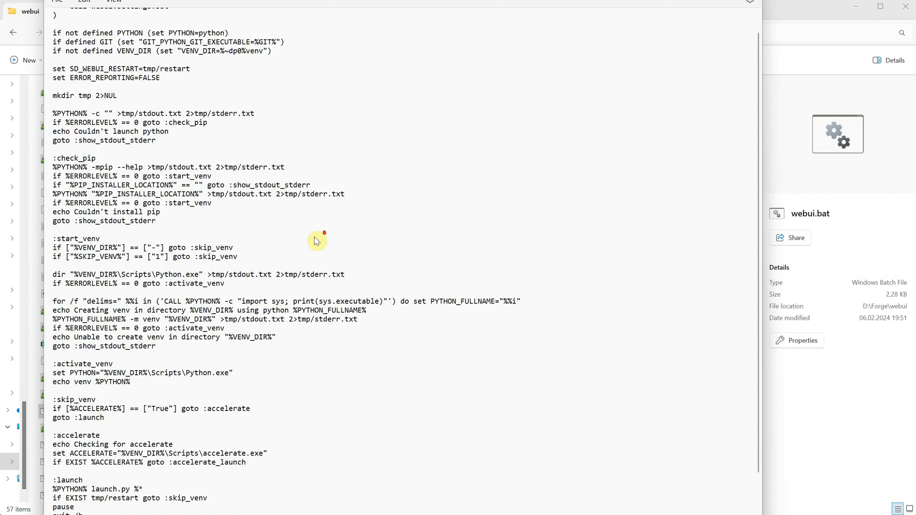
pyautogui.scroll(-3)
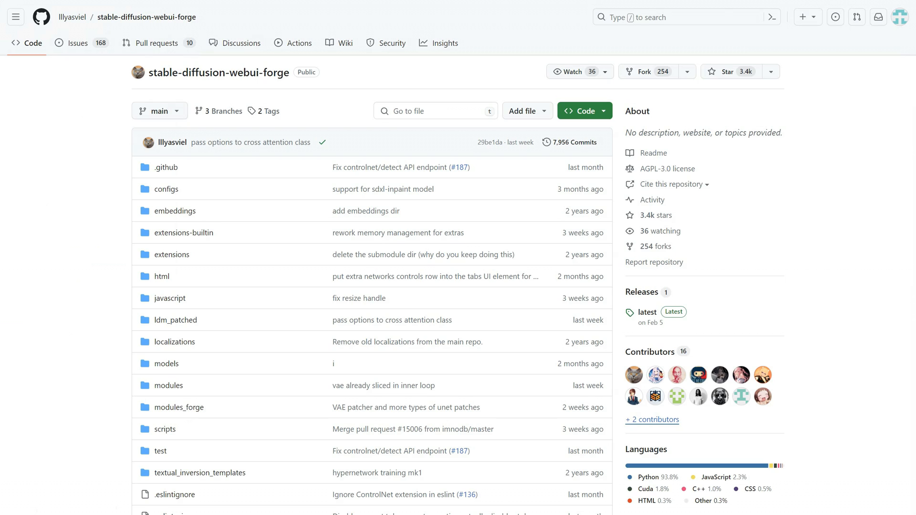
pyautogui.moveTo(215, 22)
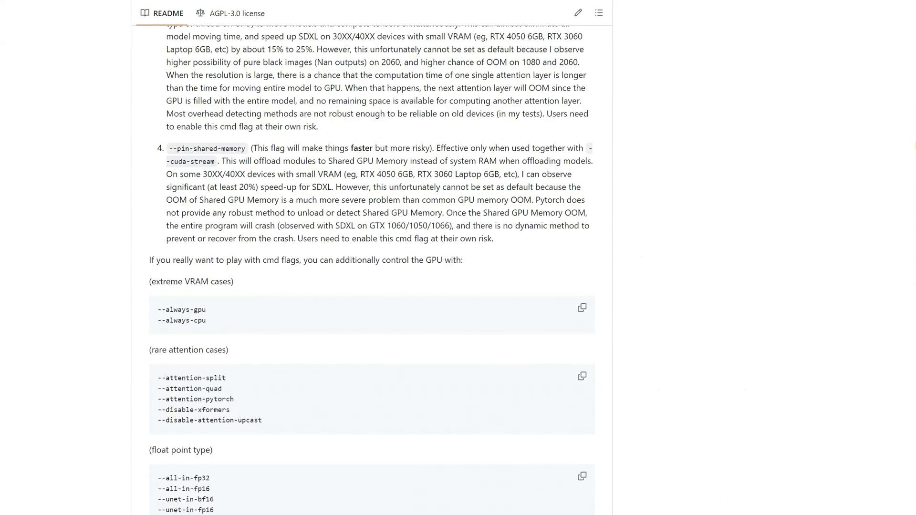
# Find the command-line flags list in the Forge README and copy the --cuda-stream flag name.
pyautogui.scroll(3)
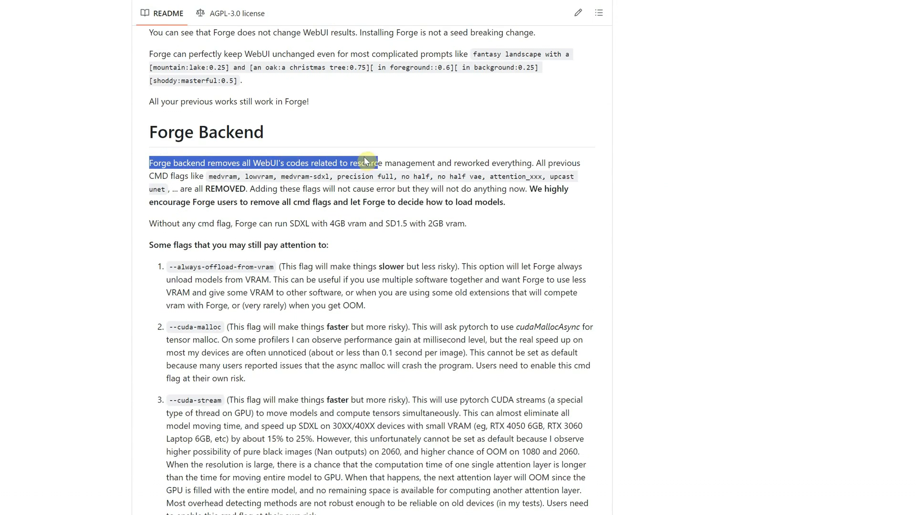
pyautogui.click(566, 148)
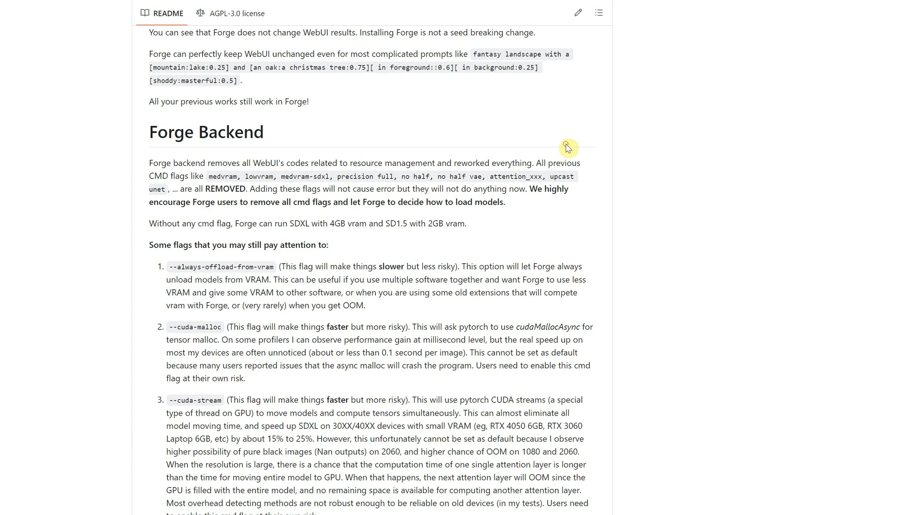
pyautogui.moveTo(211, 182)
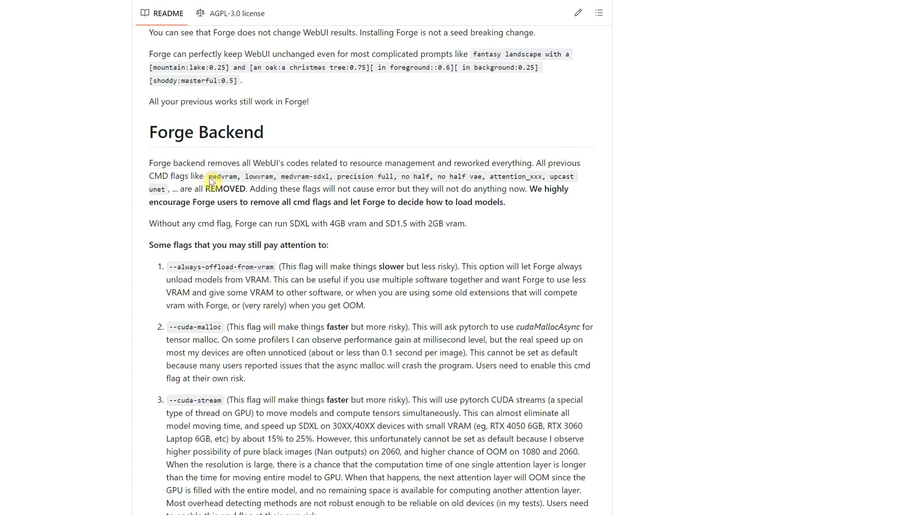
pyautogui.moveTo(459, 196)
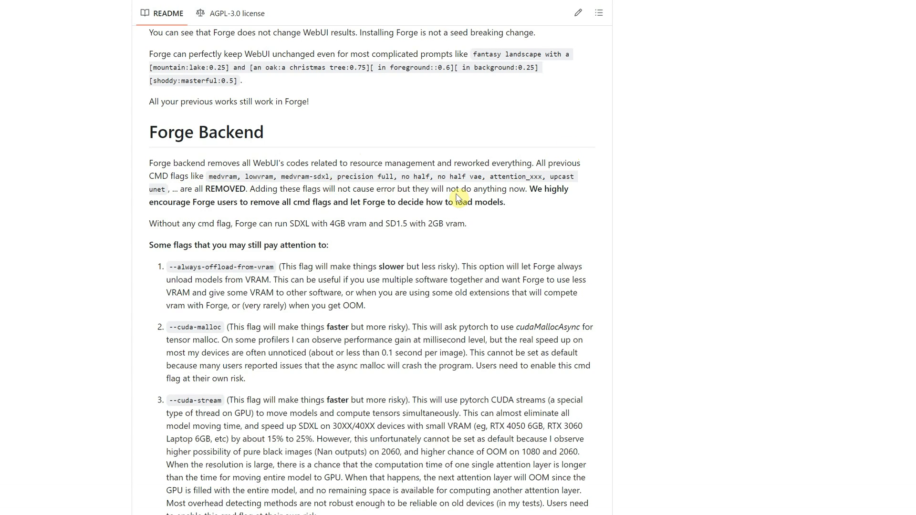
pyautogui.moveTo(578, 197)
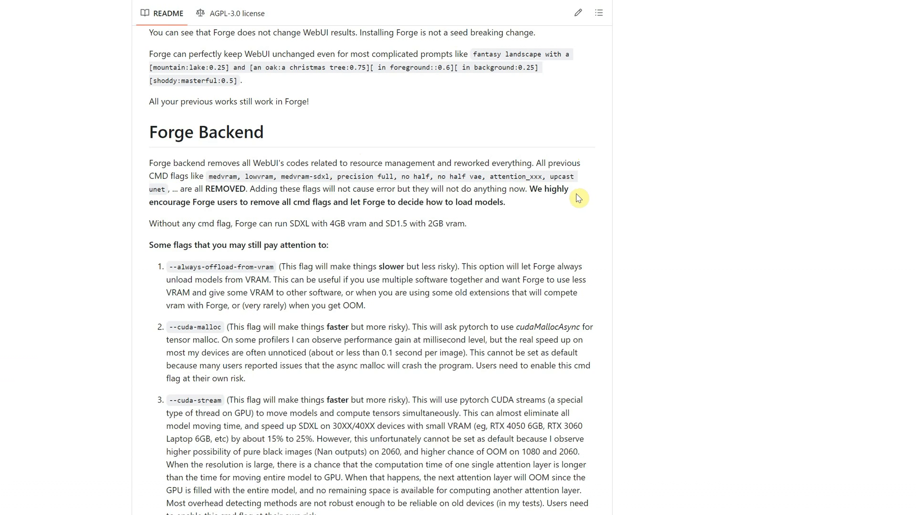
pyautogui.scroll(-3)
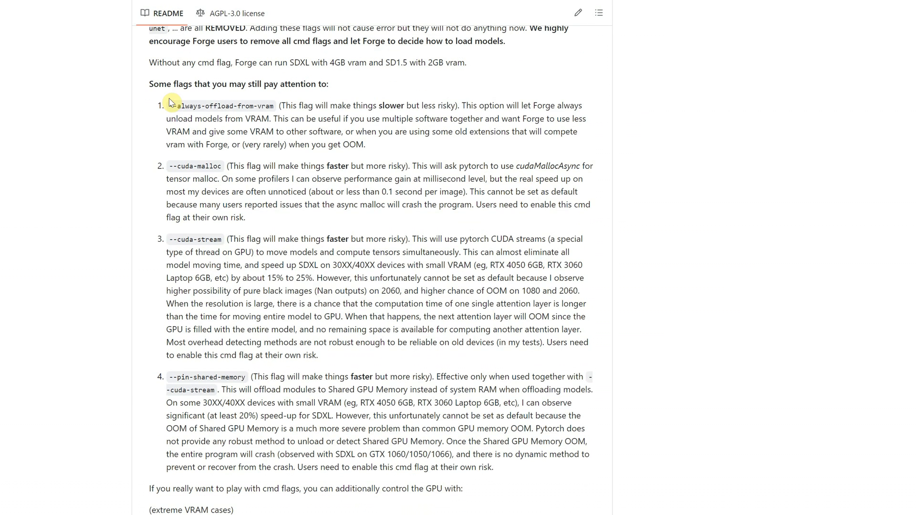
pyautogui.moveTo(194, 234)
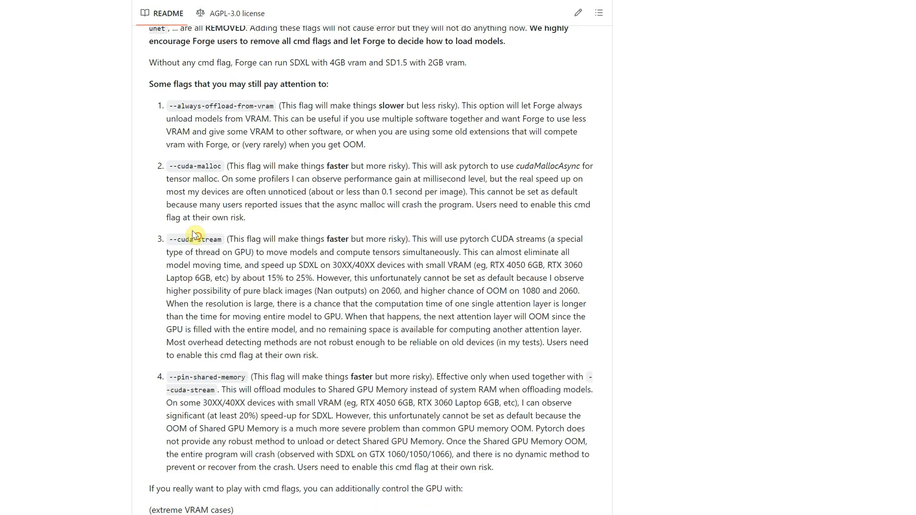
pyautogui.scroll(-3)
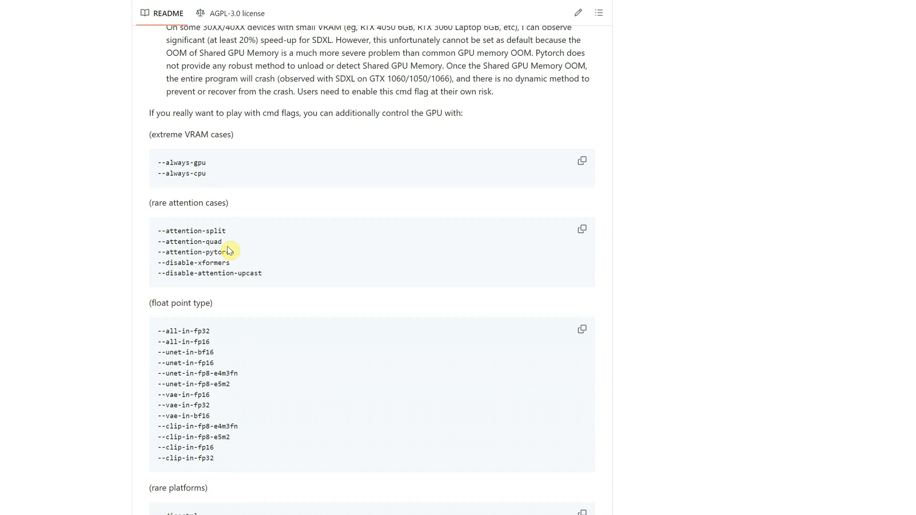
pyautogui.moveTo(295, 248)
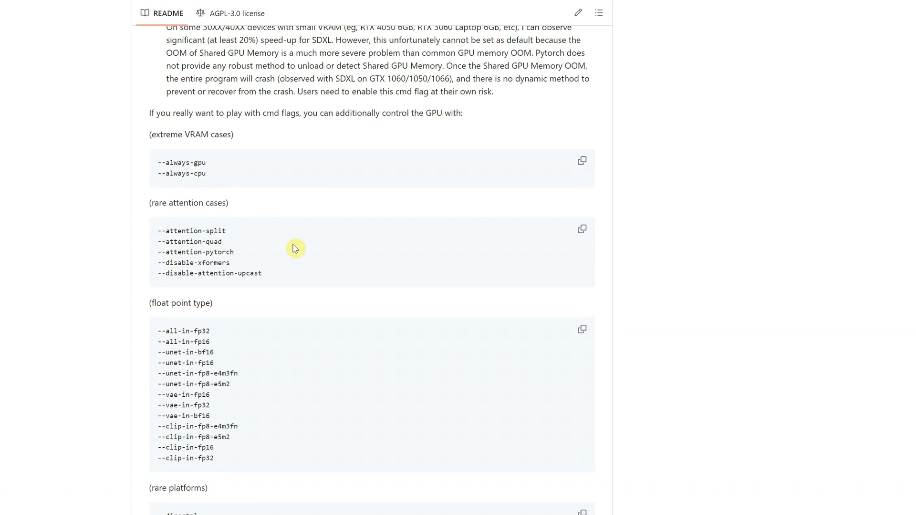
pyautogui.scroll(-3)
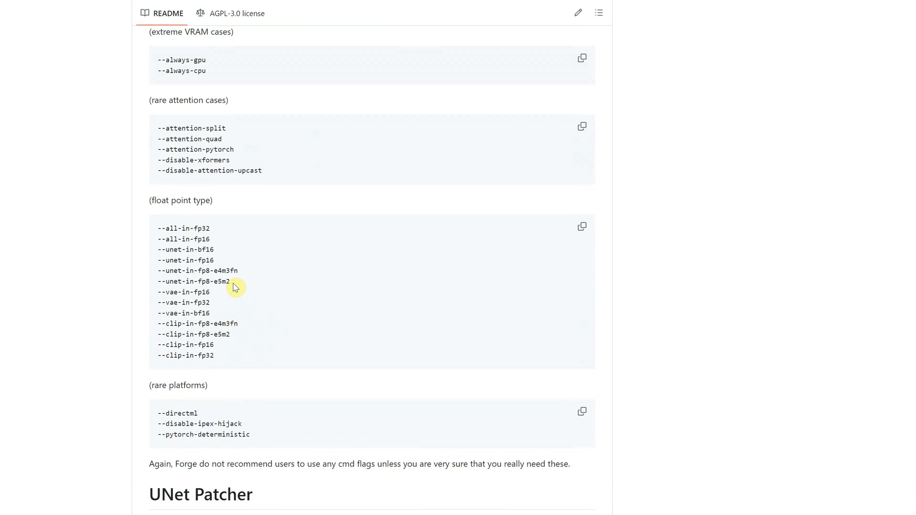
pyautogui.scroll(3)
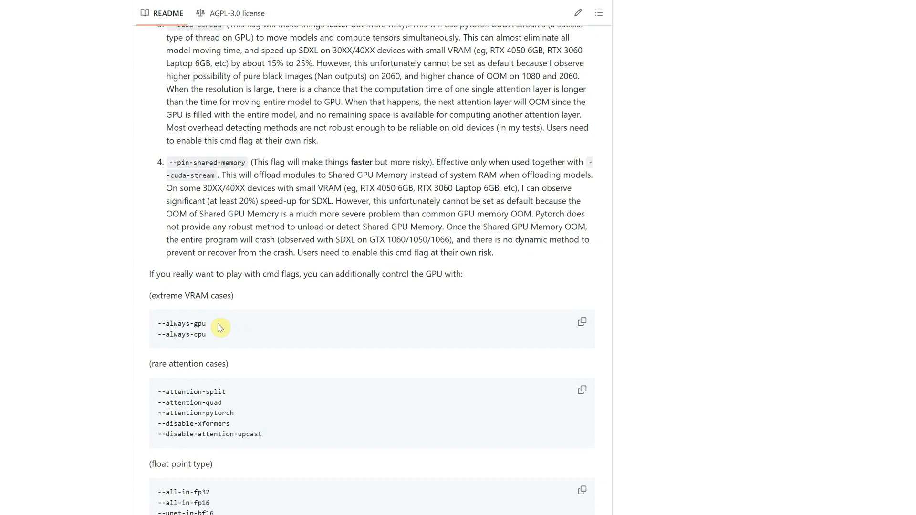
pyautogui.scroll(3)
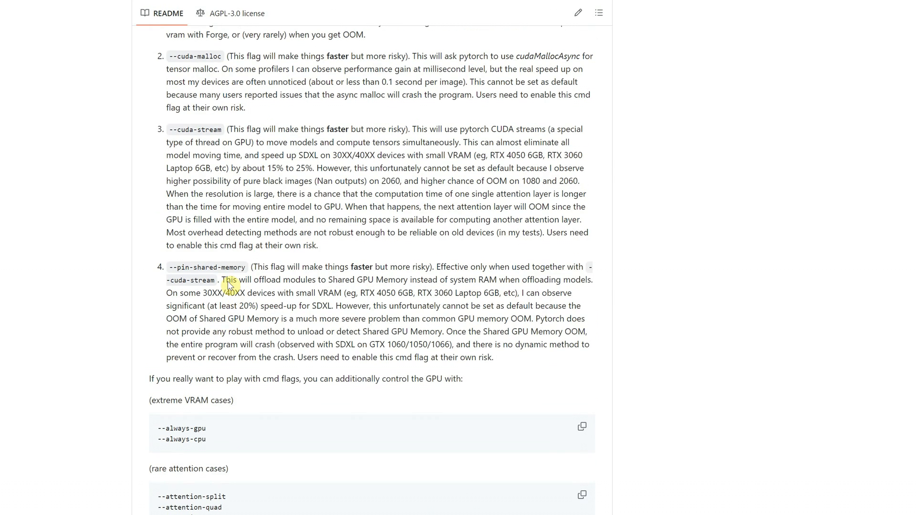
pyautogui.doubleClick(207, 270)
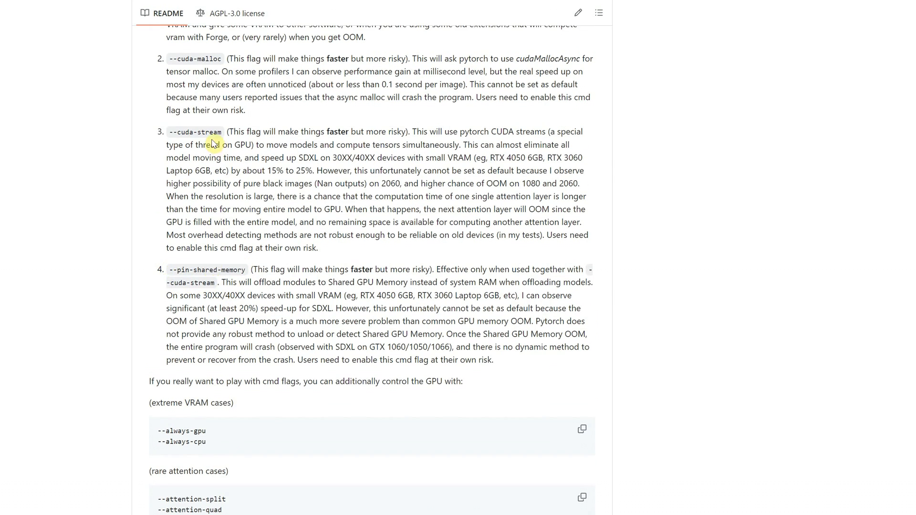
pyautogui.rightClick(194, 132)
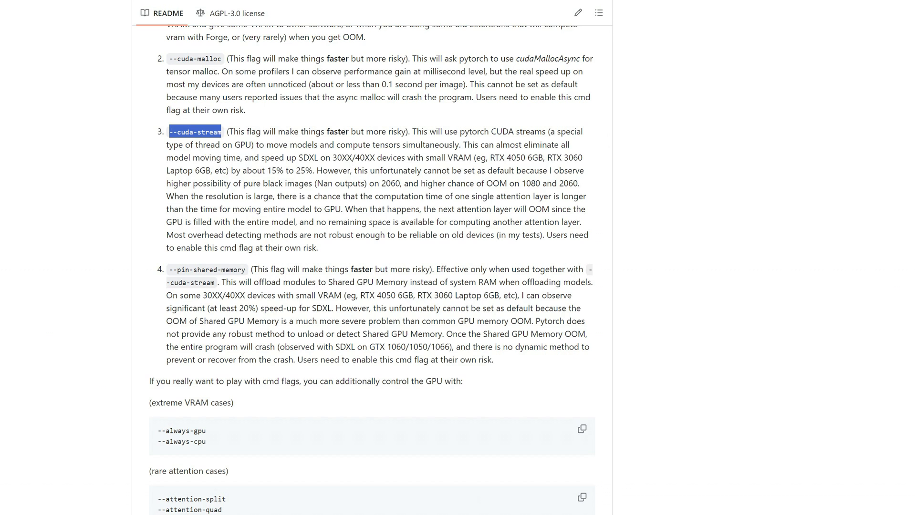
# Append --cuda-stream to COMMANDLINE_ARGS in webui-user.bat, then close without saving.
pyautogui.rightClick(73, 479)
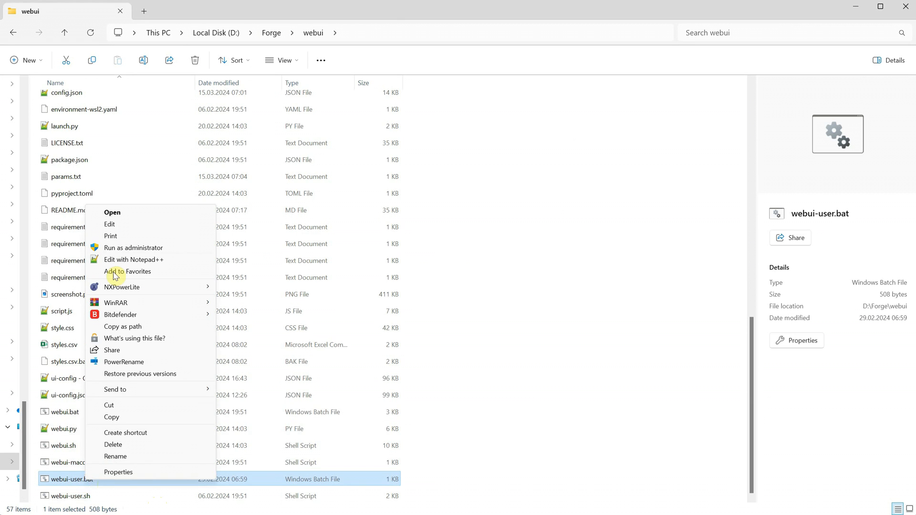
pyautogui.click(110, 224)
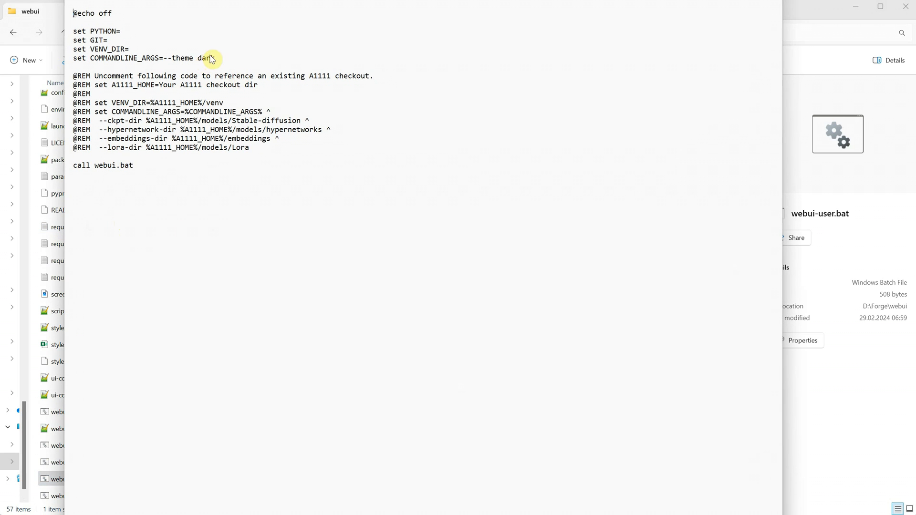
pyautogui.write('k')
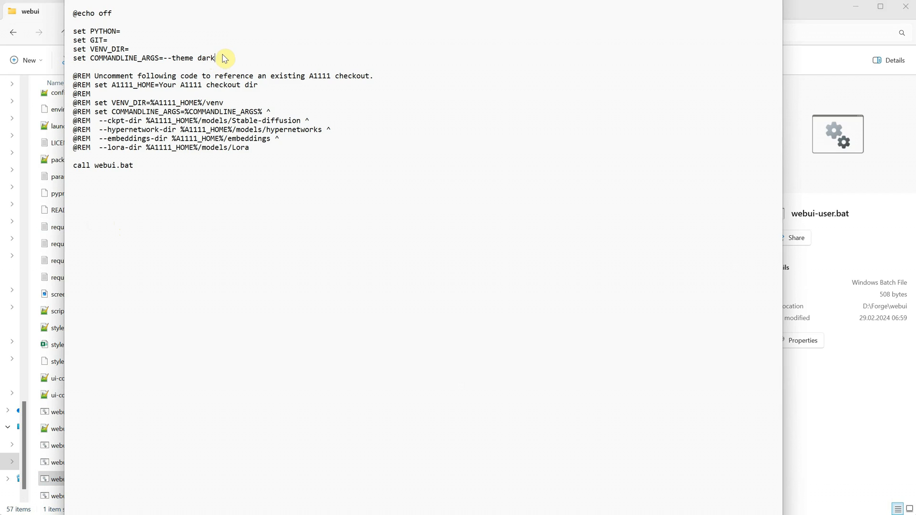
pyautogui.write('--cuda-stream')
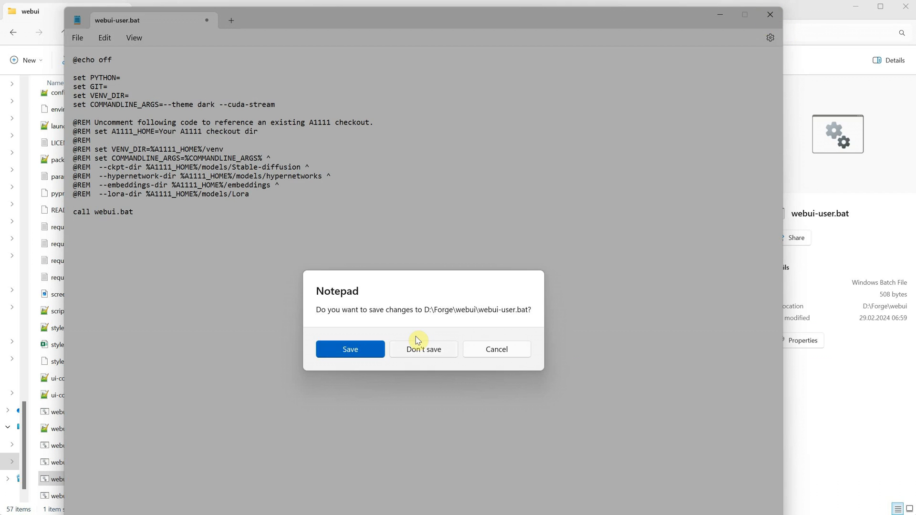
pyautogui.click(423, 349)
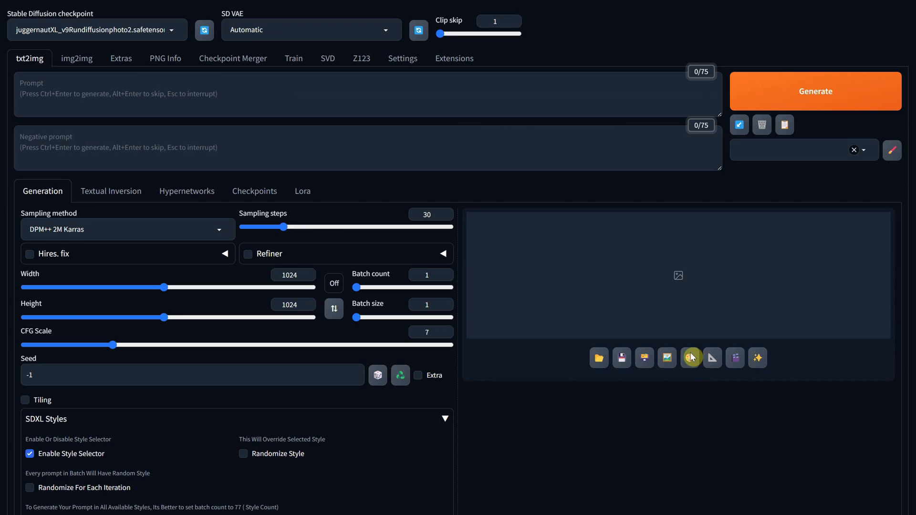
pyautogui.click(96, 30)
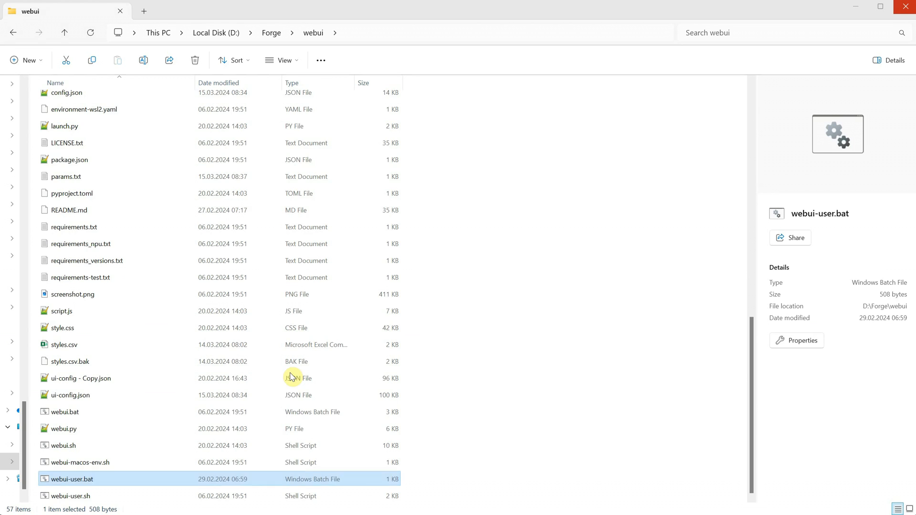
pyautogui.moveTo(80, 483)
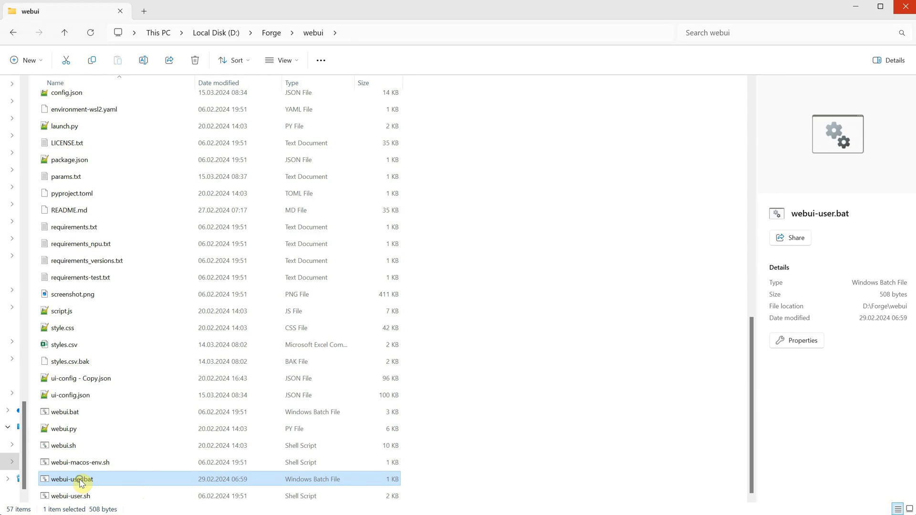
# Open webui-user.bat from D:\Forge\webui in Notepad.
pyautogui.doubleClick(72, 479)
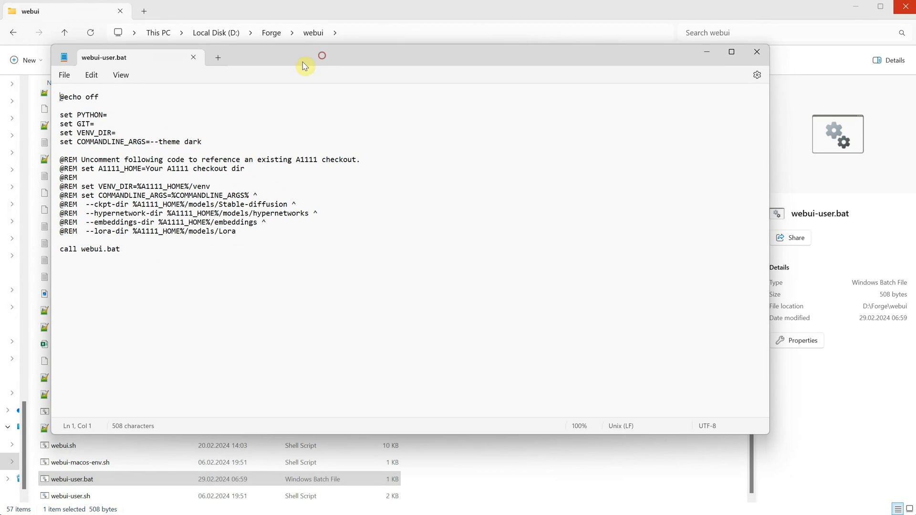
pyautogui.moveTo(356, 160)
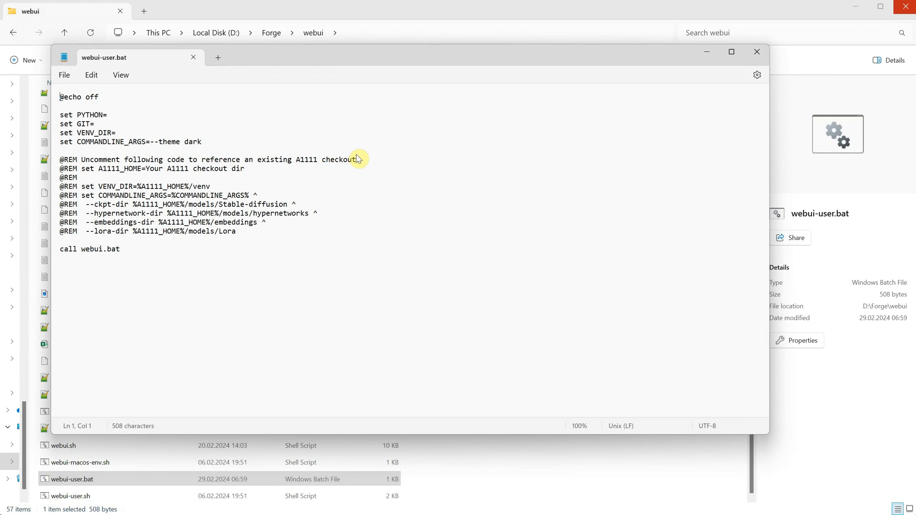
# Uncomment the A1111 block, set A1111_HOME to D:/StableDiffusion/webui, and save webui-user.bat.
pyautogui.click(76, 168)
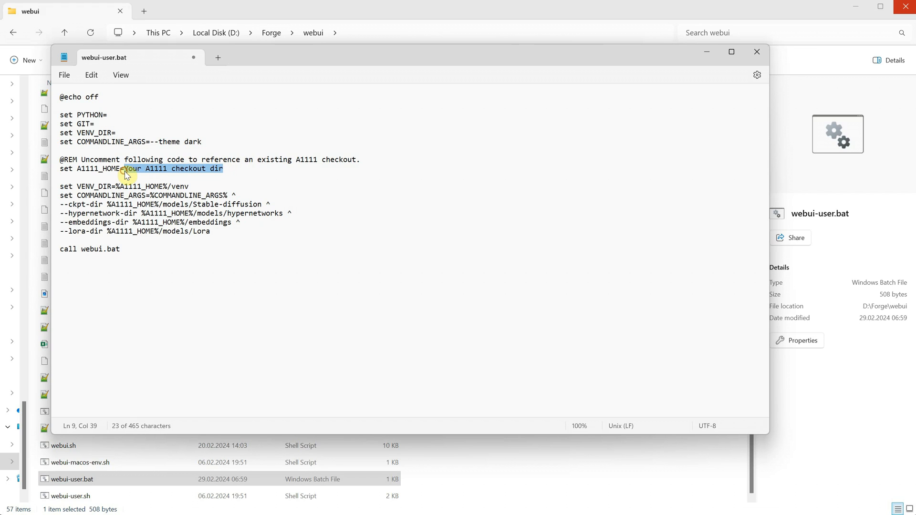
pyautogui.press('Delete')
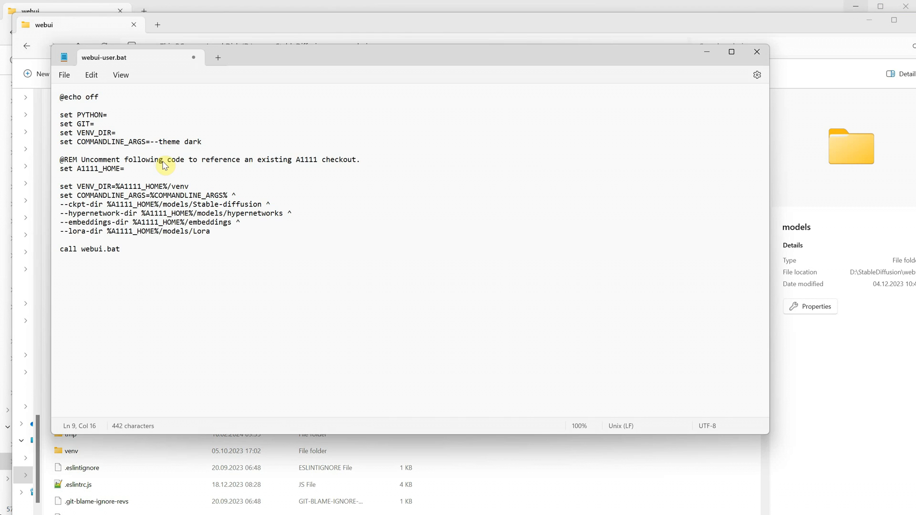
pyautogui.write('D:\\StableDiffusion\\webui')
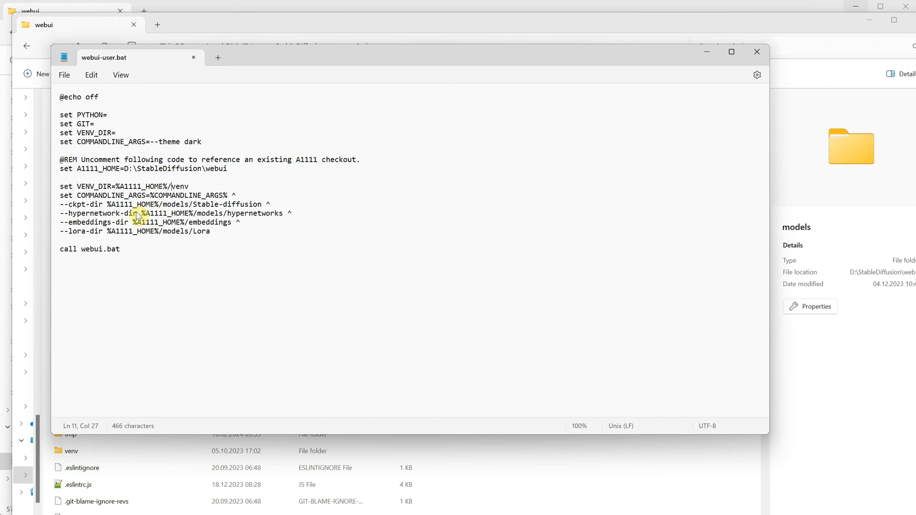
pyautogui.click(216, 213)
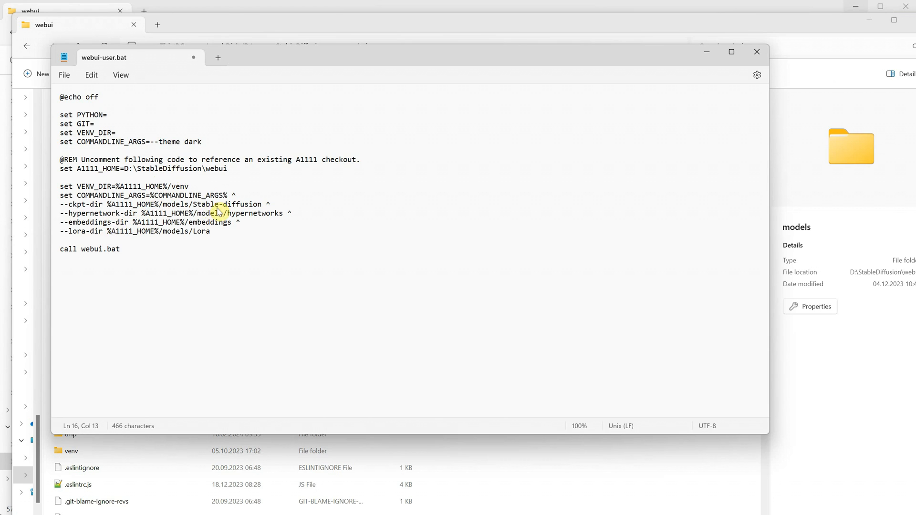
pyautogui.click(133, 168)
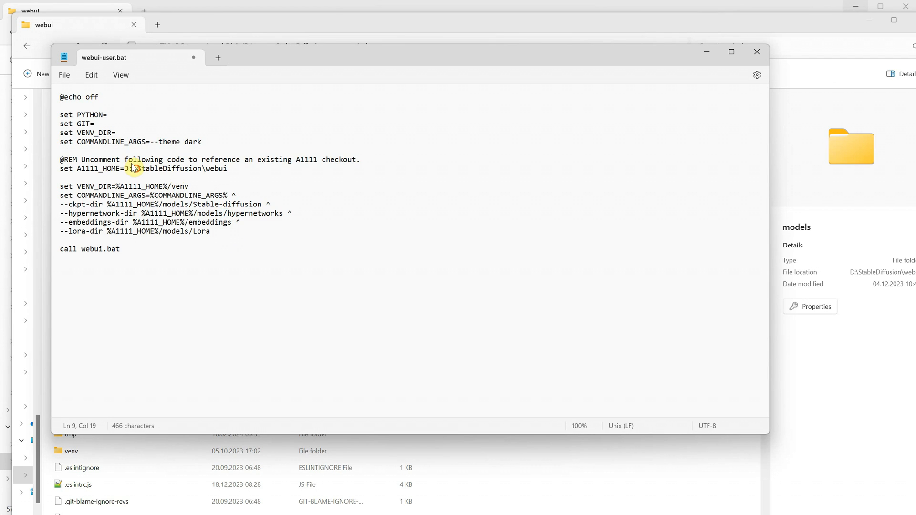
pyautogui.moveTo(179, 154)
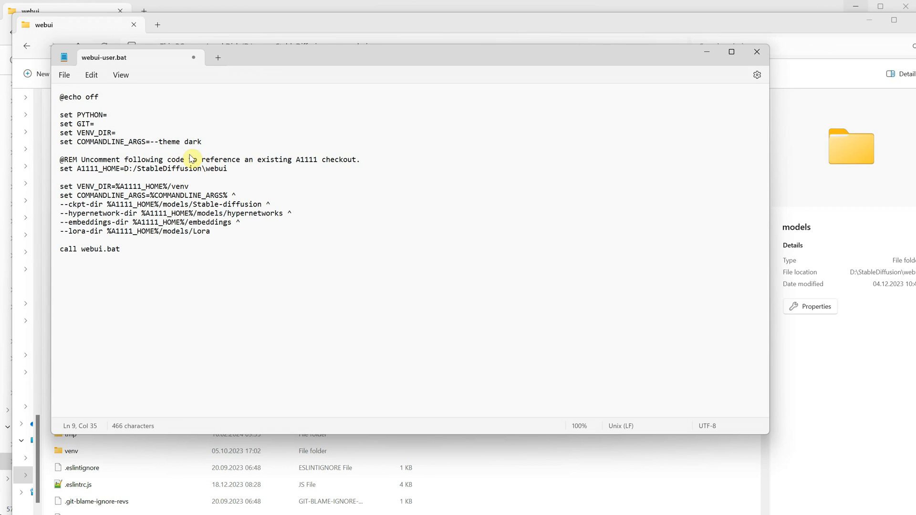
pyautogui.moveTo(284, 197)
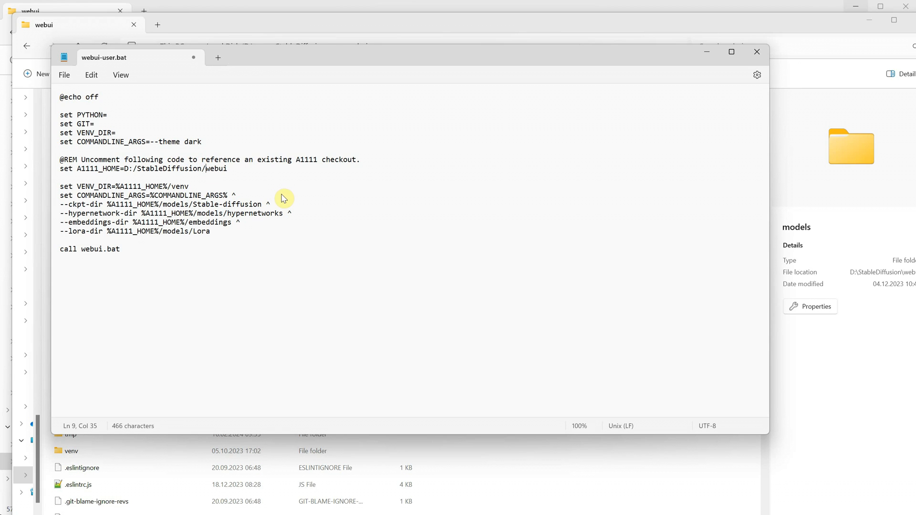
pyautogui.click(64, 74)
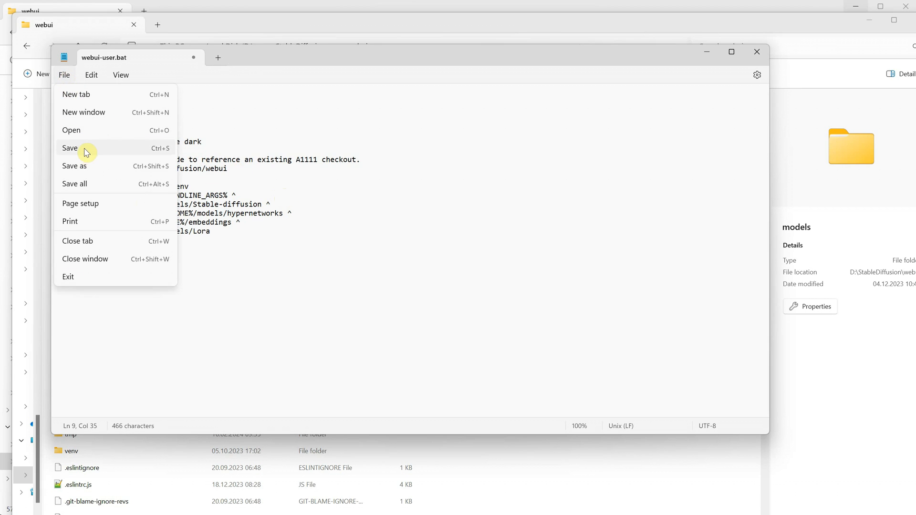
pyautogui.click(69, 148)
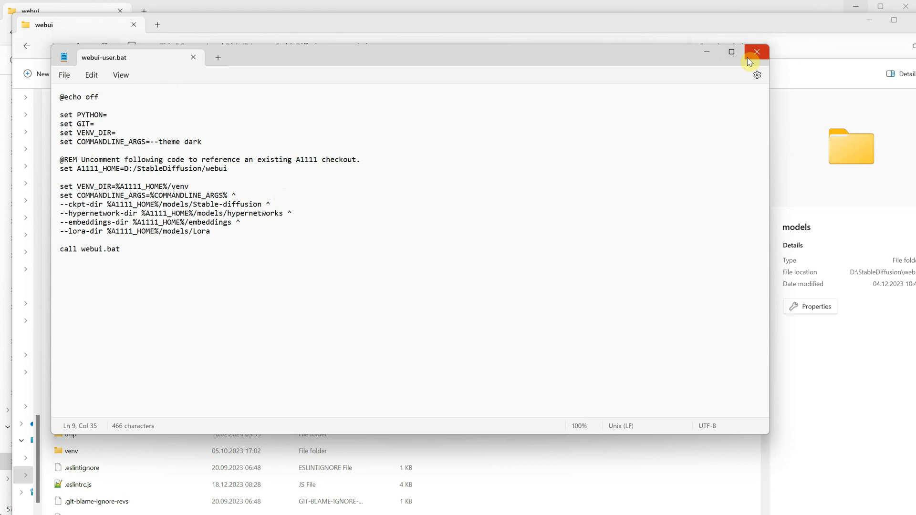
# Relaunch Forge via run.bat and show the Lora tab reading D:\StableDiffusion\webui\models\Lora.
pyautogui.click(757, 52)
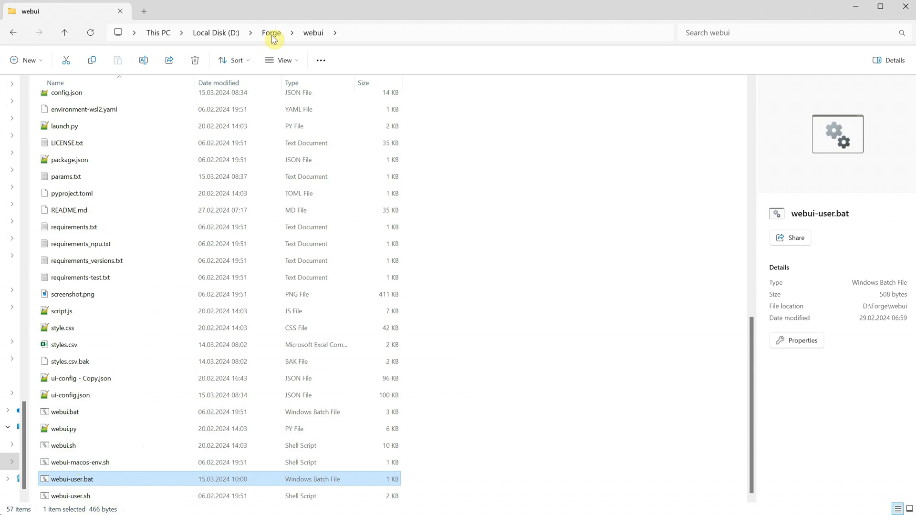
pyautogui.click(271, 33)
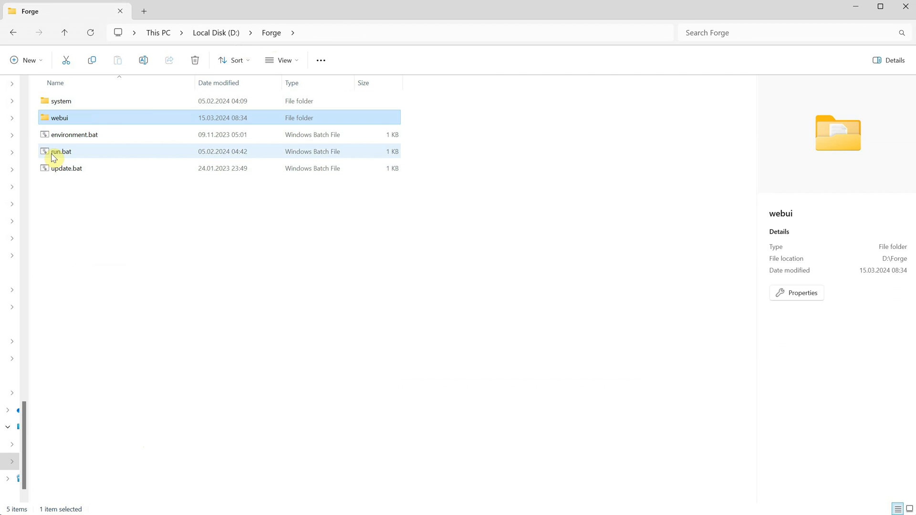
pyautogui.doubleClick(61, 152)
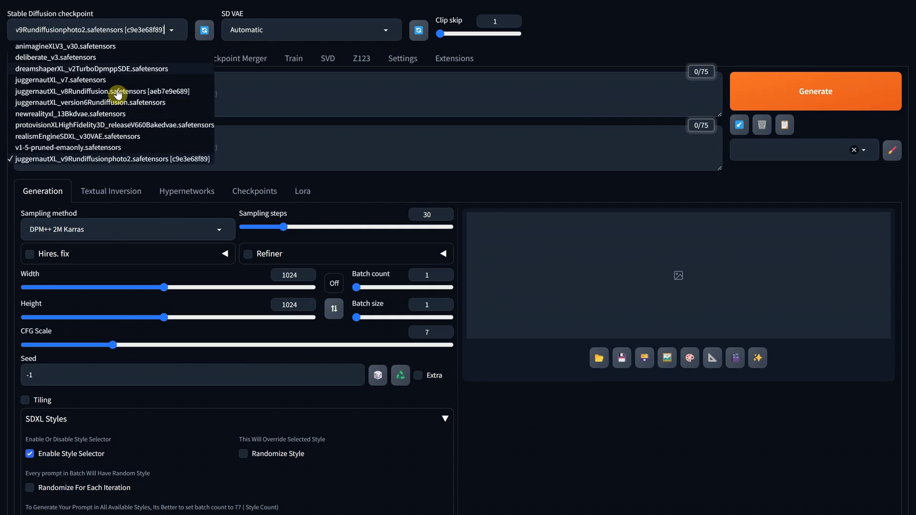
pyautogui.moveTo(192, 22)
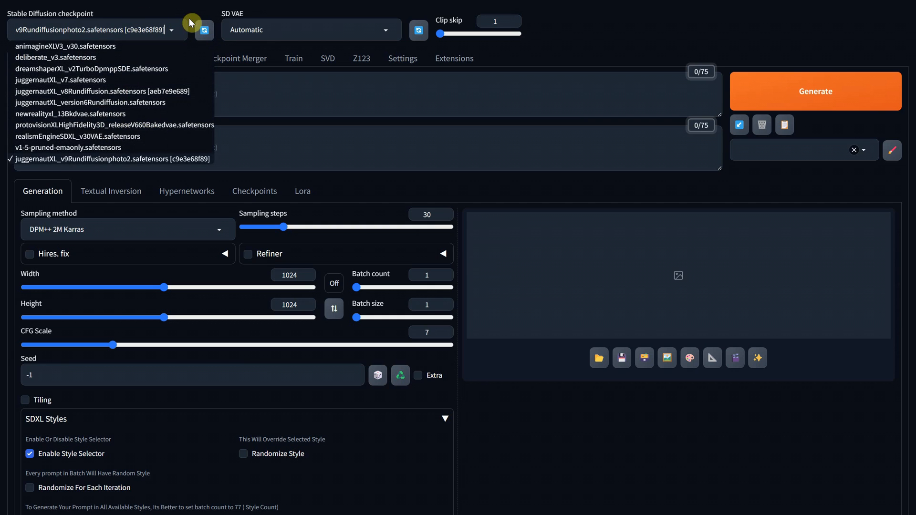
pyautogui.click(302, 191)
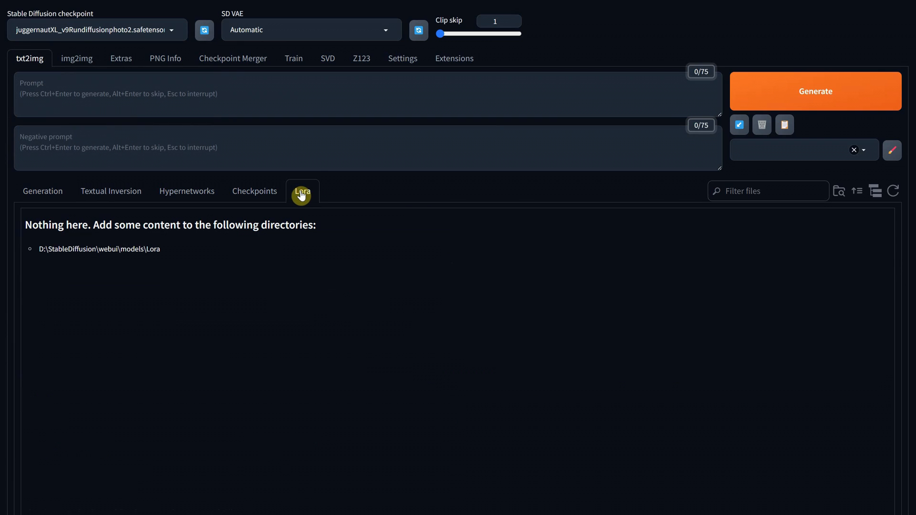
pyautogui.moveTo(178, 257)
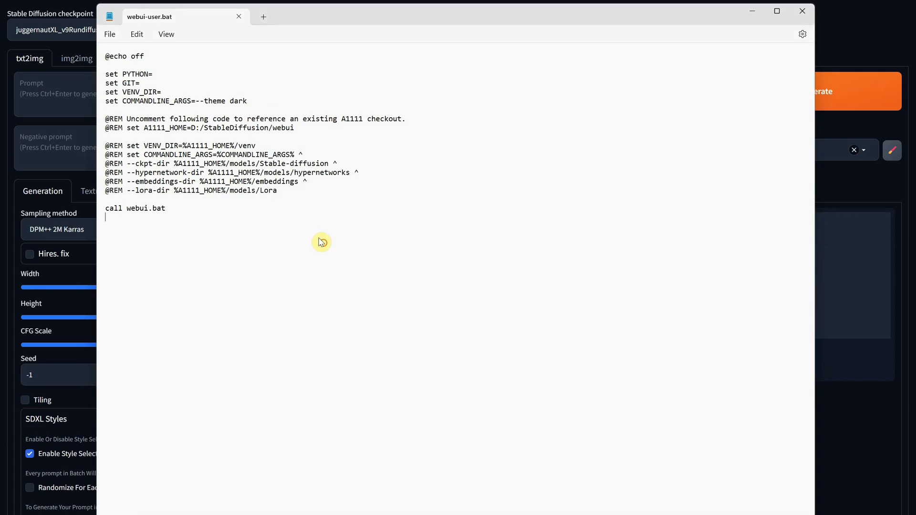
pyautogui.moveTo(259, 244)
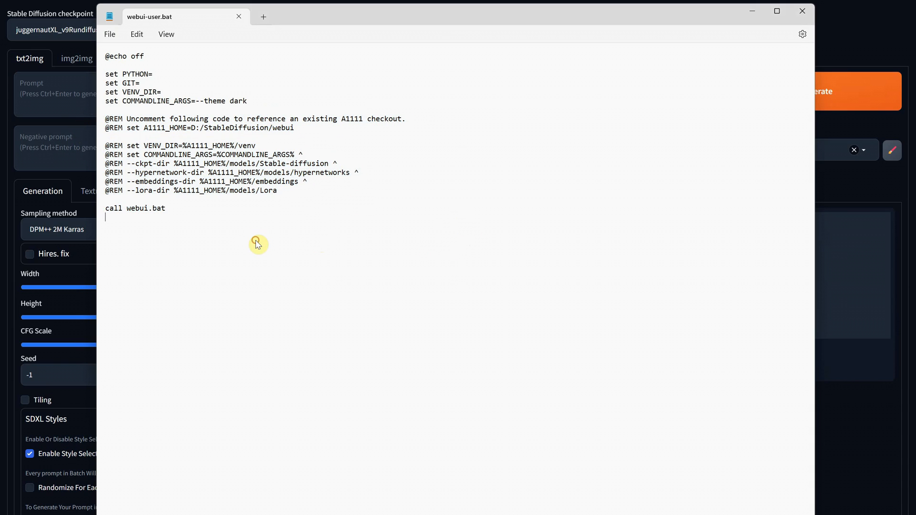
pyautogui.moveTo(273, 262)
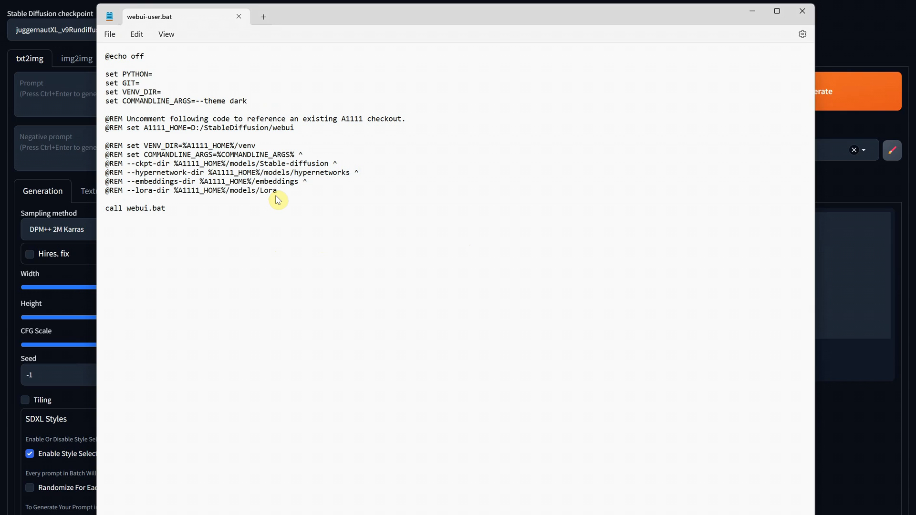
# Close the webui-user.bat Notepad window, returning to Forge's txt2img page.
pyautogui.click(801, 11)
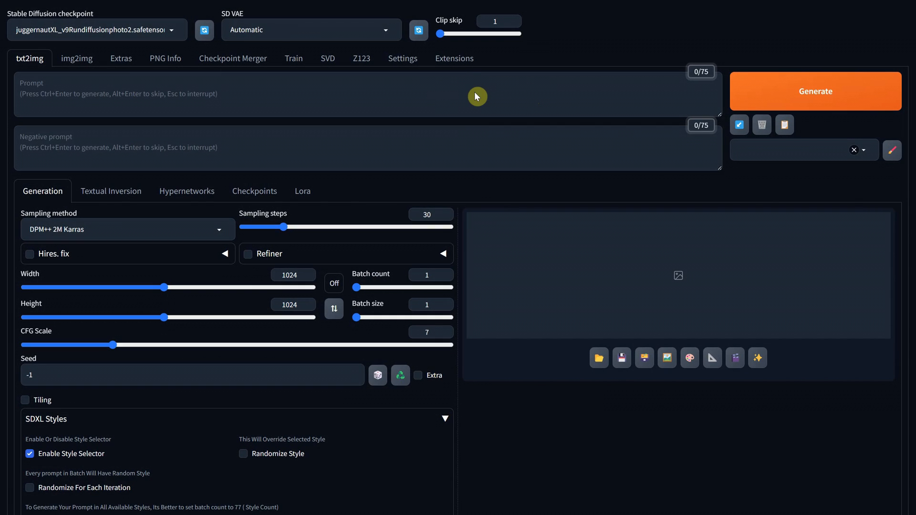
pyautogui.moveTo(116, 39)
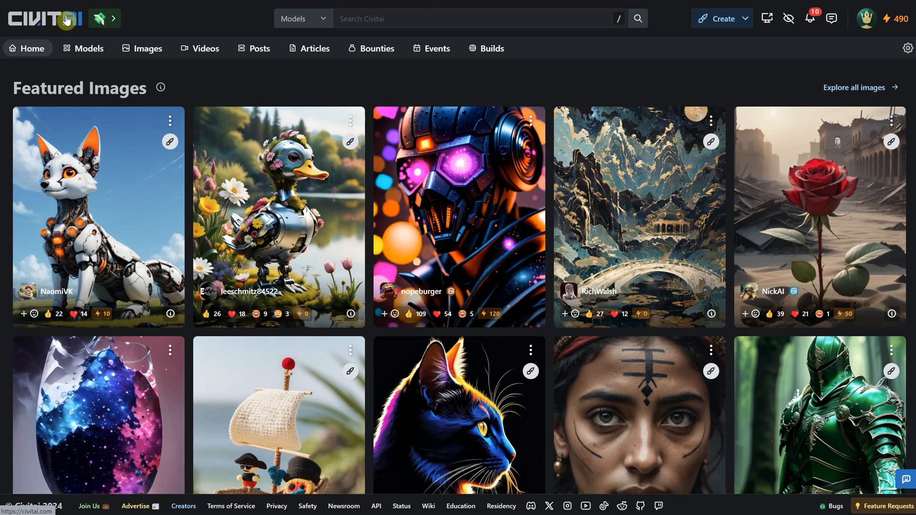
# Show Civitai's model catalogue sorted by Highest Rated with the filter panel available.
pyautogui.click(84, 48)
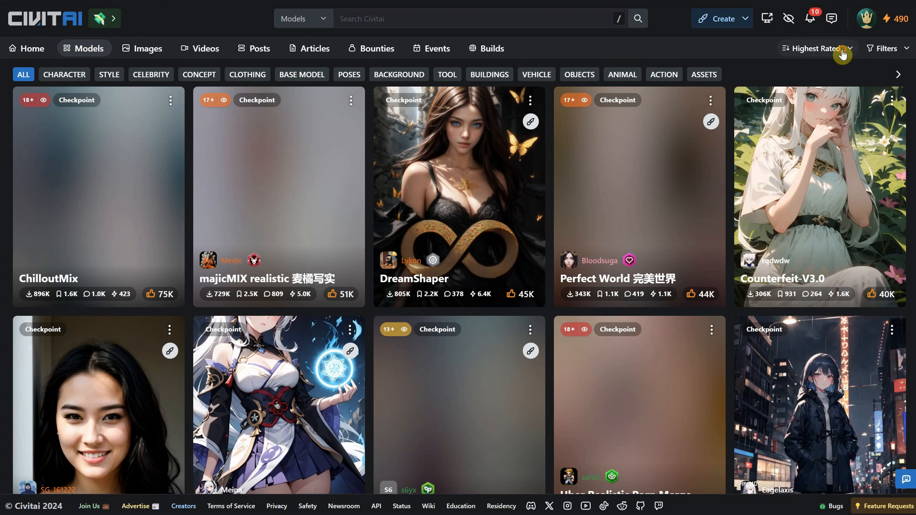
pyautogui.click(814, 47)
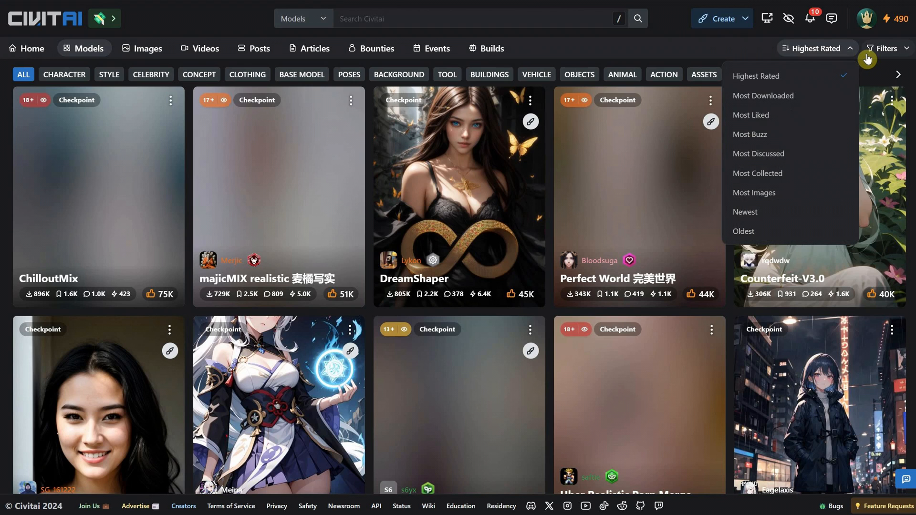
pyautogui.click(886, 48)
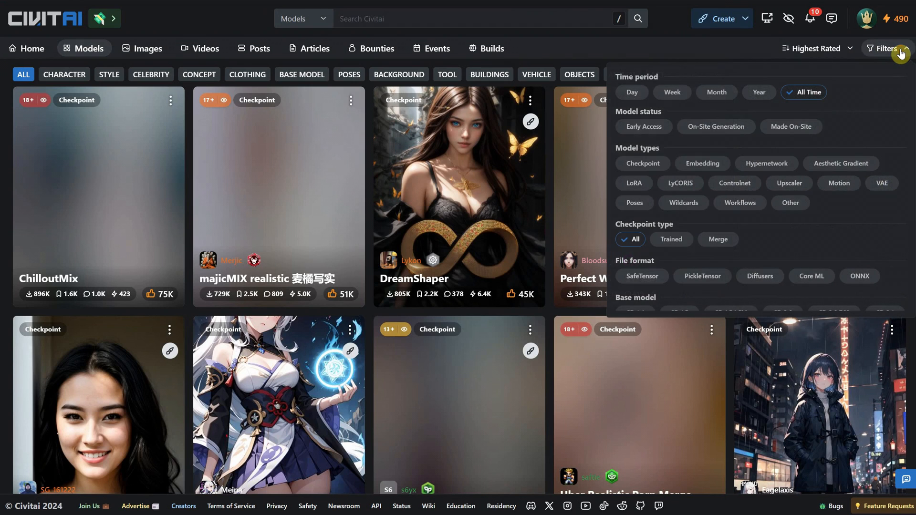
pyautogui.moveTo(771, 98)
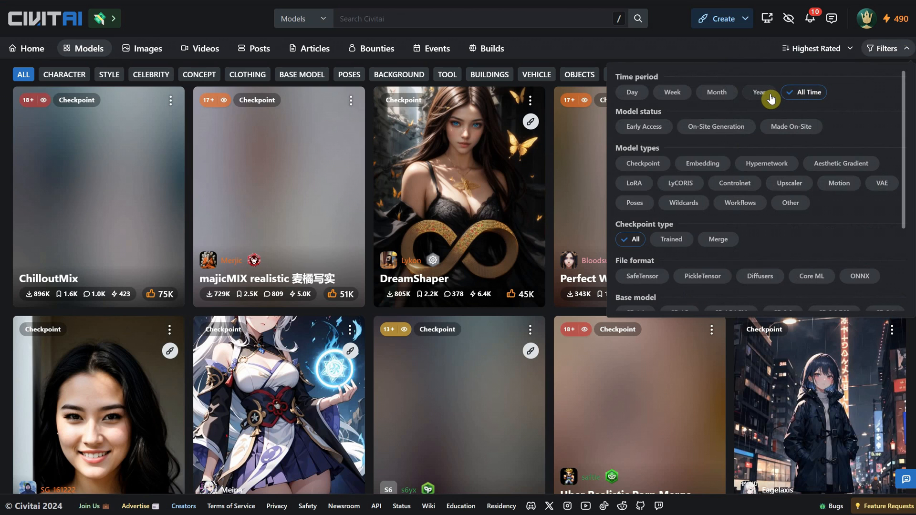
# Filter the models to past Month, Checkpoint type and SDXL 1.0 base model.
pyautogui.click(717, 92)
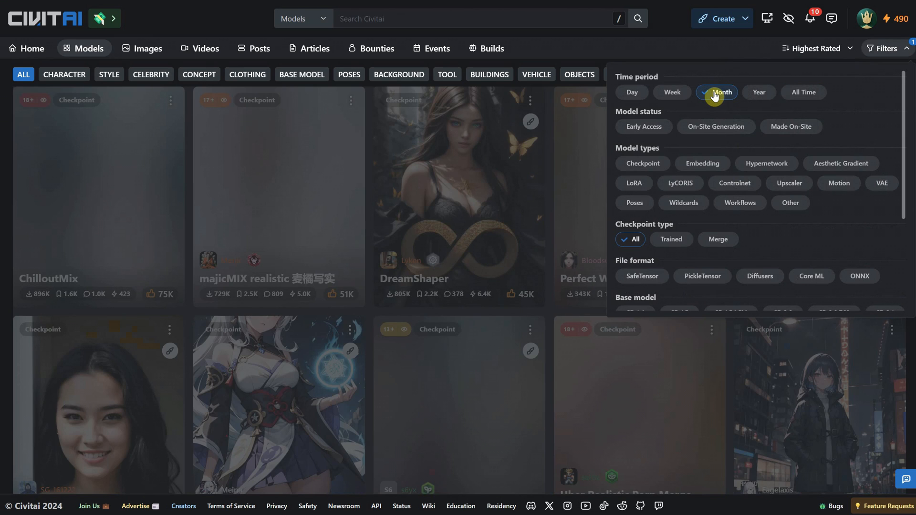
pyautogui.click(719, 91)
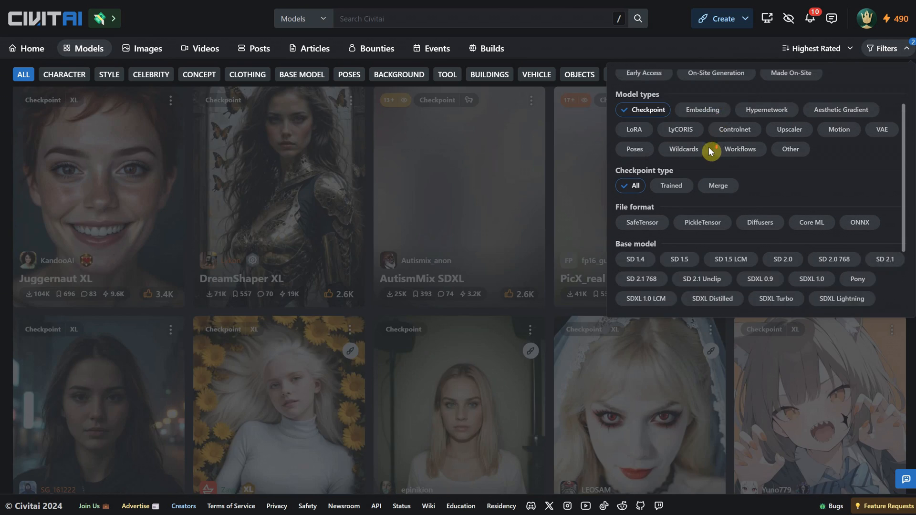
pyautogui.scroll(-3)
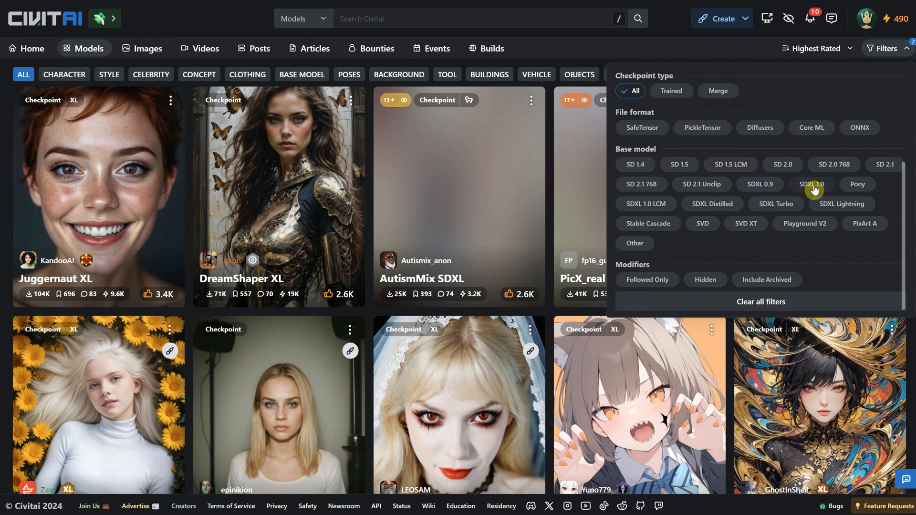
pyautogui.click(812, 184)
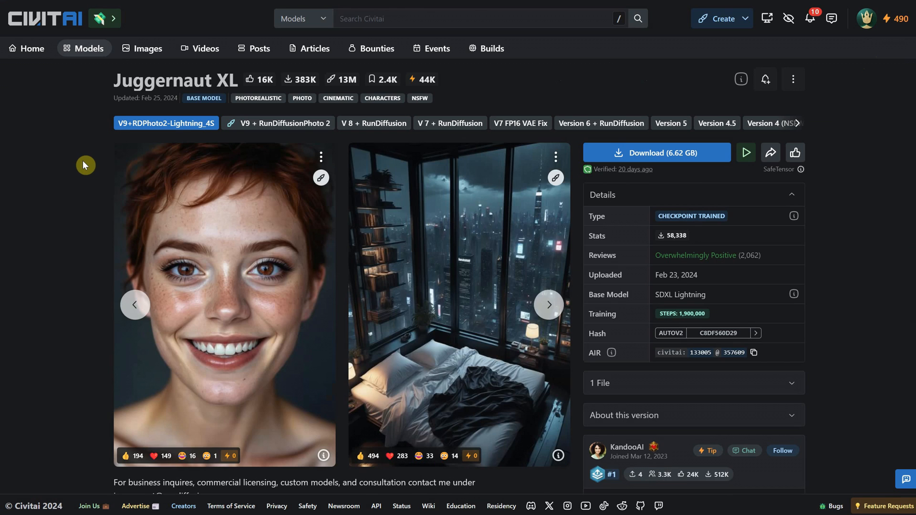
# Select Juggernaut XL's V9 + RunDiffusionPhoto 2 version and show its download options.
pyautogui.click(284, 124)
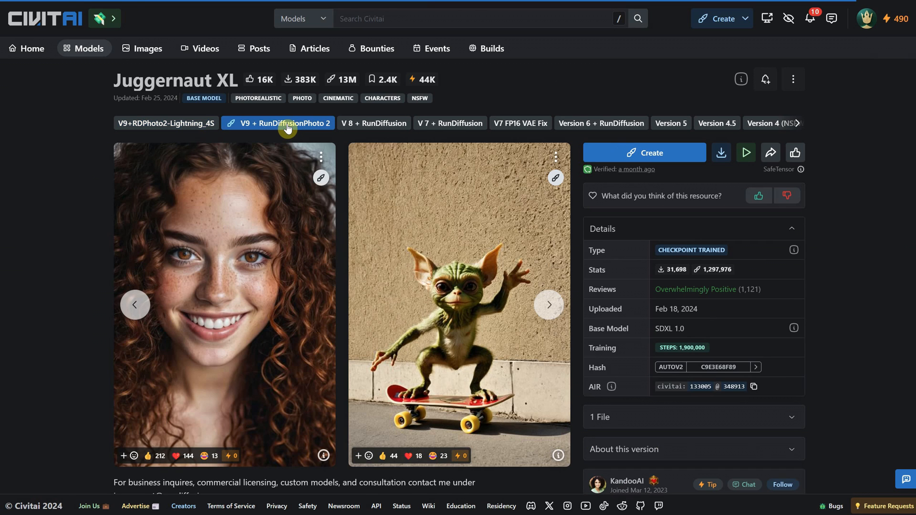
pyautogui.moveTo(261, 329)
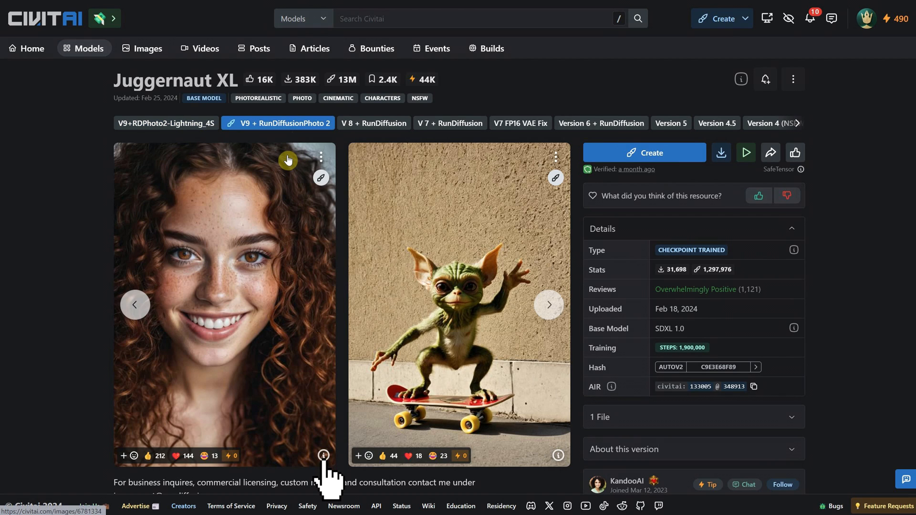
pyautogui.moveTo(311, 170)
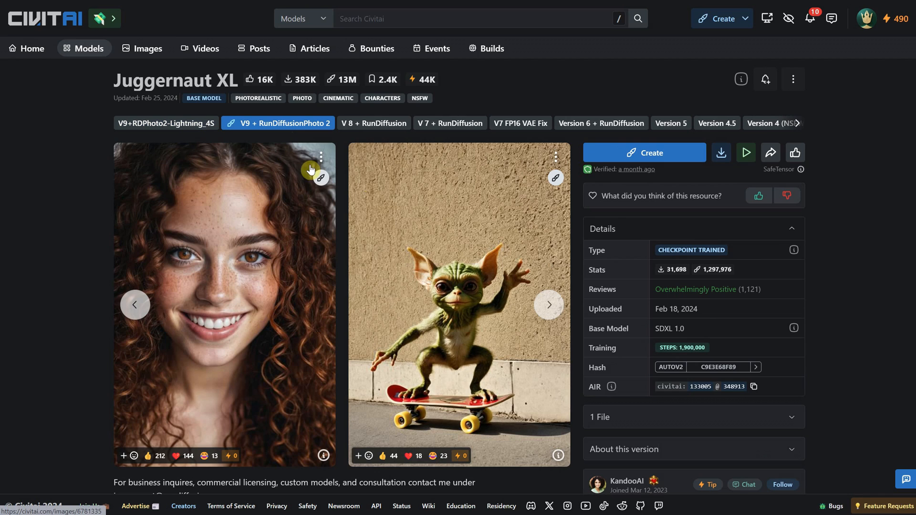
pyautogui.moveTo(721, 153)
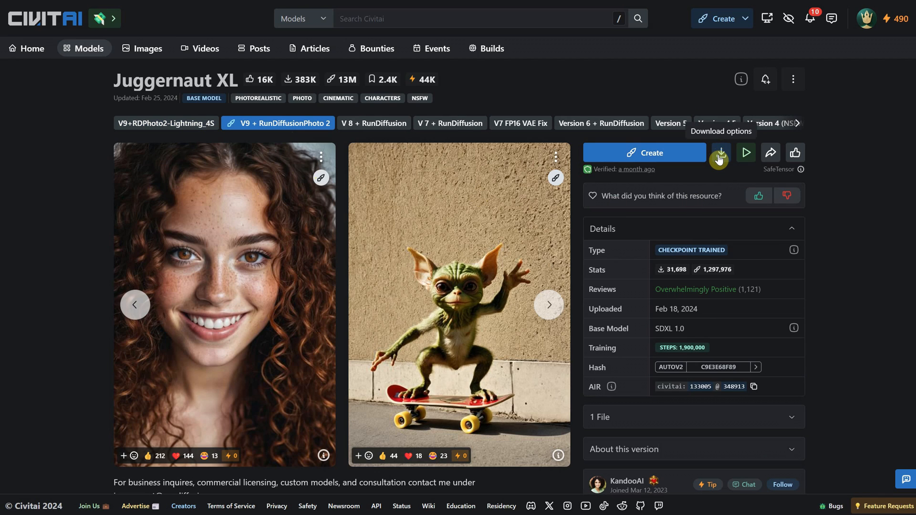
pyautogui.click(719, 153)
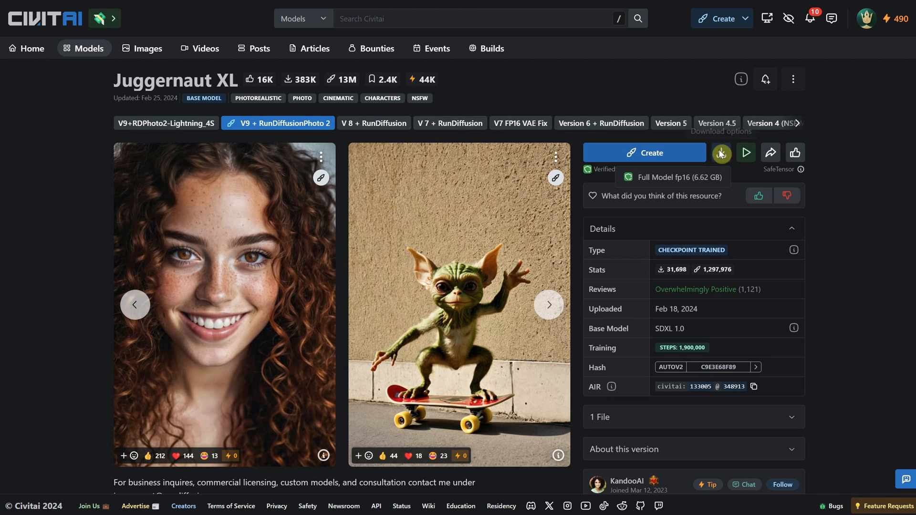
# Download the Full Model fp16 file into D:\Forge\webui\models\Stable-diffusion.
pyautogui.click(720, 152)
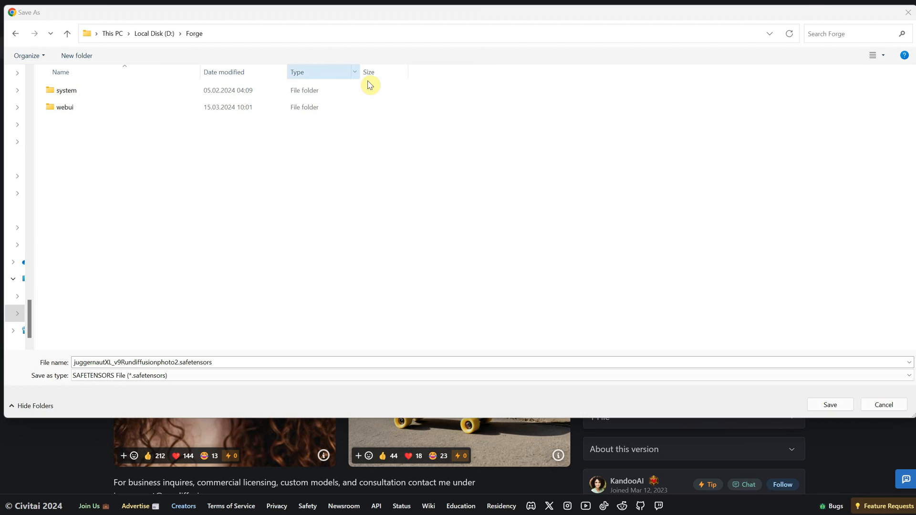
pyautogui.doubleClick(65, 107)
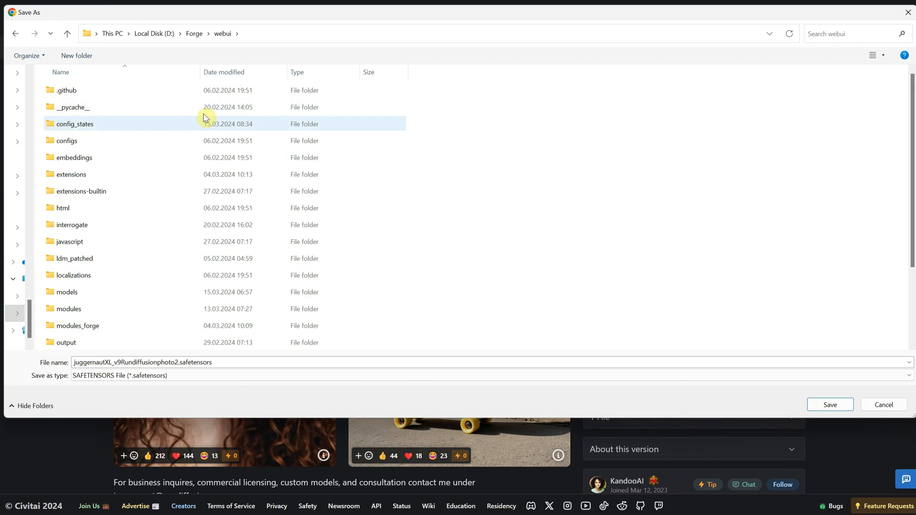
pyautogui.click(66, 258)
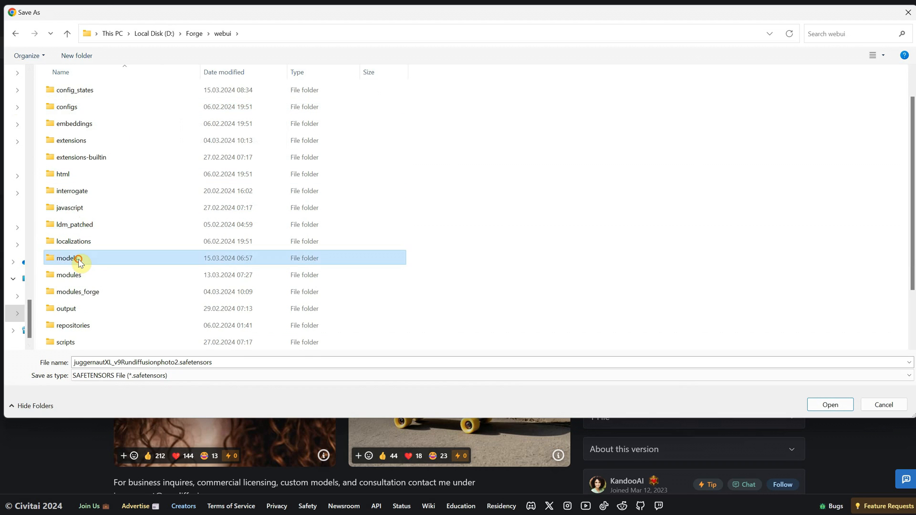
pyautogui.doubleClick(66, 257)
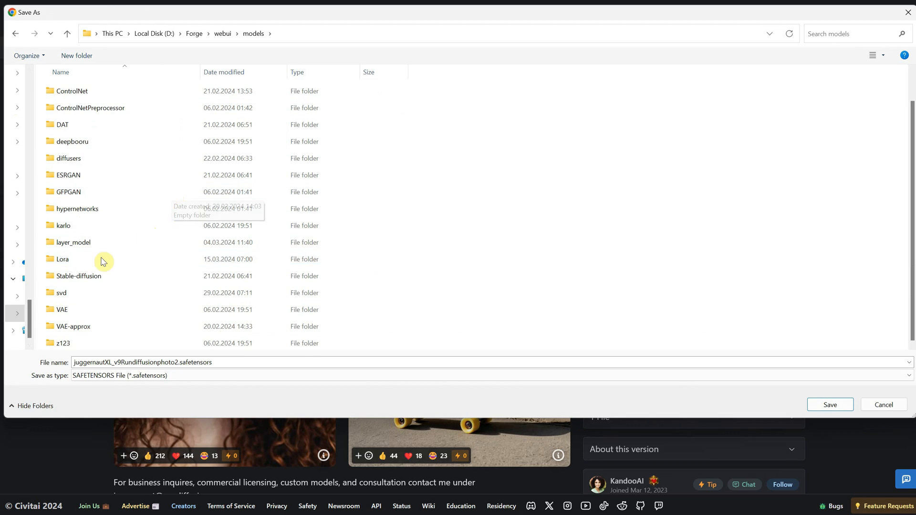
pyautogui.doubleClick(80, 276)
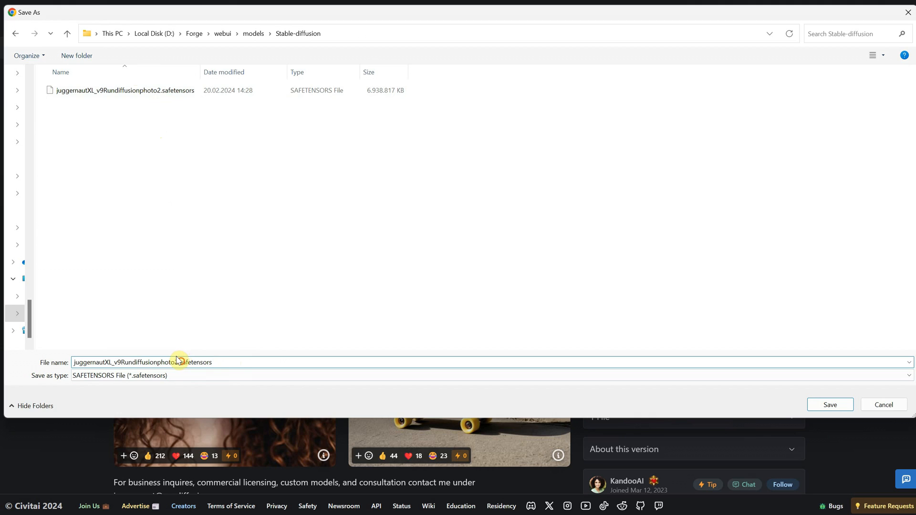
pyautogui.doubleClick(193, 363)
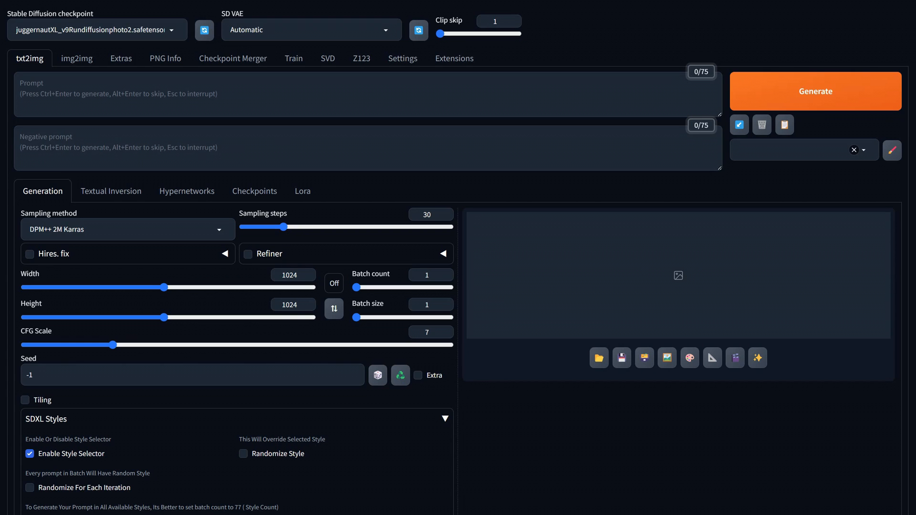
pyautogui.moveTo(199, 9)
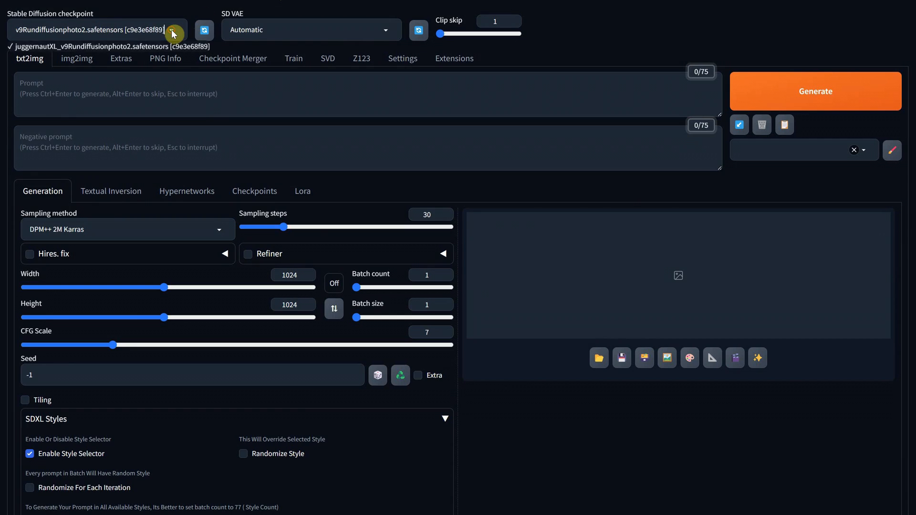
pyautogui.click(110, 46)
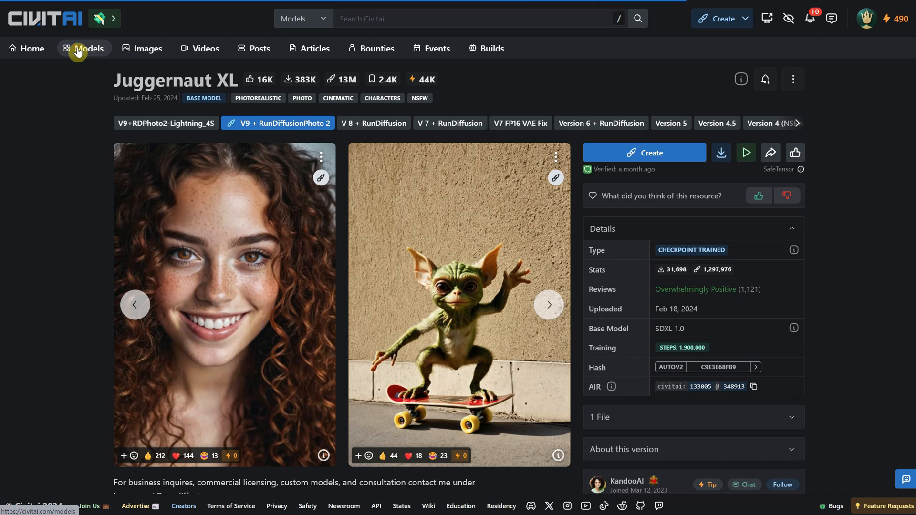
# Switch the filtered Civitai catalogue from checkpoints to LoRA models.
pyautogui.click(88, 49)
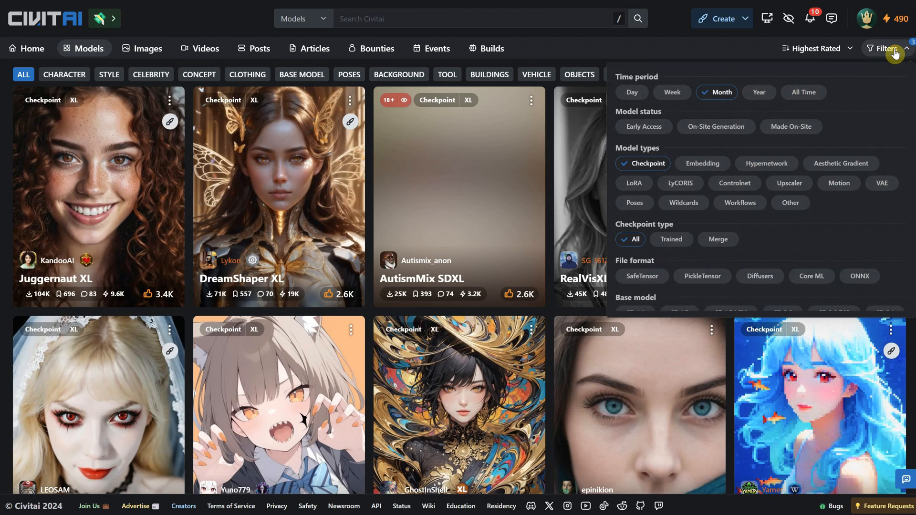
pyautogui.click(642, 163)
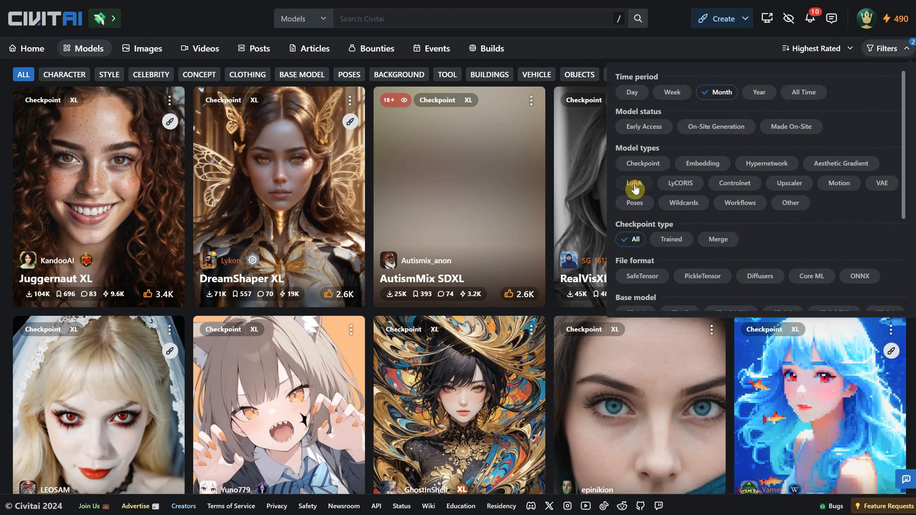
pyautogui.click(634, 183)
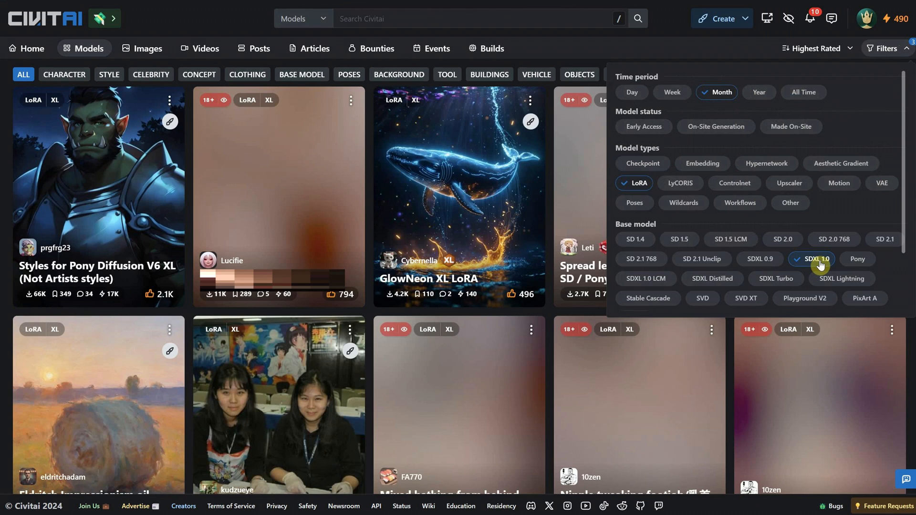
pyautogui.click(557, 51)
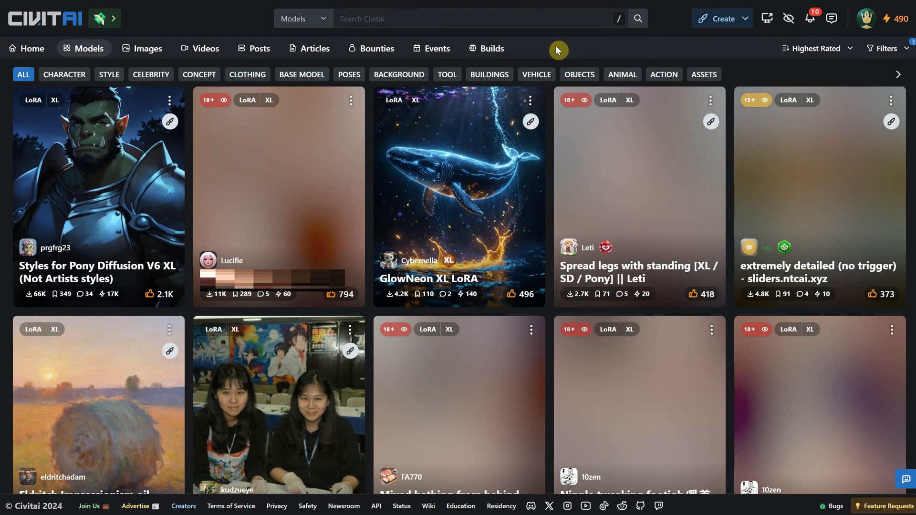
pyautogui.moveTo(50, 171)
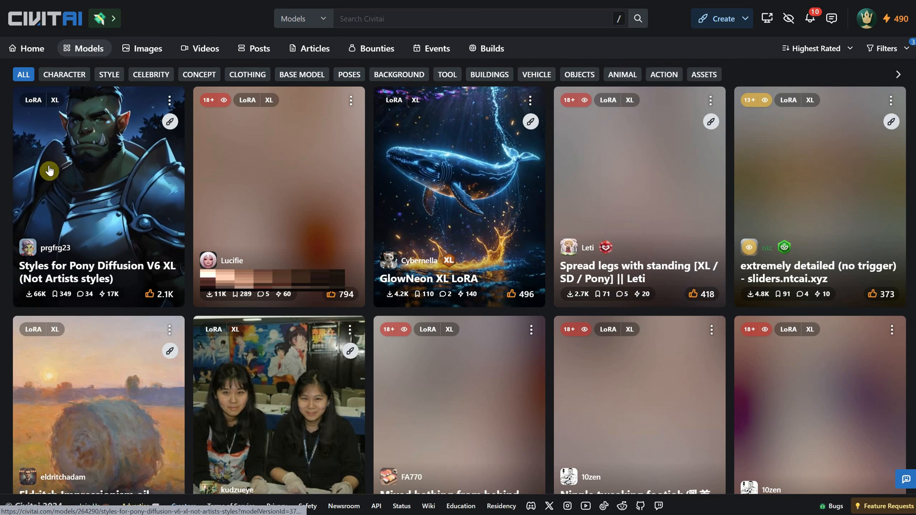
pyautogui.moveTo(470, 241)
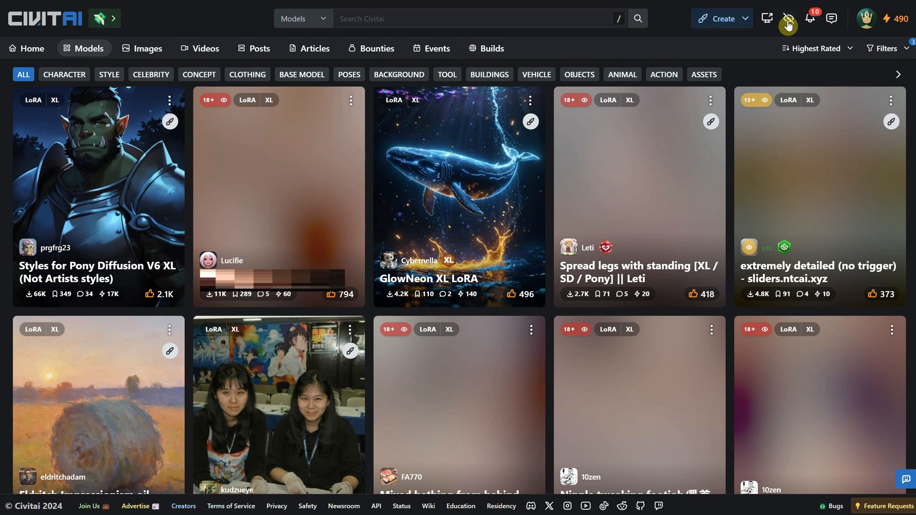
# Adjust the mature-content blur setting and go to the GlowNeon XL LoRA page.
pyautogui.click(788, 19)
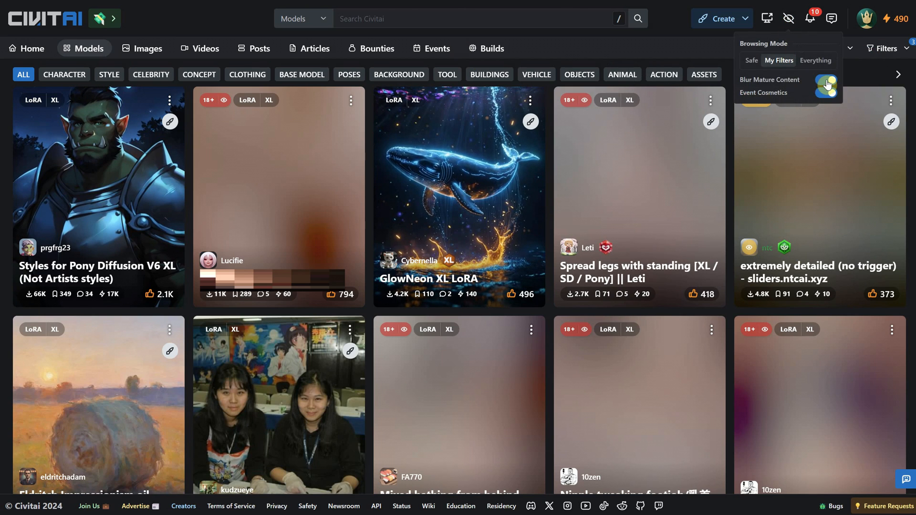
pyautogui.click(824, 93)
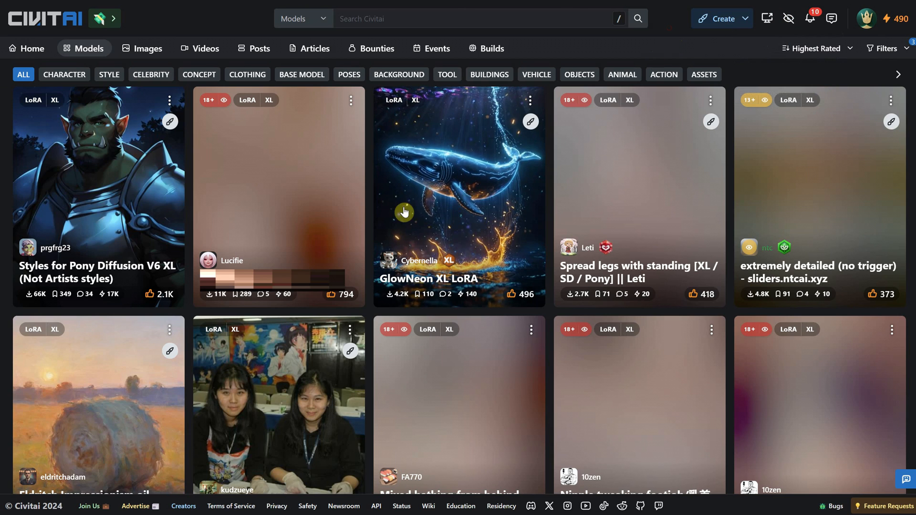
pyautogui.moveTo(450, 204)
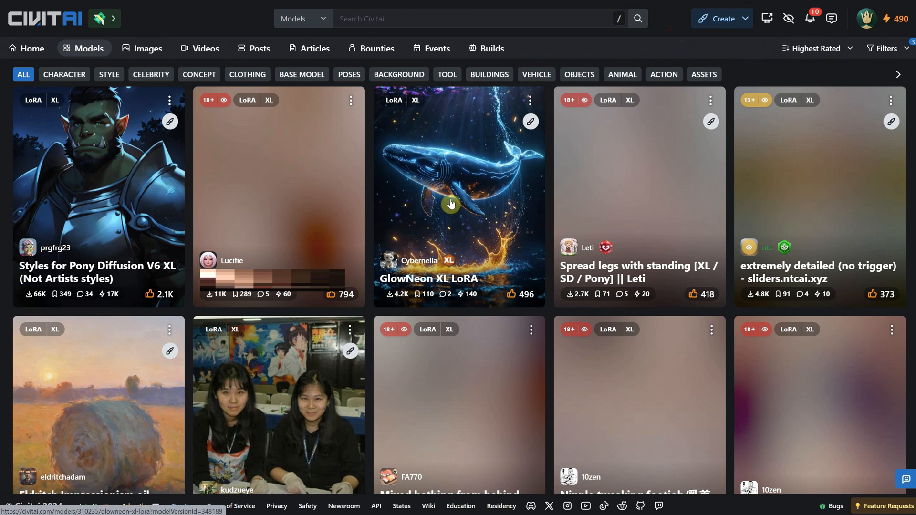
pyautogui.click(459, 196)
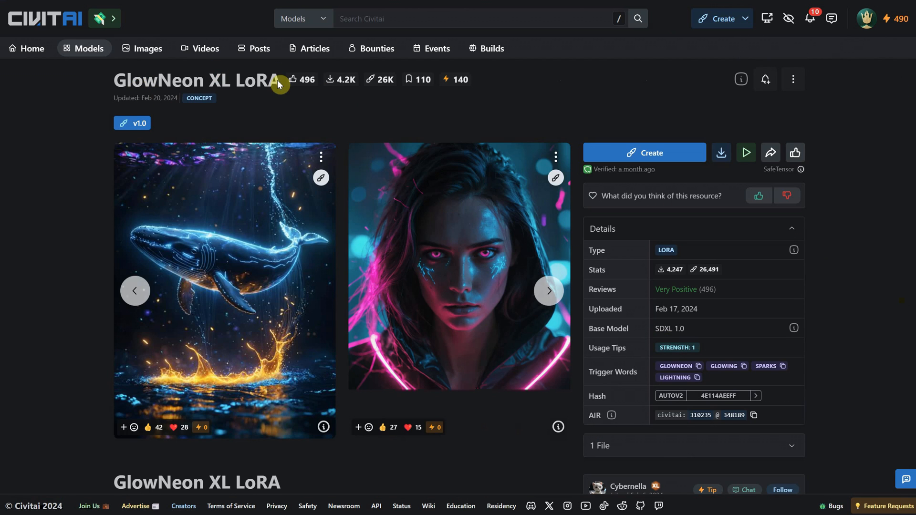
pyautogui.moveTo(829, 120)
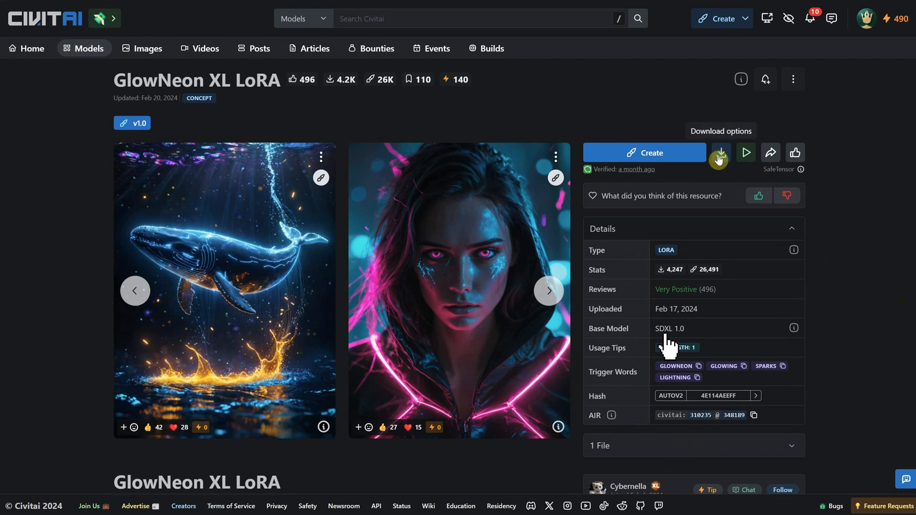
# Download the GlowNeon XL LoRA file into D:\Forge\webui\models\Lora.
pyautogui.click(719, 153)
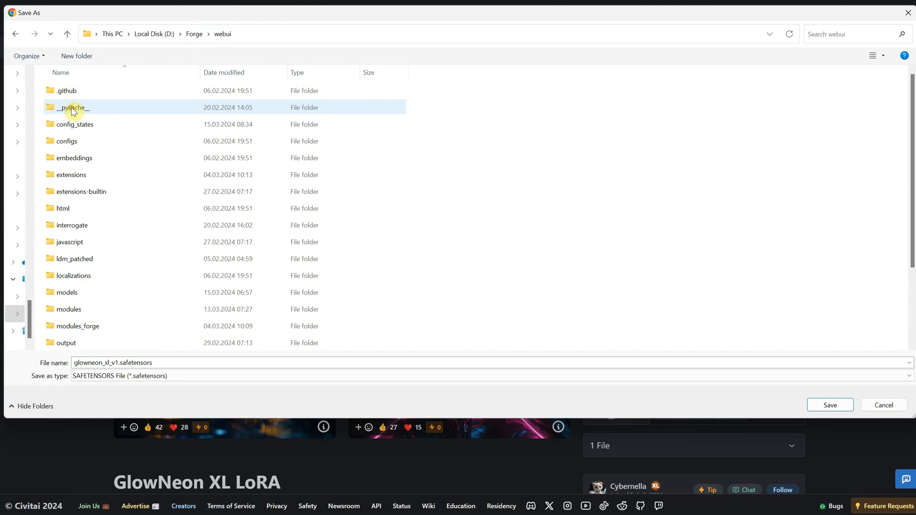
pyautogui.doubleClick(67, 292)
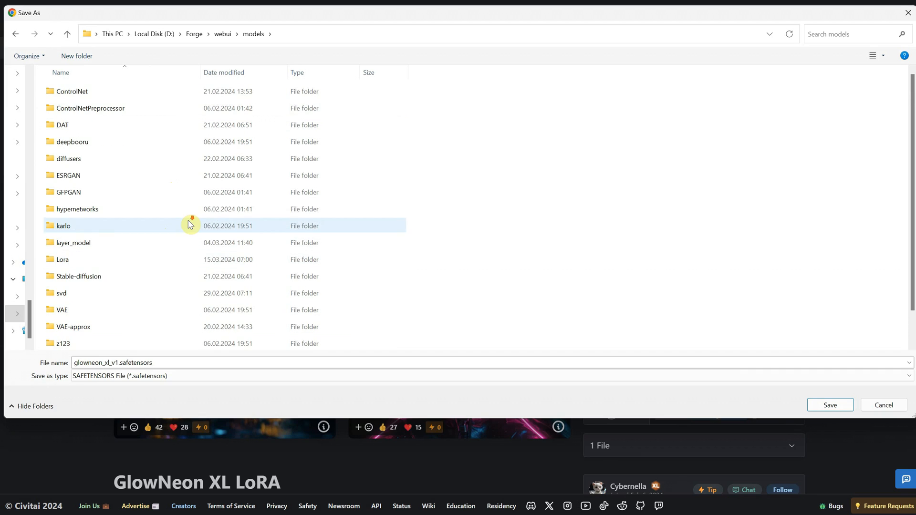
pyautogui.doubleClick(61, 260)
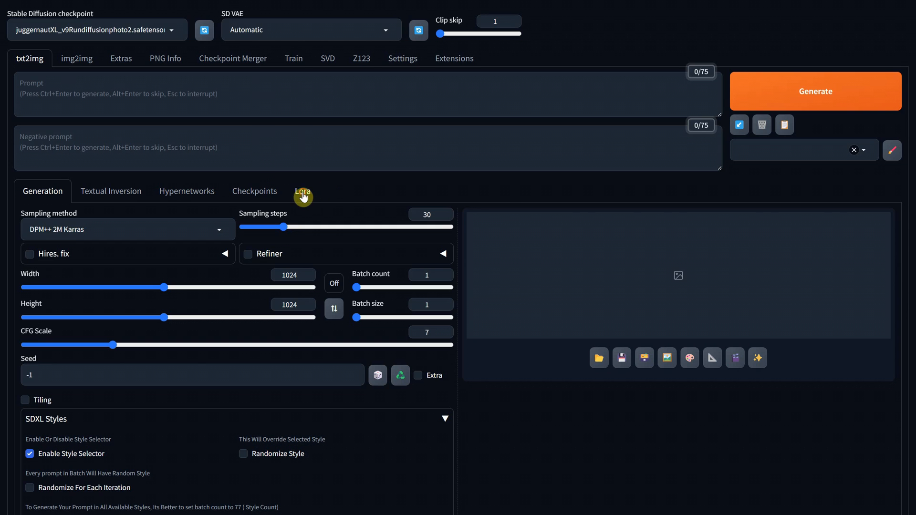
# Generate 'cinematic portrait of a cat in the night' after checking the Lora list.
pyautogui.click(302, 191)
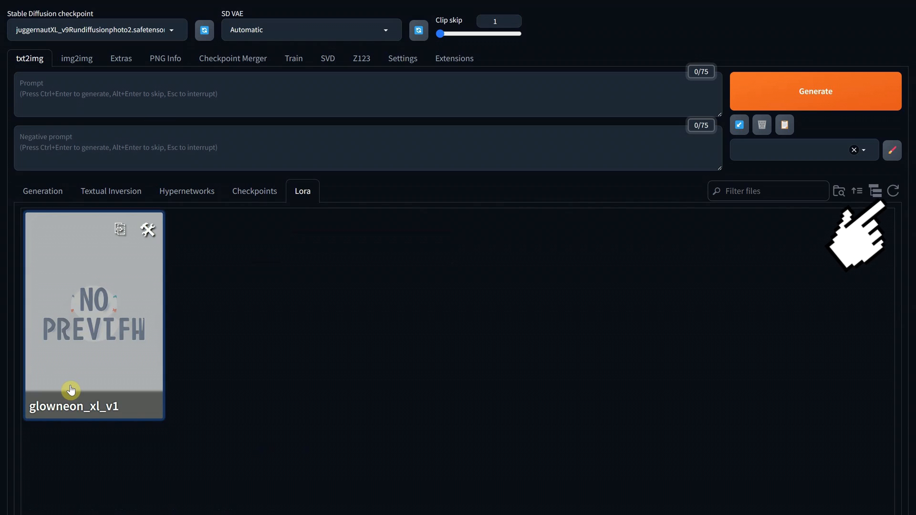
pyautogui.moveTo(859, 240)
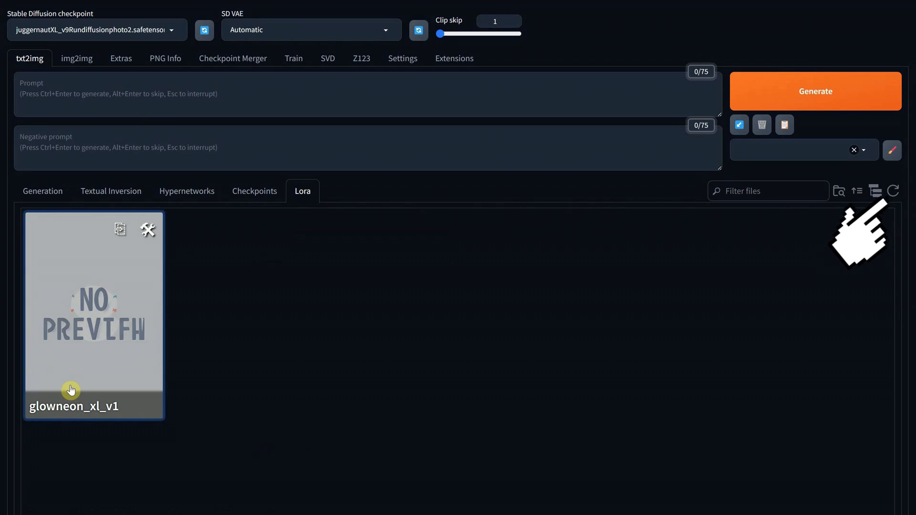
pyautogui.click(42, 191)
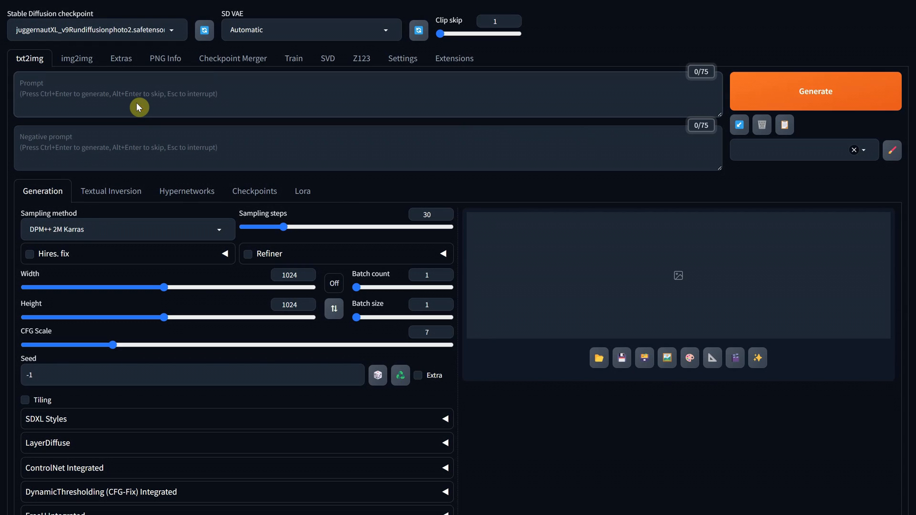
pyautogui.write('cinematic portrait of')
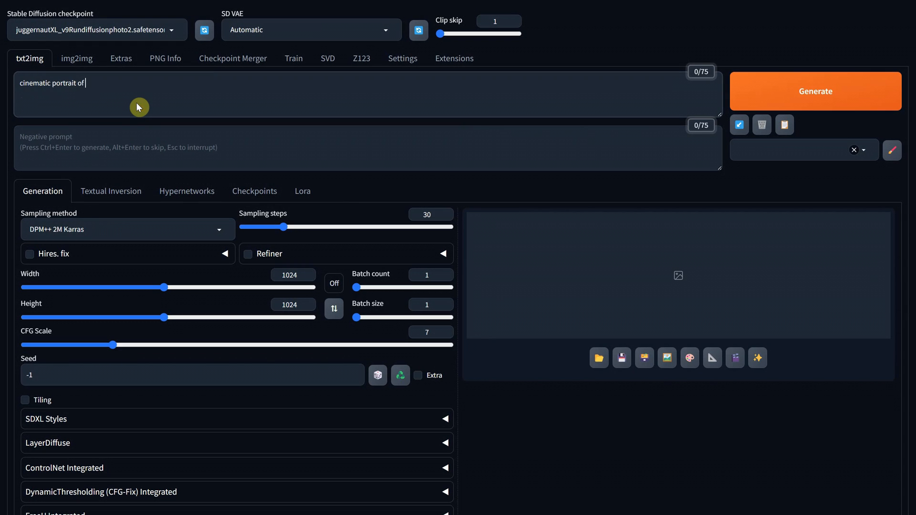
pyautogui.write('a cat in the night')
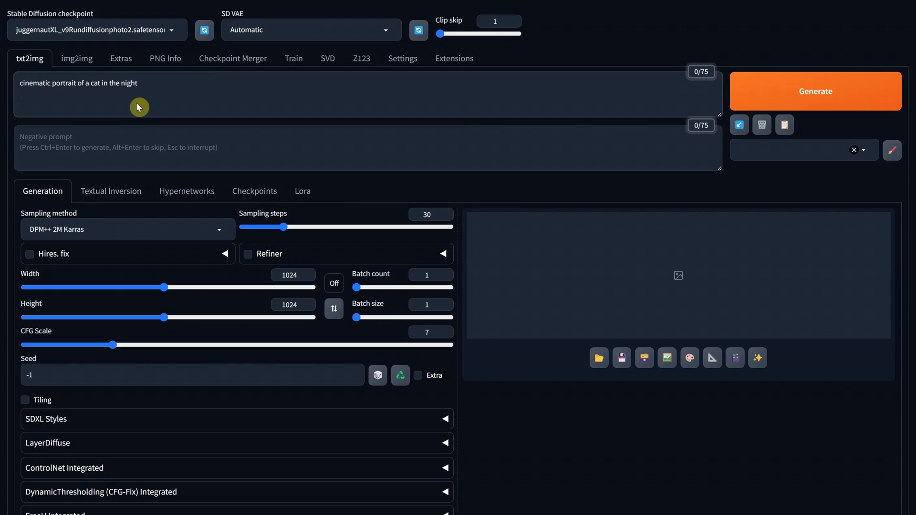
pyautogui.click(814, 92)
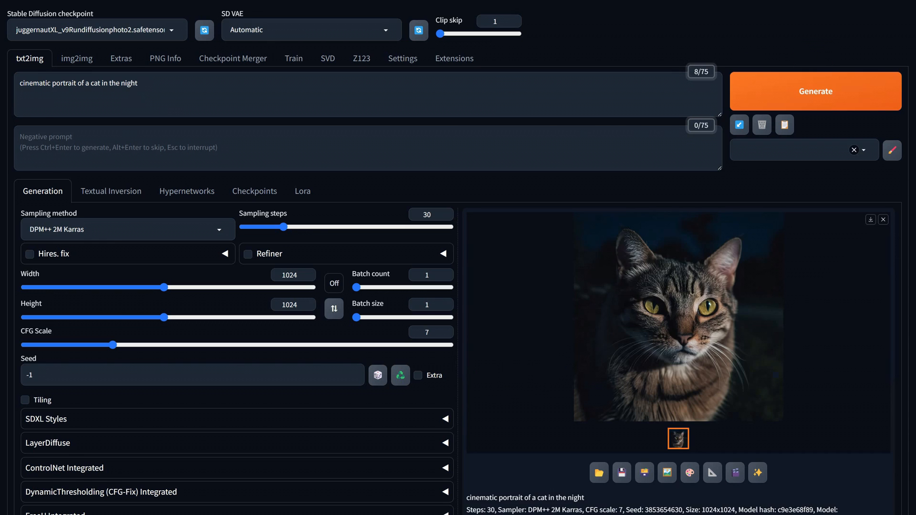
pyautogui.moveTo(480, 386)
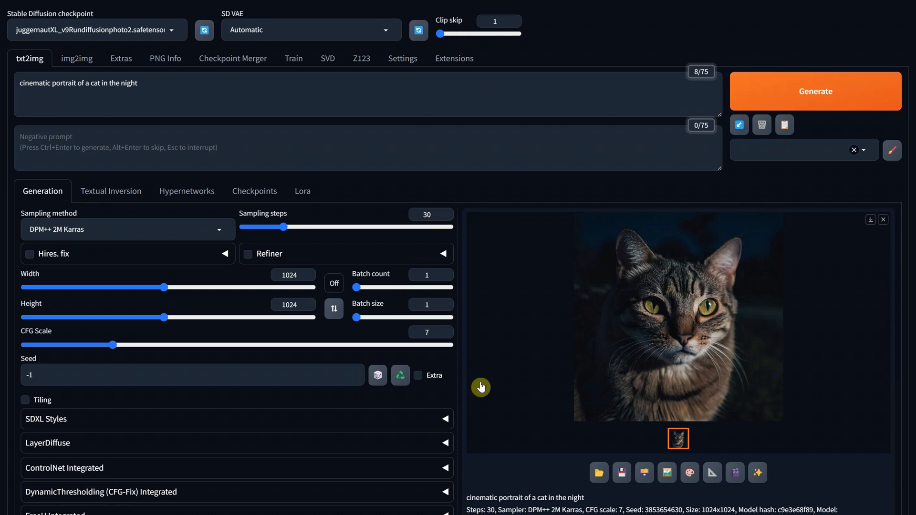
# Reuse the generated cat's seed and append the glowneon_xl_v1 LoRA tag to the prompt.
pyautogui.click(400, 376)
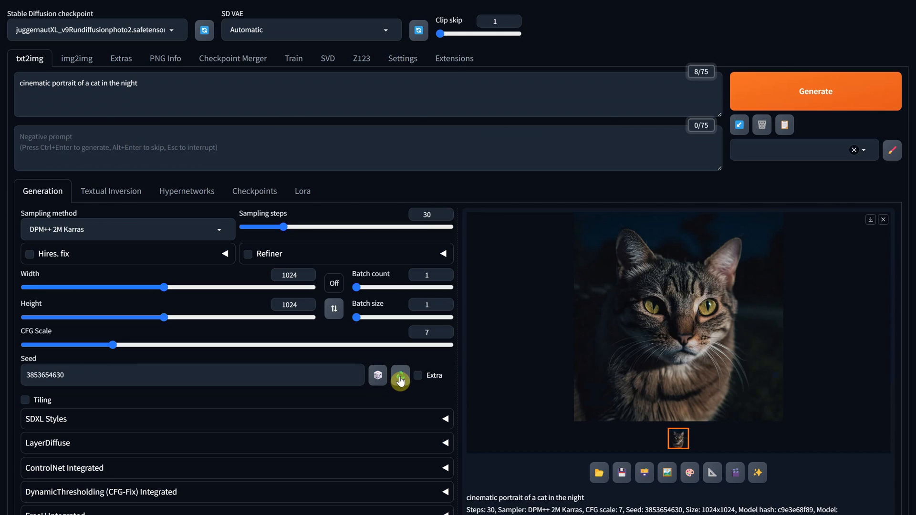
pyautogui.click(302, 190)
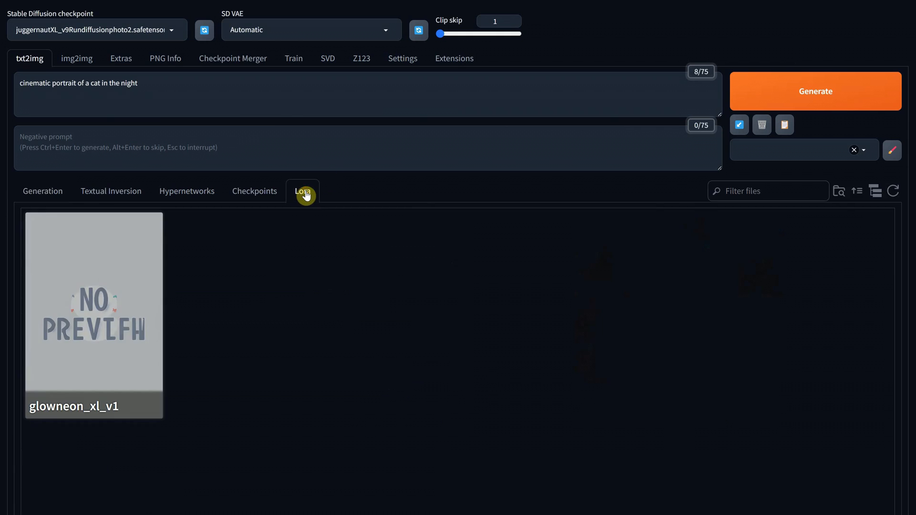
pyautogui.click(94, 316)
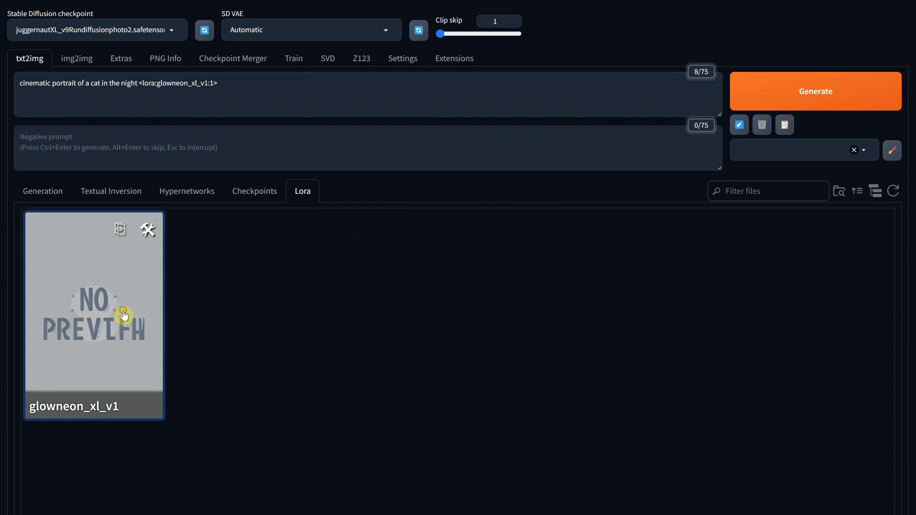
pyautogui.click(42, 191)
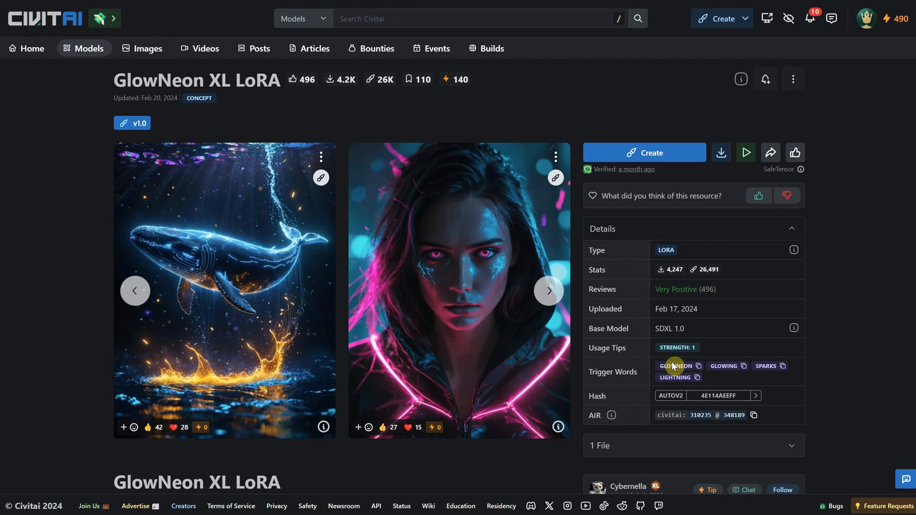
pyautogui.moveTo(771, 369)
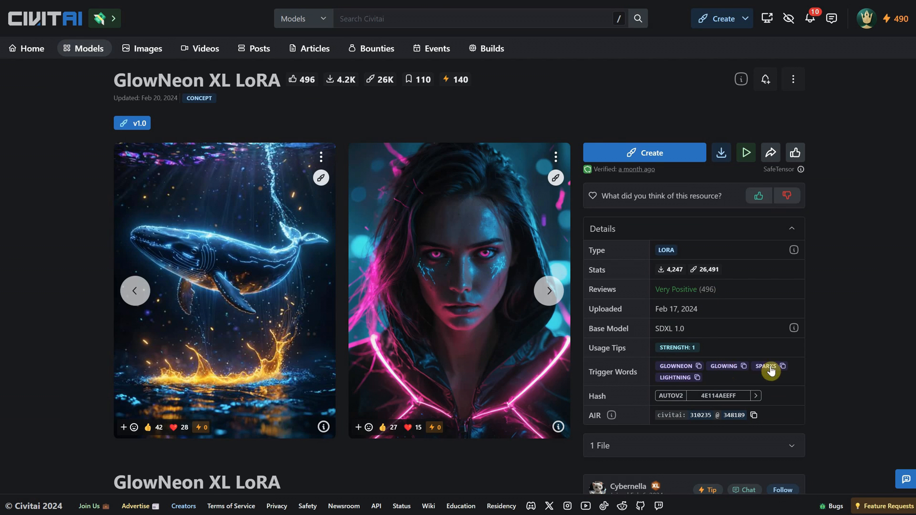
pyautogui.moveTo(687, 371)
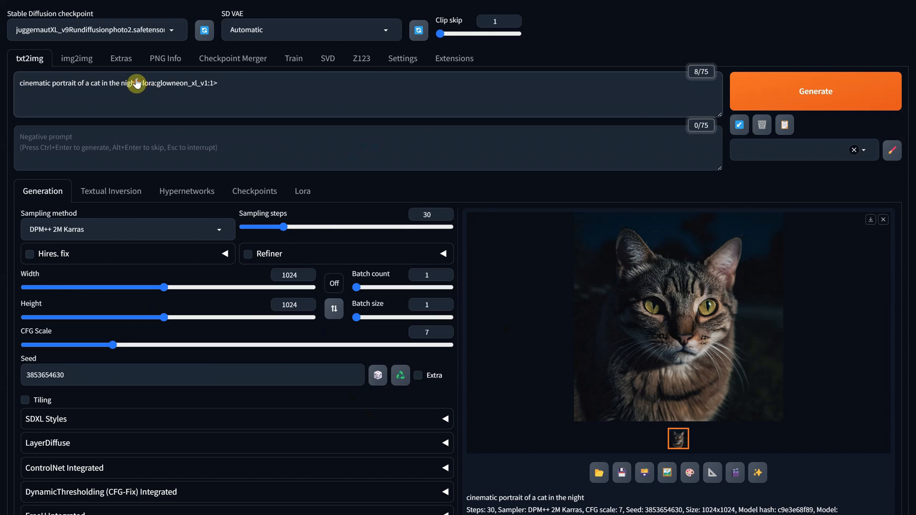
# Generate the neon cat with the 'glowneon, sparks' trigger words and inspect it full size.
pyautogui.click(814, 91)
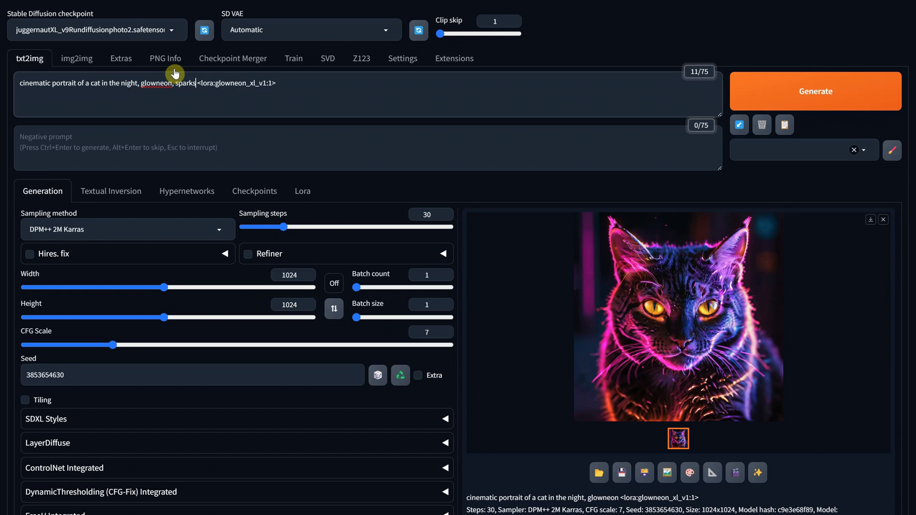
pyautogui.click(678, 316)
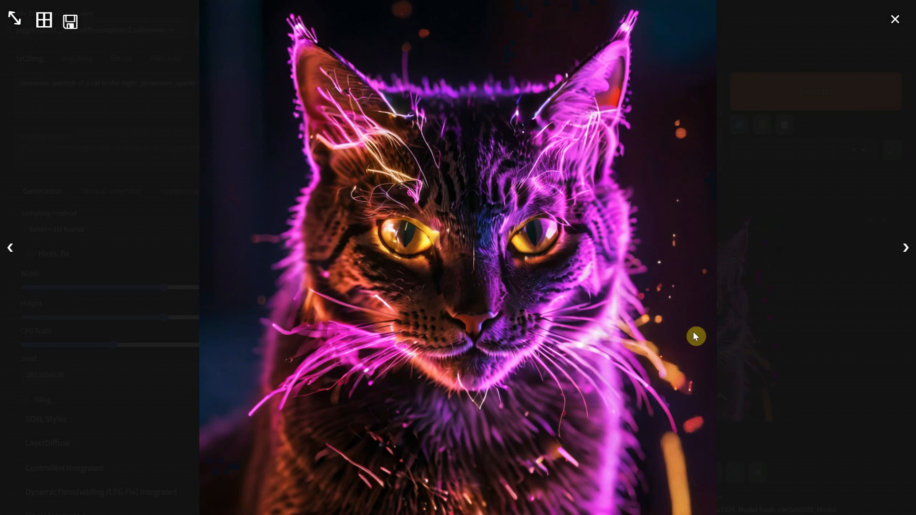
pyautogui.click(894, 20)
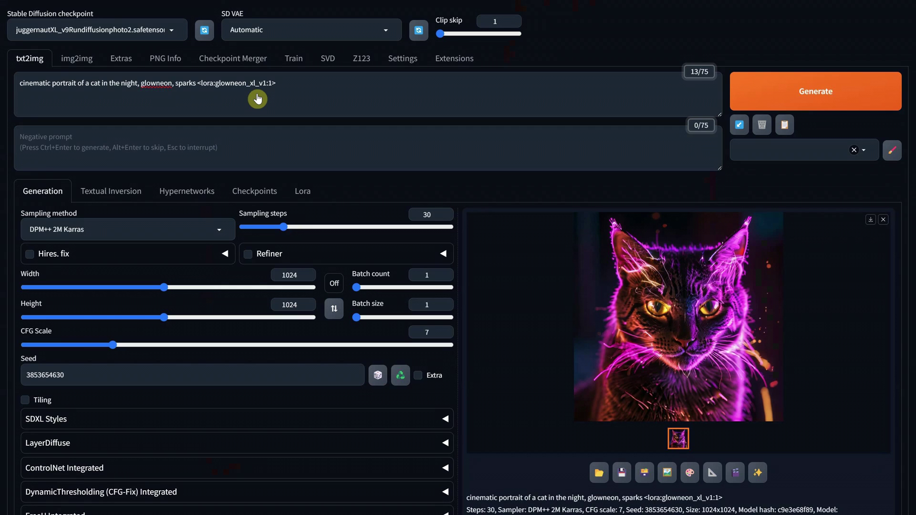
pyautogui.moveTo(269, 82)
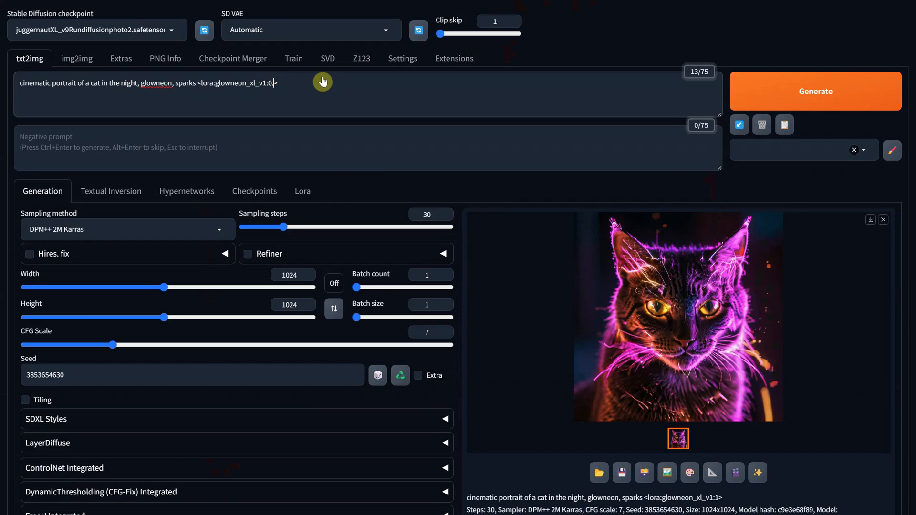
# Regenerate the cat with LoRA weight 0.5, then again with CFG Scale 5.
pyautogui.write('0.5')
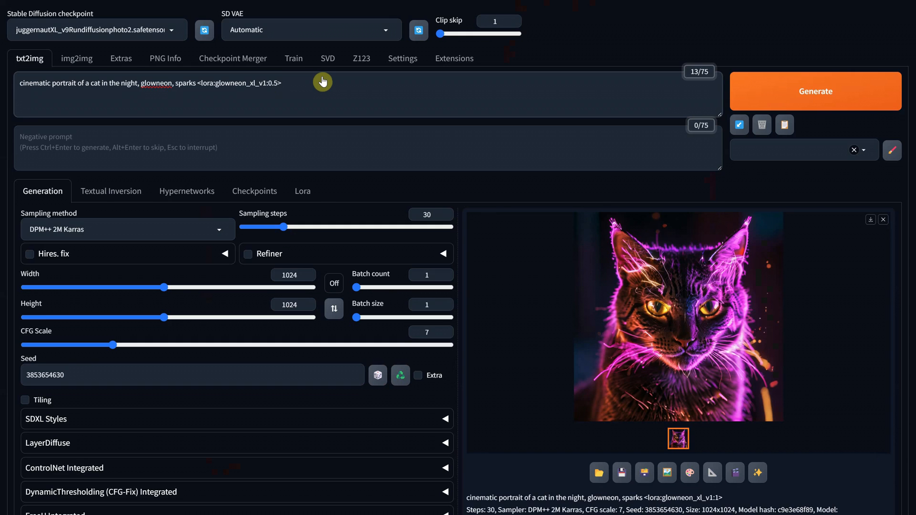
pyautogui.click(814, 90)
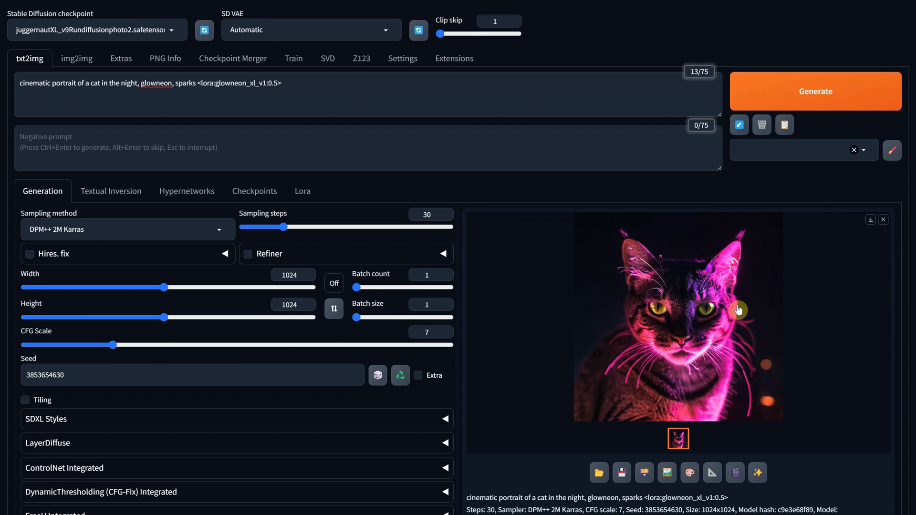
pyautogui.click(430, 332)
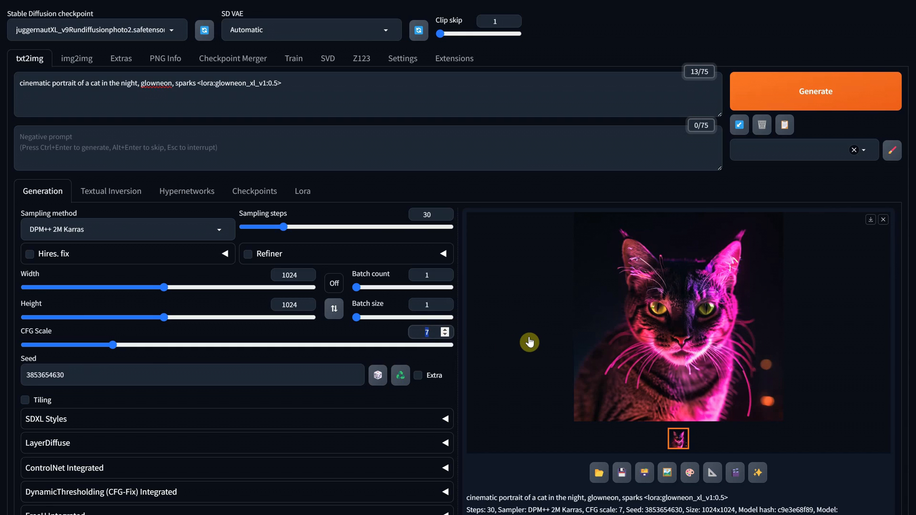
pyautogui.click(815, 91)
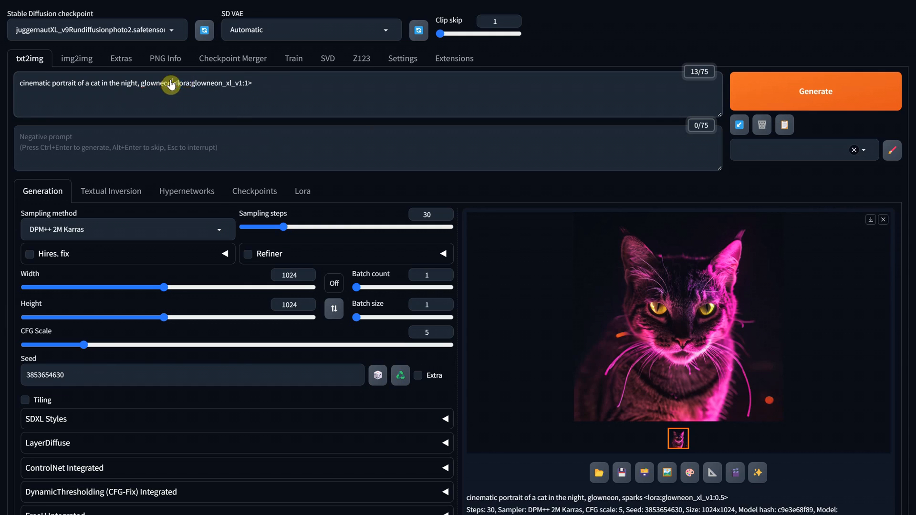
# Generate a new cat with a random seed and set the LoRA weight back to 0.7.
pyautogui.click(814, 92)
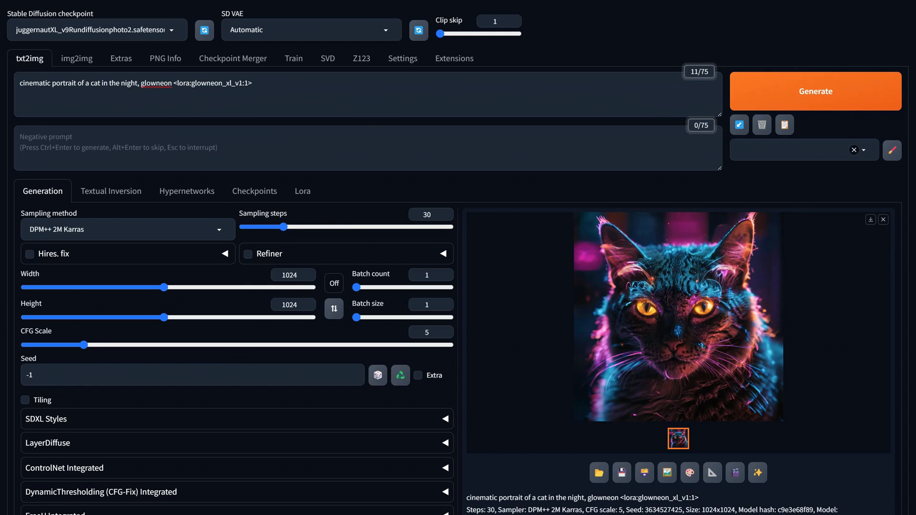
pyautogui.moveTo(256, 92)
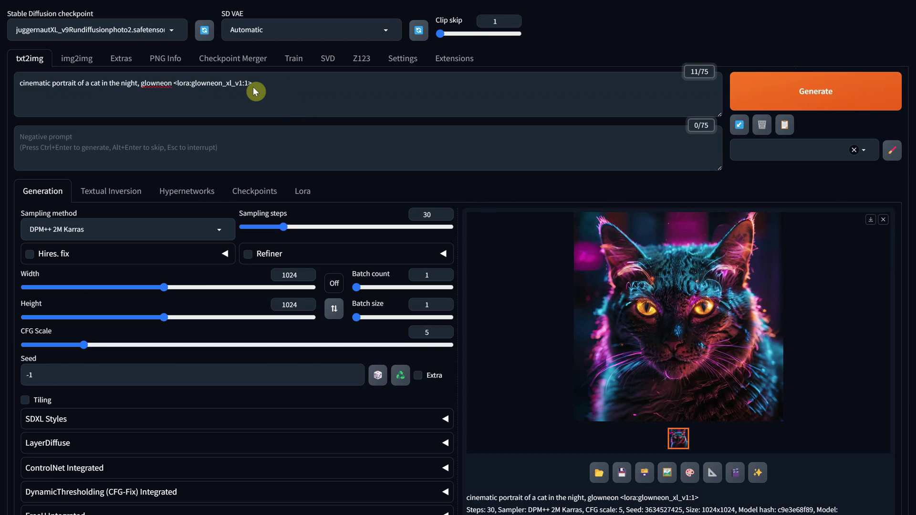
pyautogui.write('0.7')
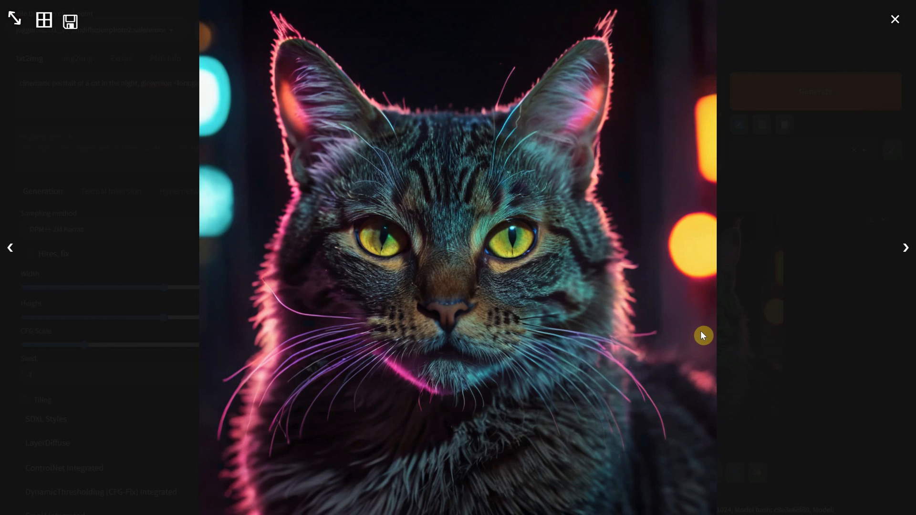
pyautogui.click(894, 19)
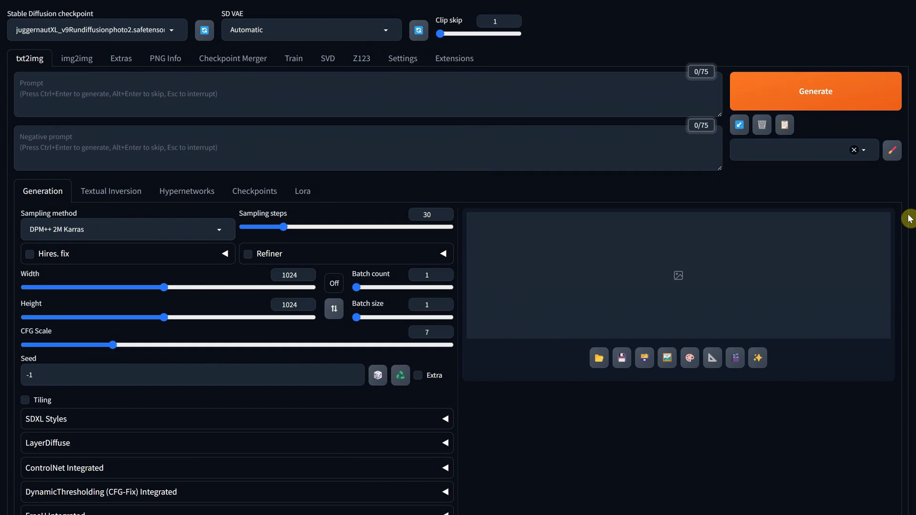
# Enable Hires. fix to review upscalers, then switch to the Extras page.
pyautogui.click(30, 254)
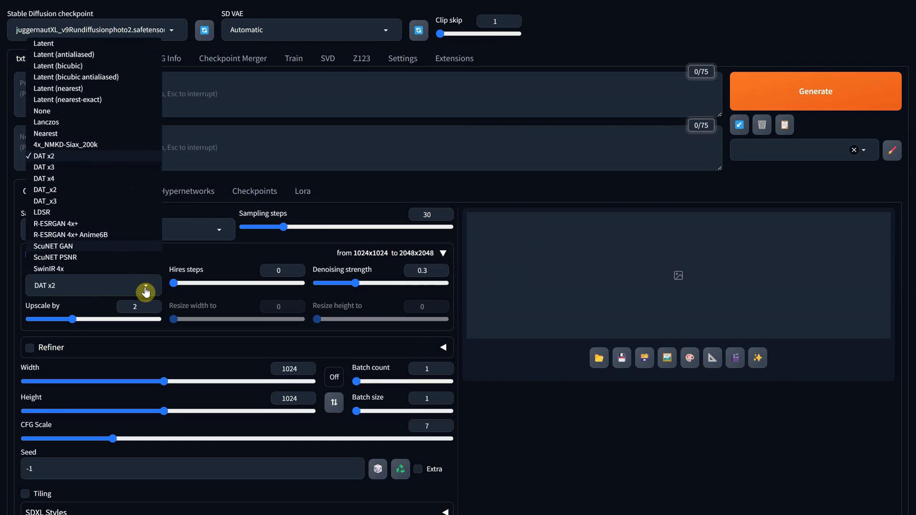
pyautogui.moveTo(79, 261)
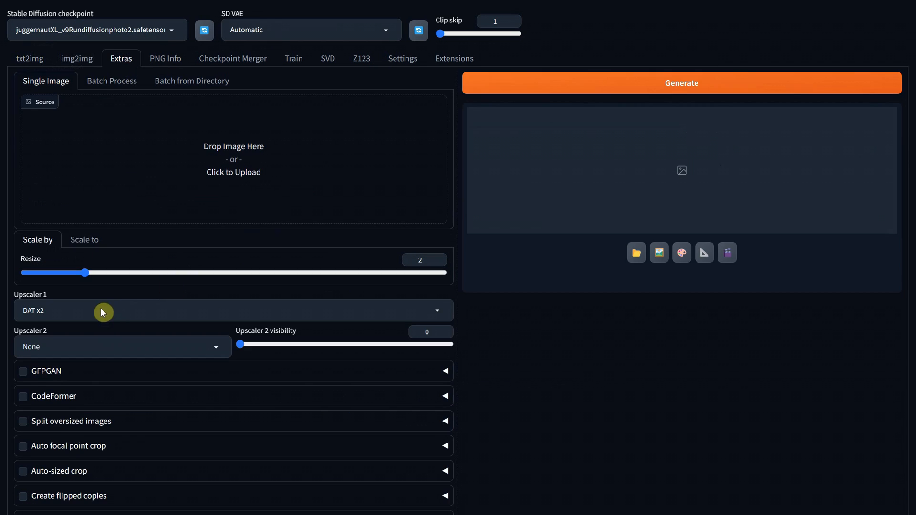
pyautogui.click(30, 59)
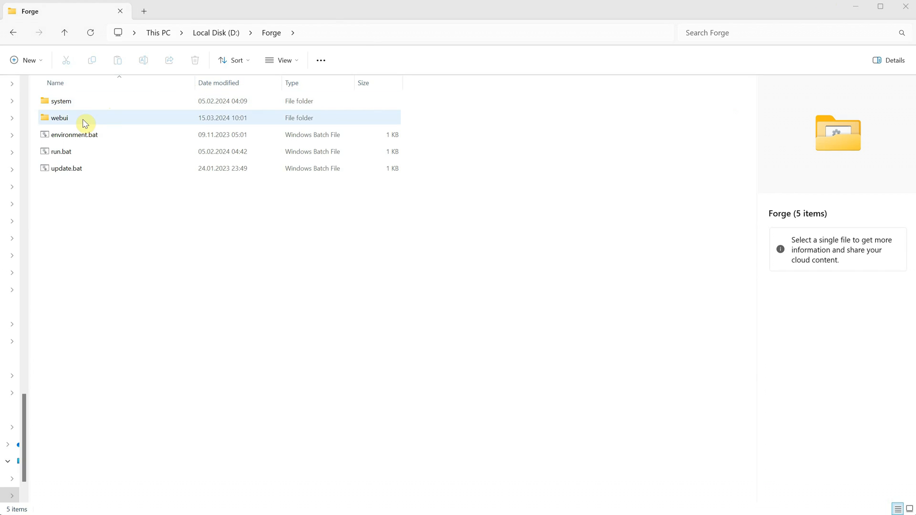
# Browse to D:\Forge\webui\models\ESRGAN holding the 4x_NMKD-Siax_200k.pth upscaler.
pyautogui.doubleClick(59, 117)
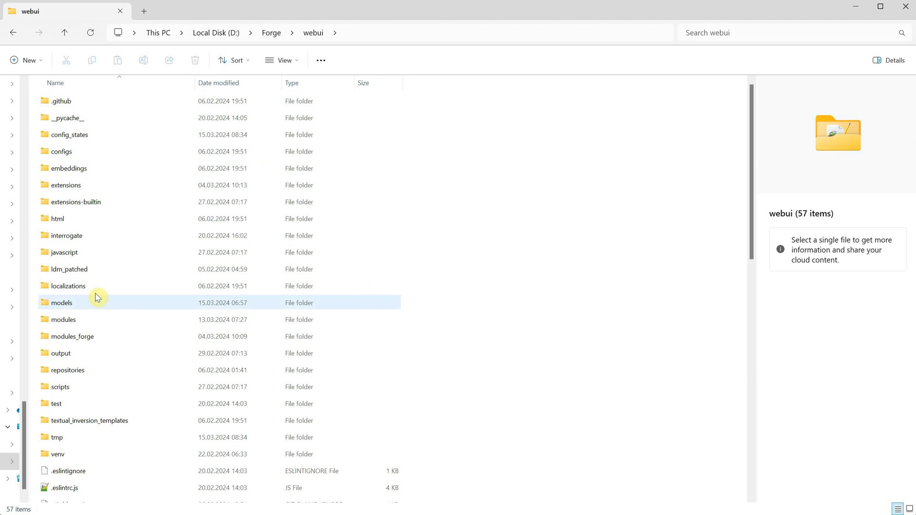
pyautogui.doubleClick(61, 302)
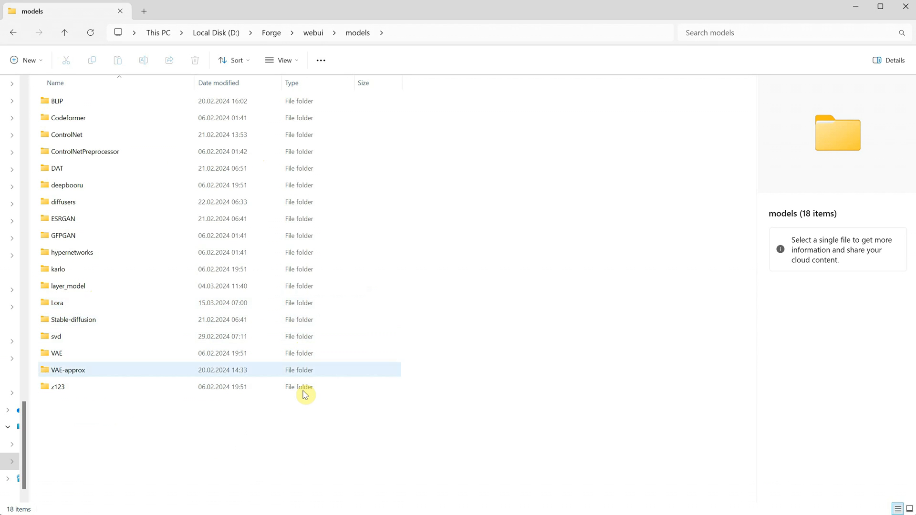
pyautogui.click(64, 219)
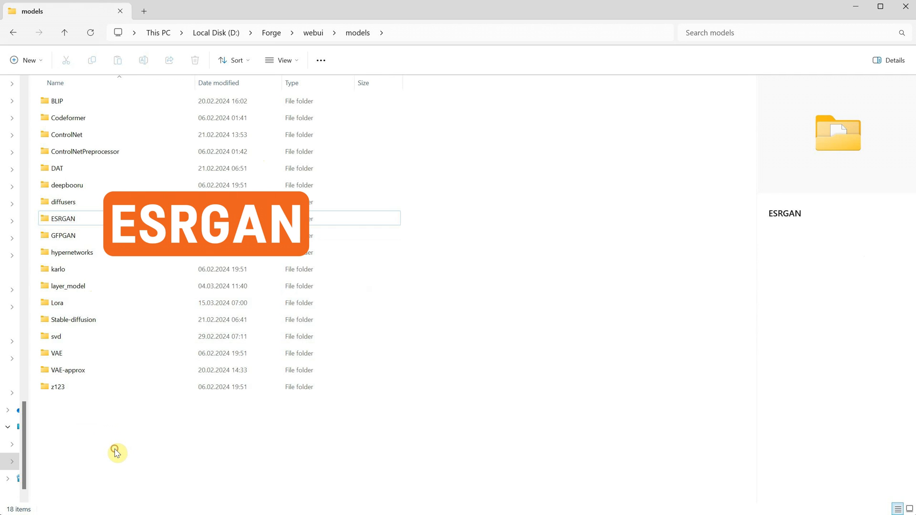
pyautogui.click(116, 450)
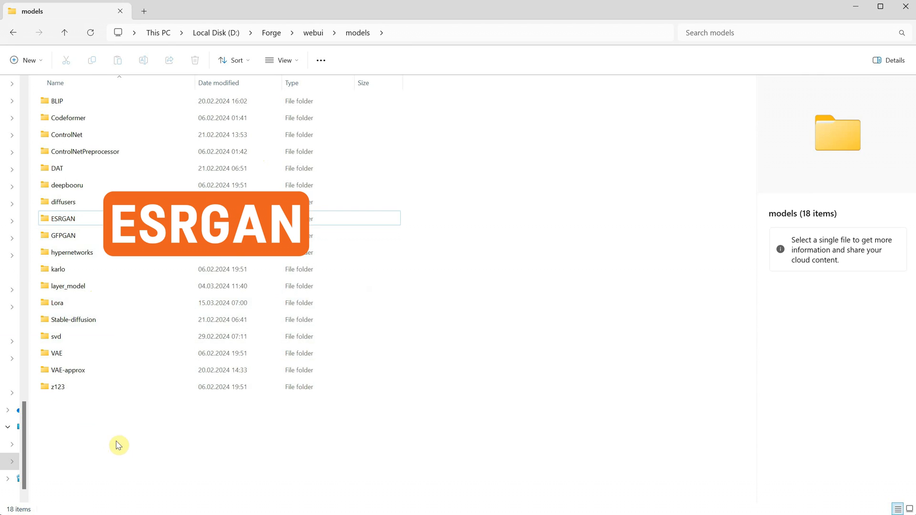
pyautogui.doubleClick(61, 217)
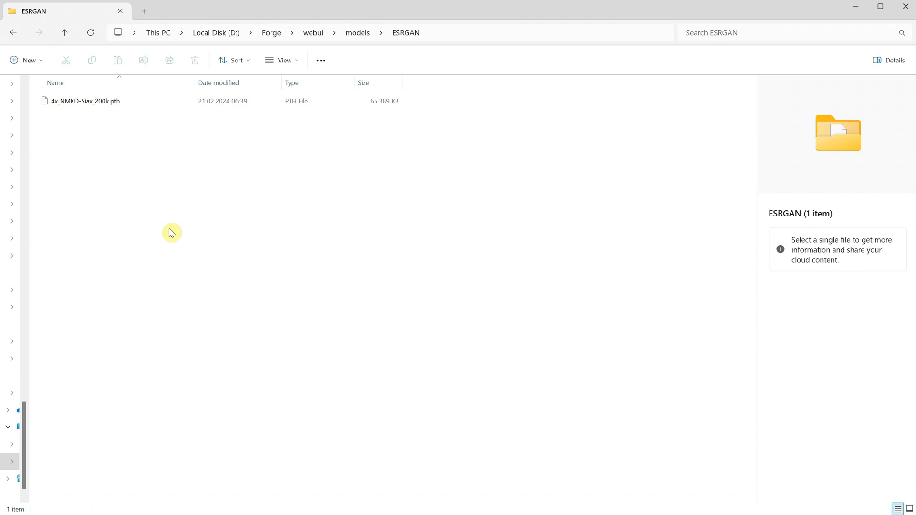
pyautogui.moveTo(103, 105)
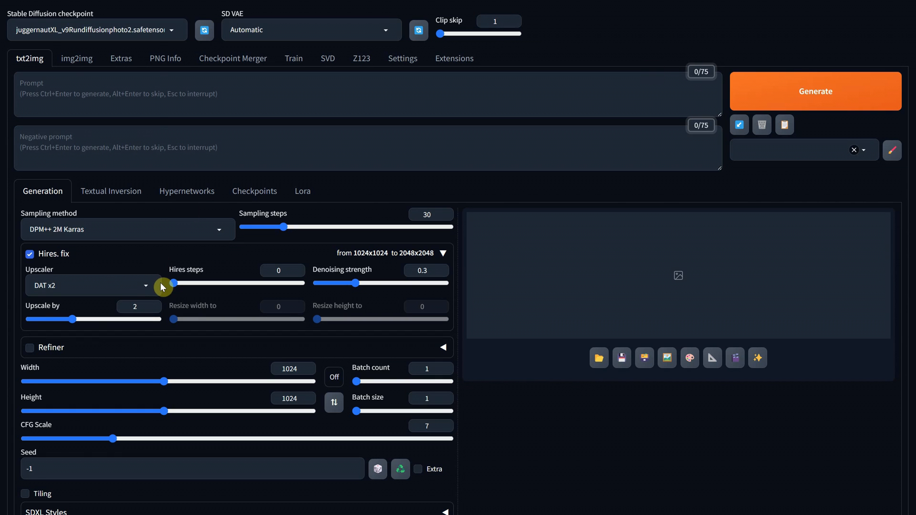
# Check the upscaler list, disable Hires. fix and expand ControlNet Integrated's model list.
pyautogui.click(91, 285)
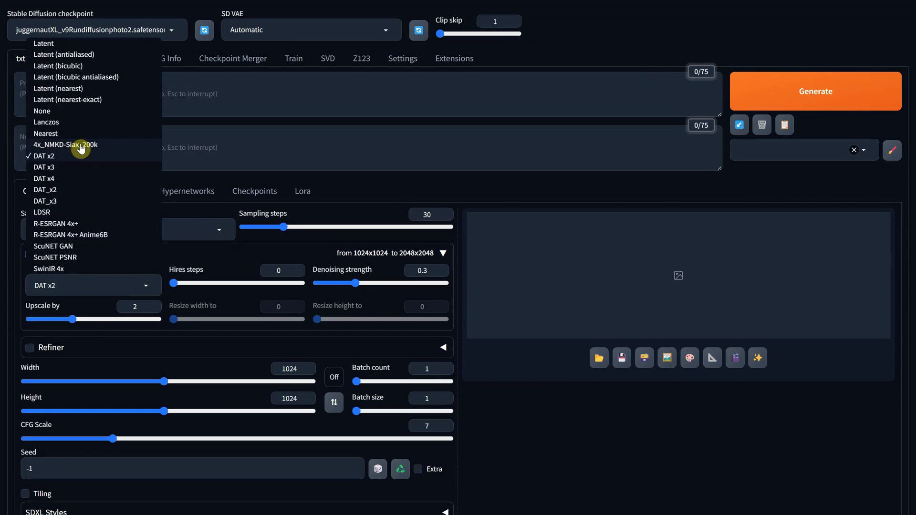
pyautogui.moveTo(459, 131)
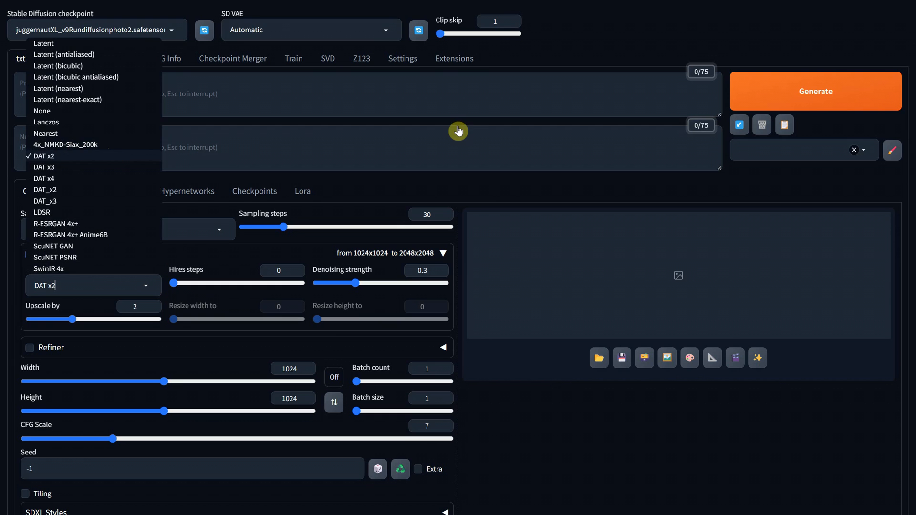
pyautogui.click(392, 163)
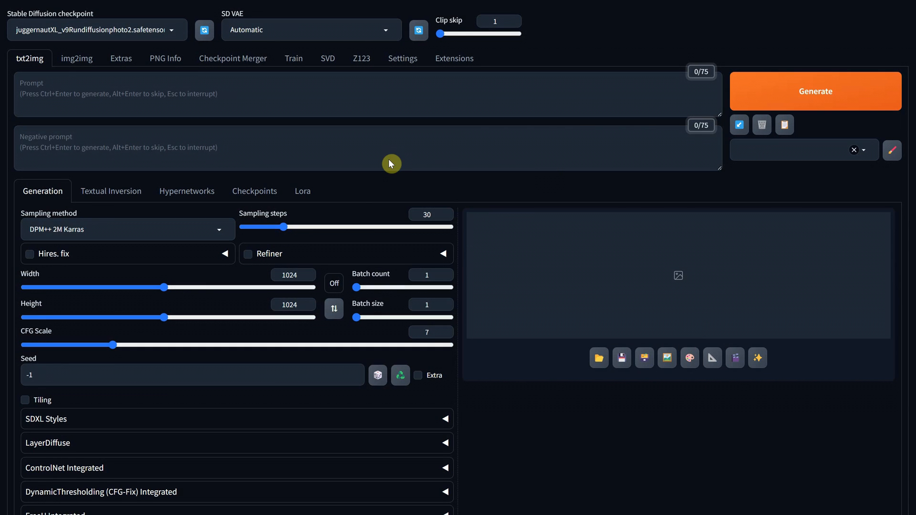
pyautogui.scroll(-3)
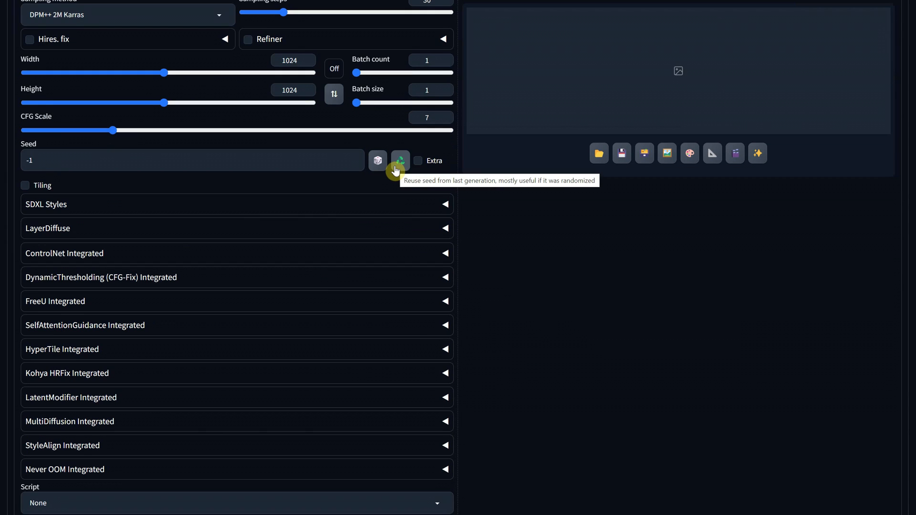
pyautogui.moveTo(174, 270)
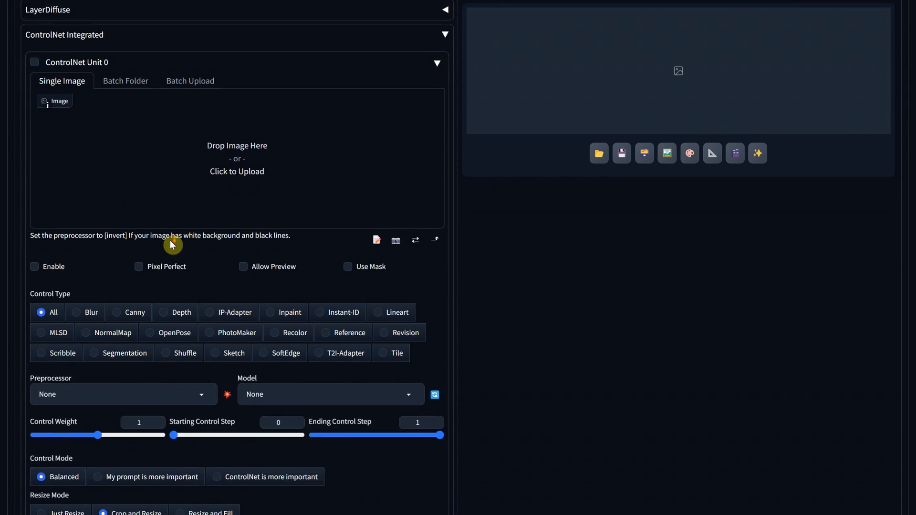
pyautogui.scroll(-3)
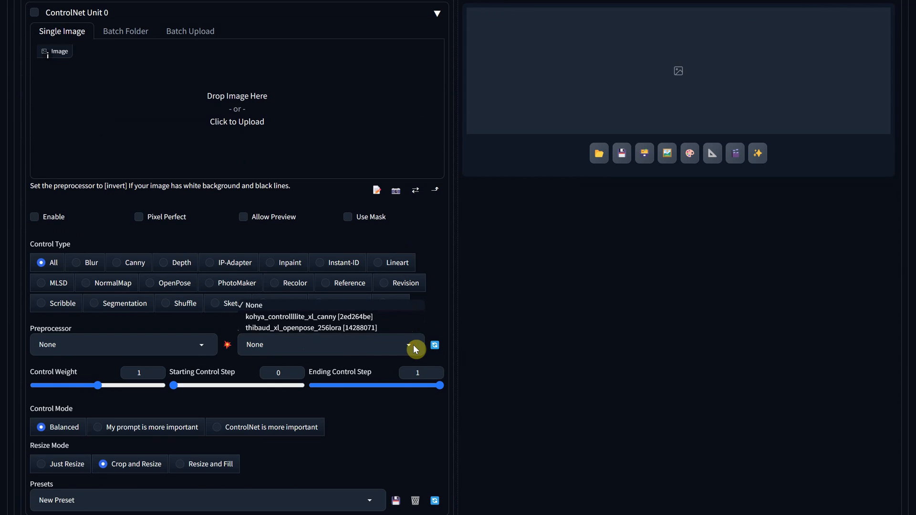
pyautogui.click(328, 344)
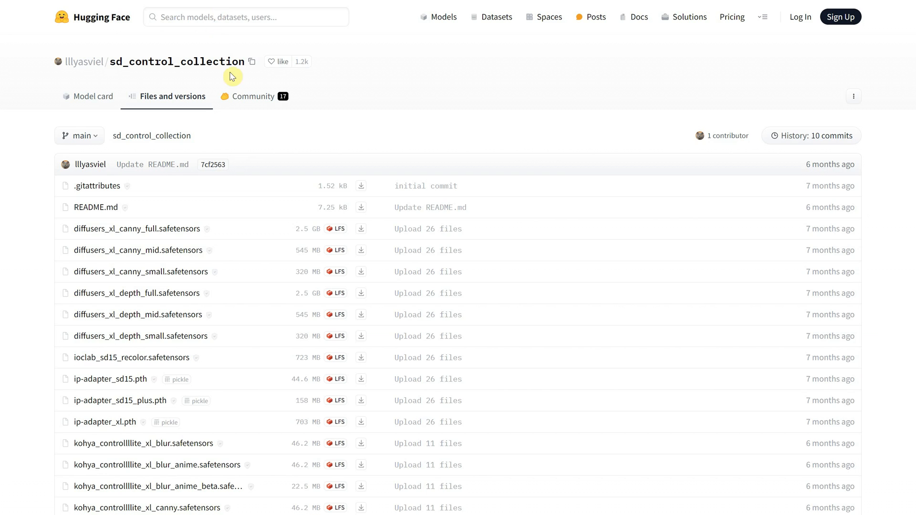
# Scroll through the ControlNet model collections on Hugging Face and Civitai.
pyautogui.scroll(-3)
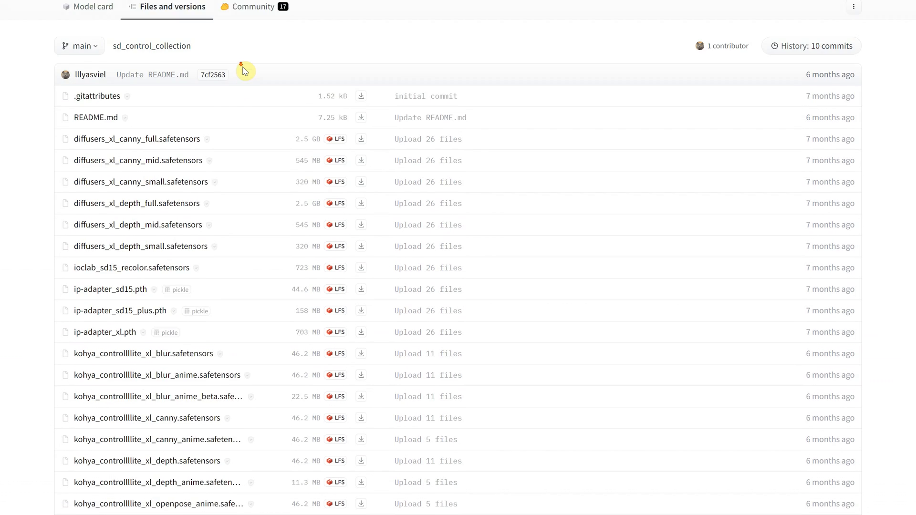
pyautogui.scroll(-3)
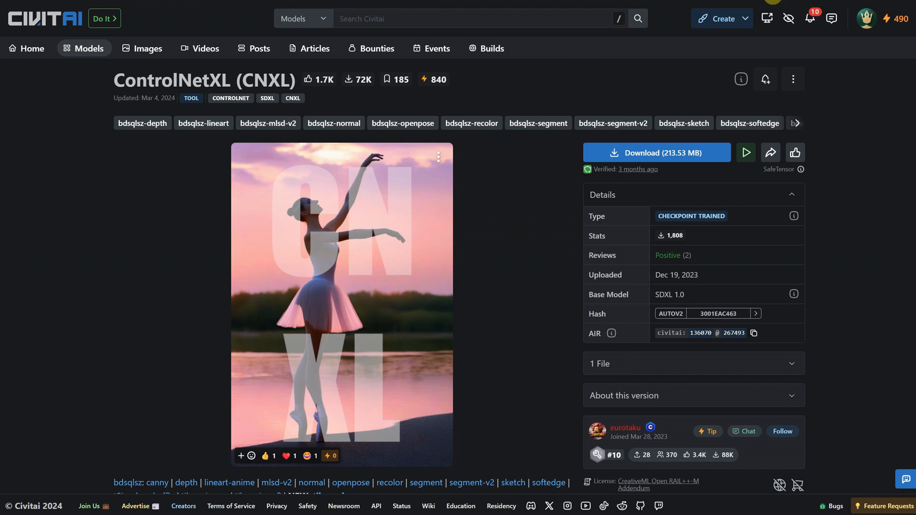
pyautogui.scroll(-3)
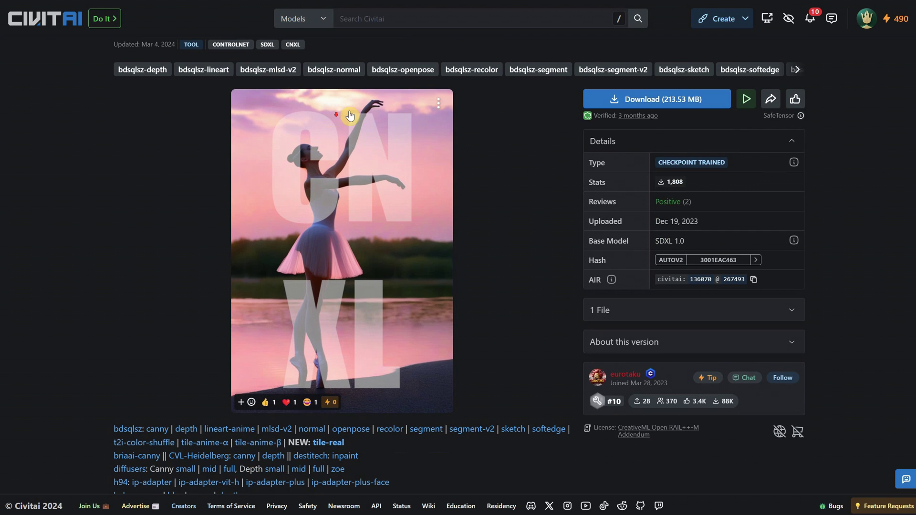
pyautogui.scroll(-3)
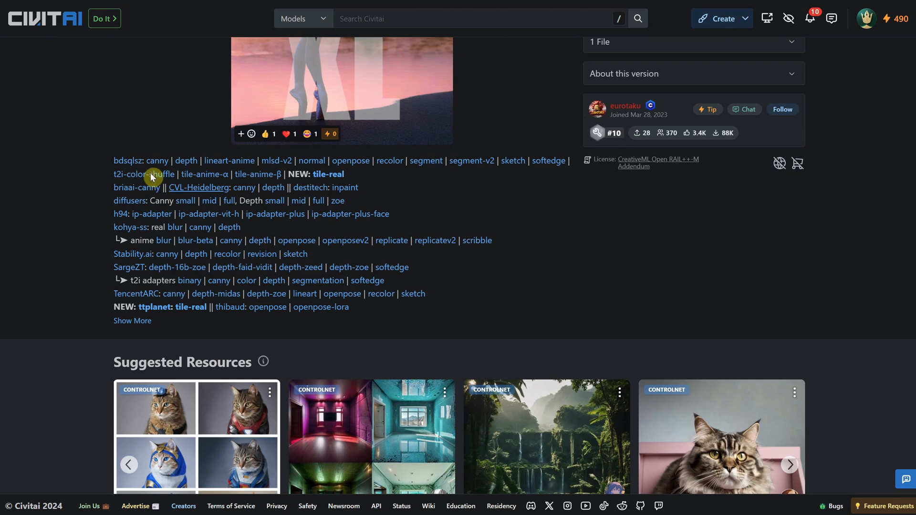
pyautogui.moveTo(329, 182)
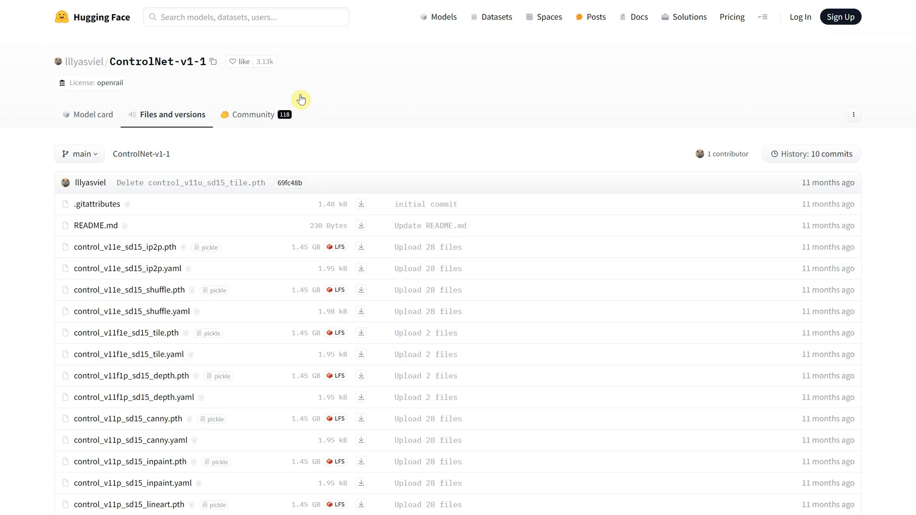
pyautogui.scroll(-3)
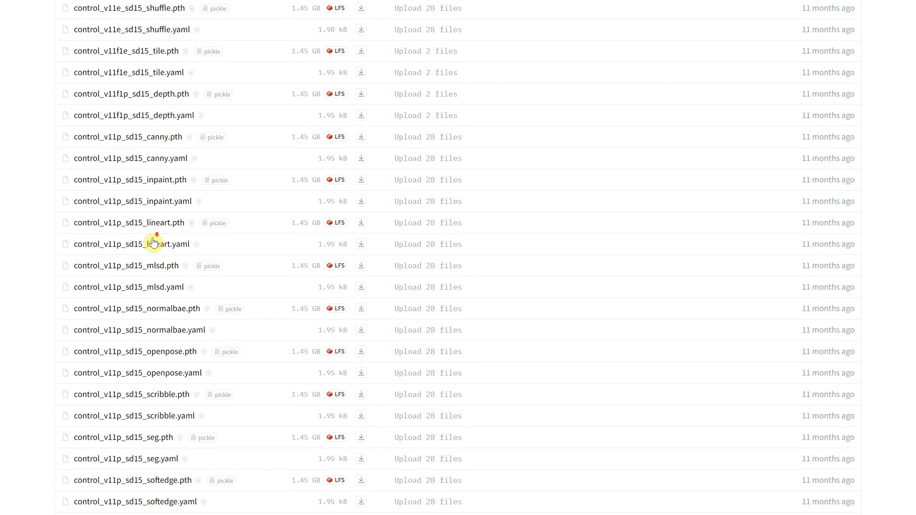
pyautogui.scroll(3)
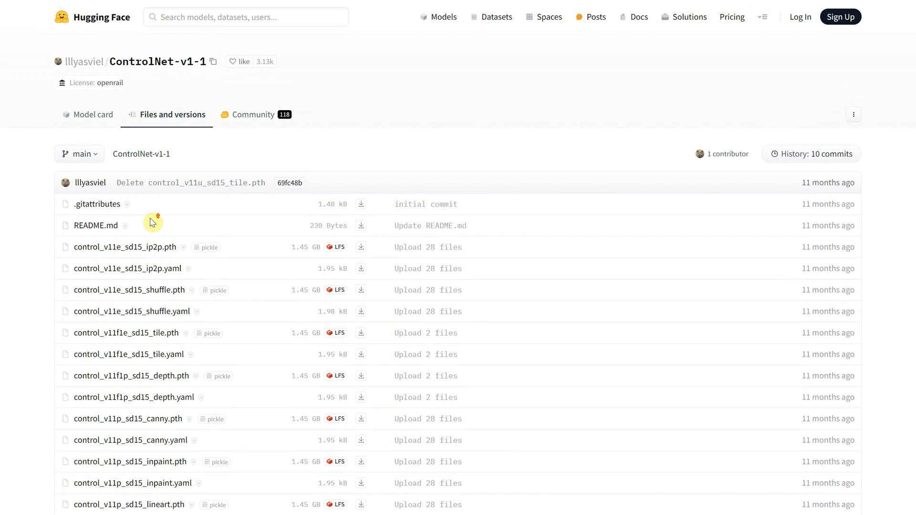
pyautogui.moveTo(151, 355)
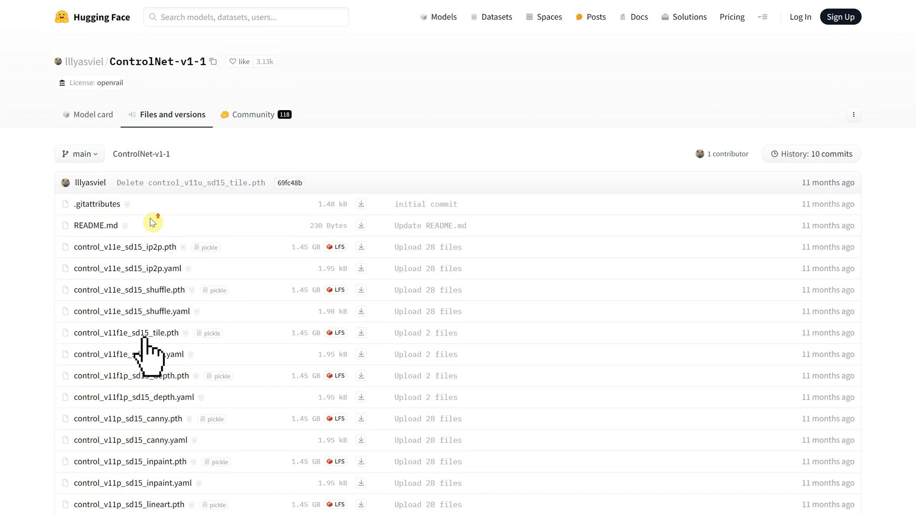
pyautogui.moveTo(165, 356)
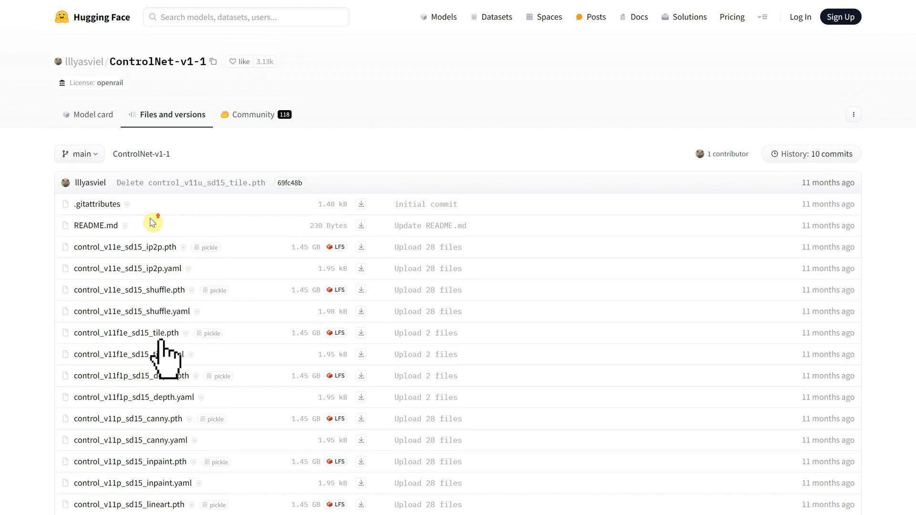
pyautogui.moveTo(182, 374)
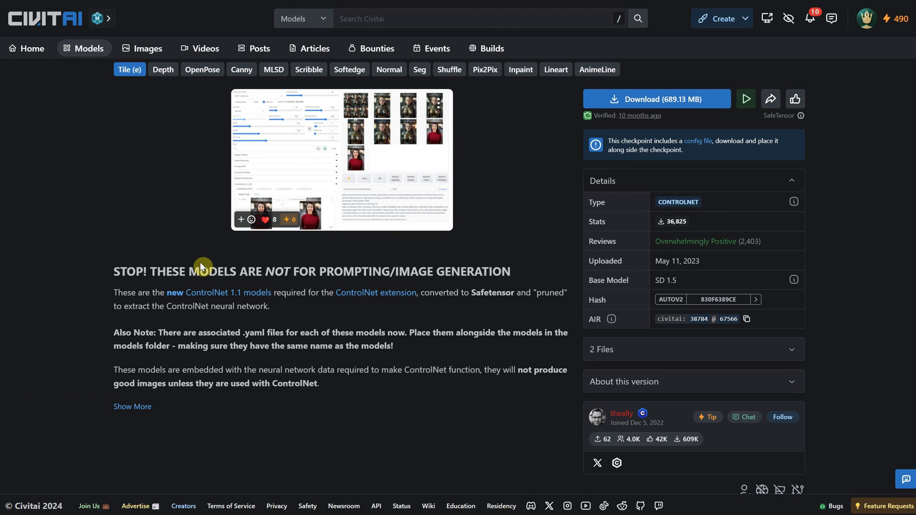
pyautogui.moveTo(240, 69)
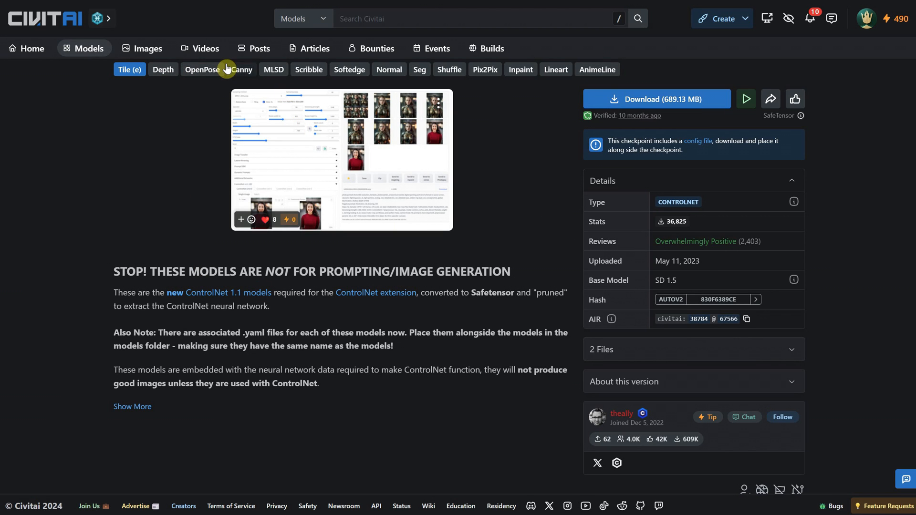
pyautogui.moveTo(507, 153)
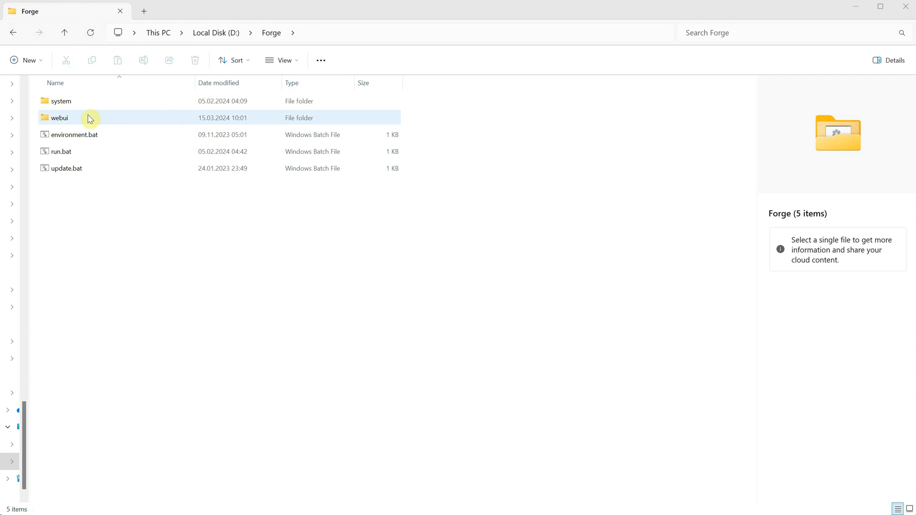
# Navigate into webui > models > ControlNet, showing the kohya canny and thibaud openpose files.
pyautogui.doubleClick(59, 117)
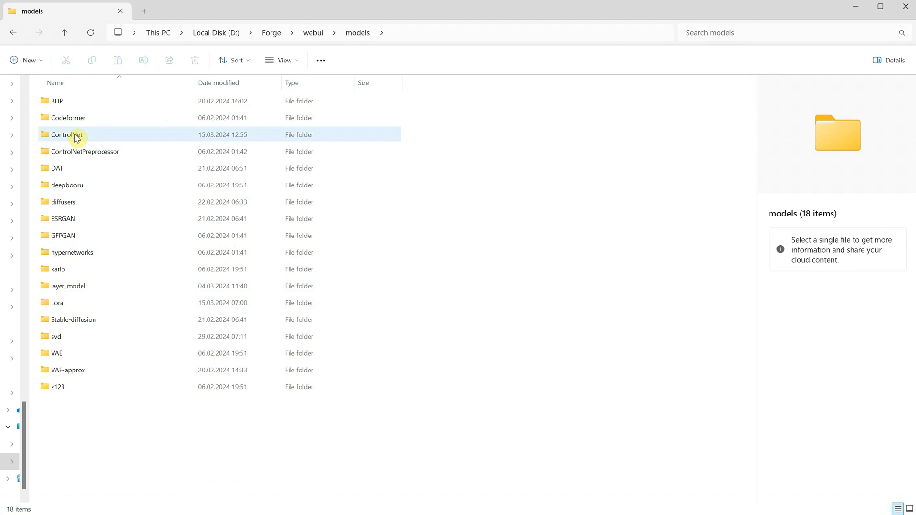
pyautogui.doubleClick(65, 135)
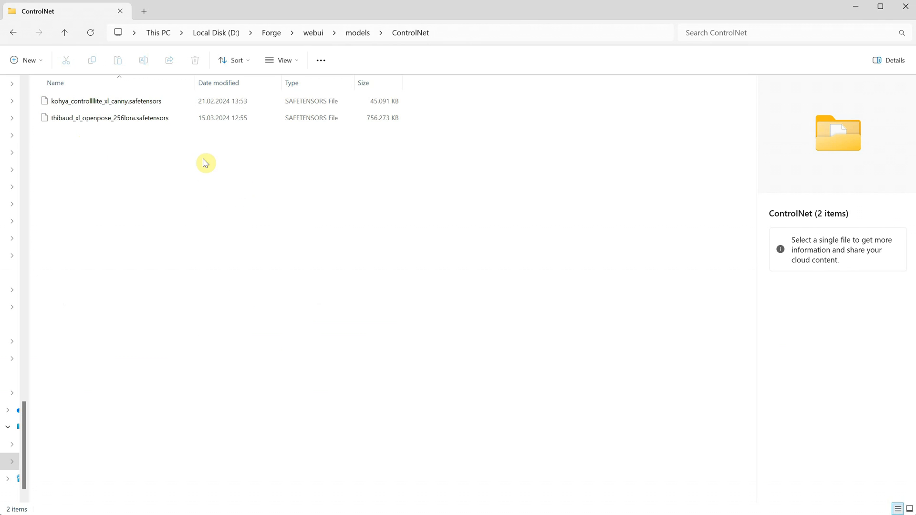
pyautogui.moveTo(889, 60)
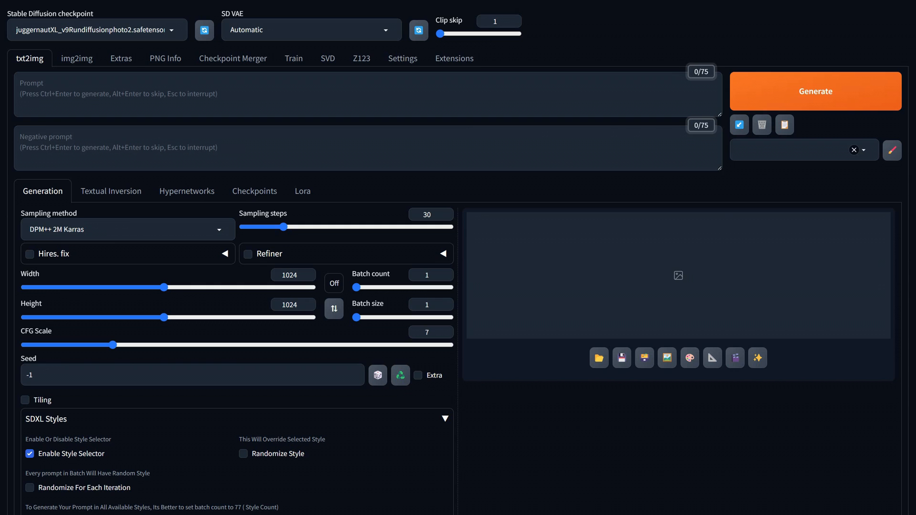
pyautogui.moveTo(892, 150)
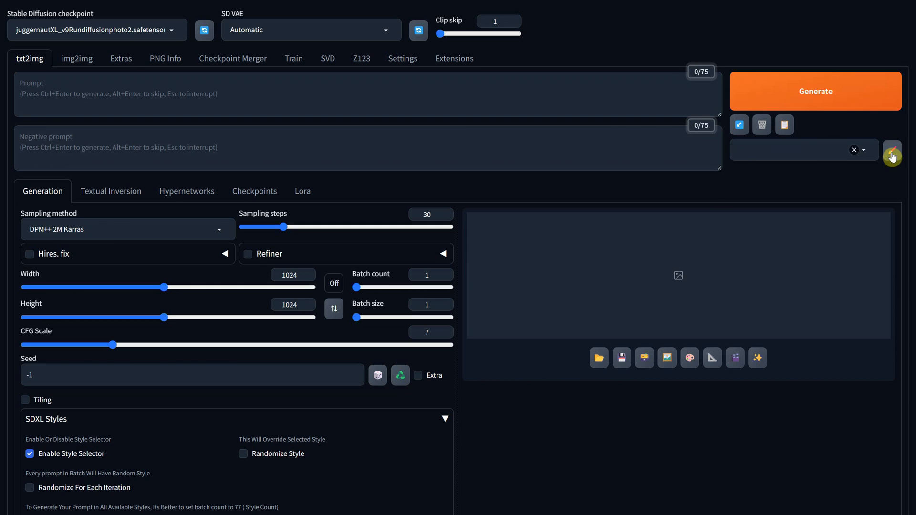
# Save an Impasto Painting style: prompt 'impasto painting, colorful, brush strokes, epic', negatives photographic, signature, watermark, low quality.
pyautogui.click(892, 150)
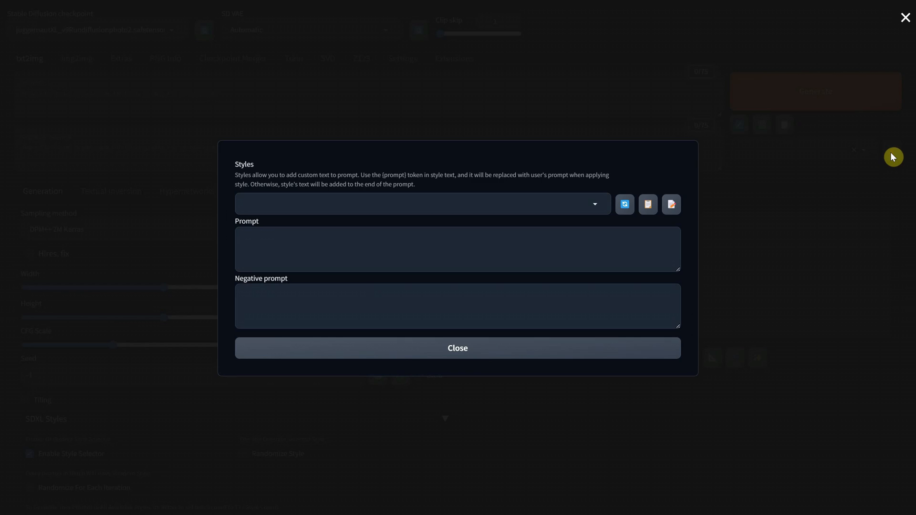
pyautogui.click(421, 204)
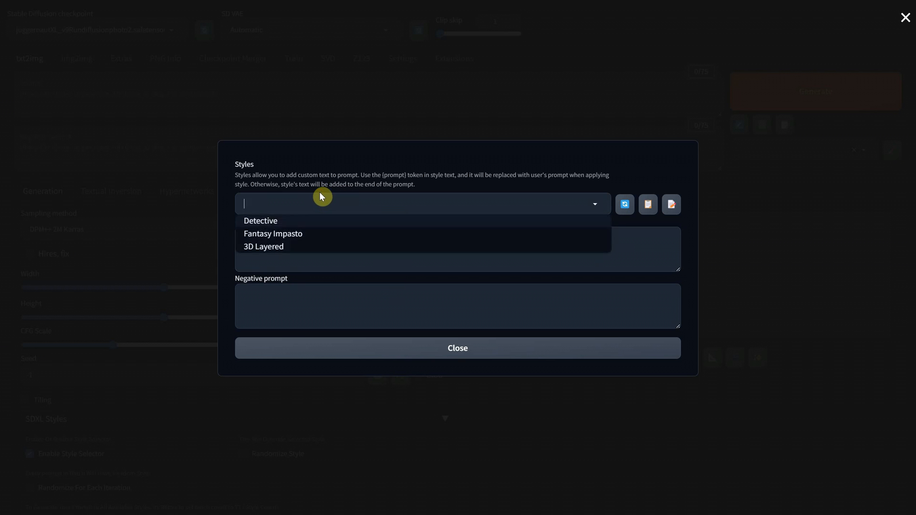
pyautogui.click(272, 234)
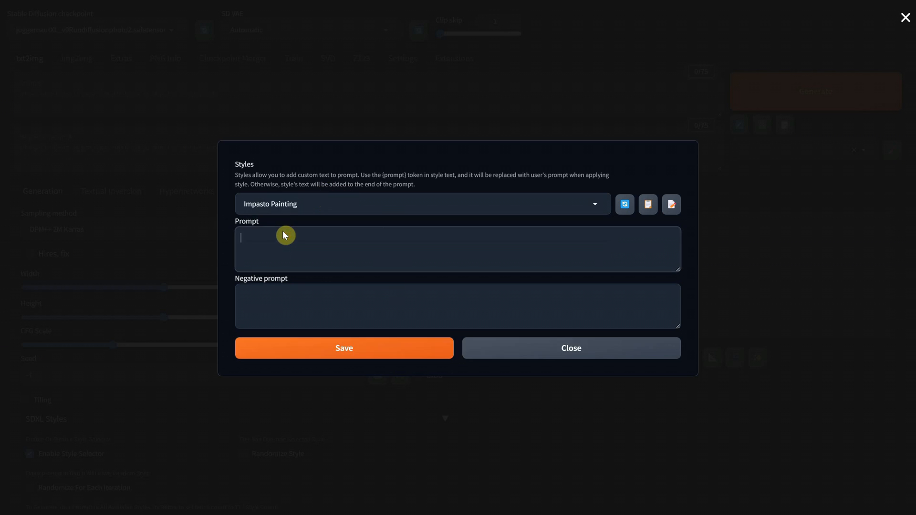
pyautogui.write('impastoi')
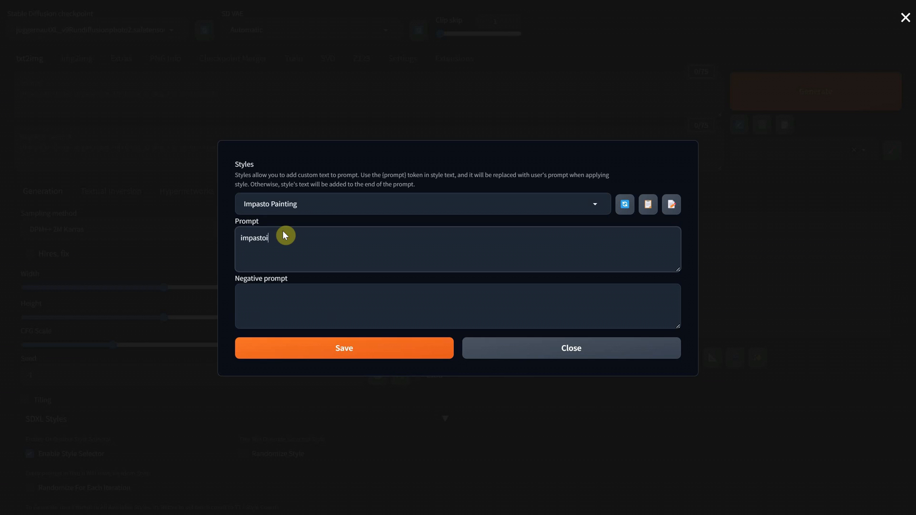
pyautogui.write('painting, colorful, brush st')
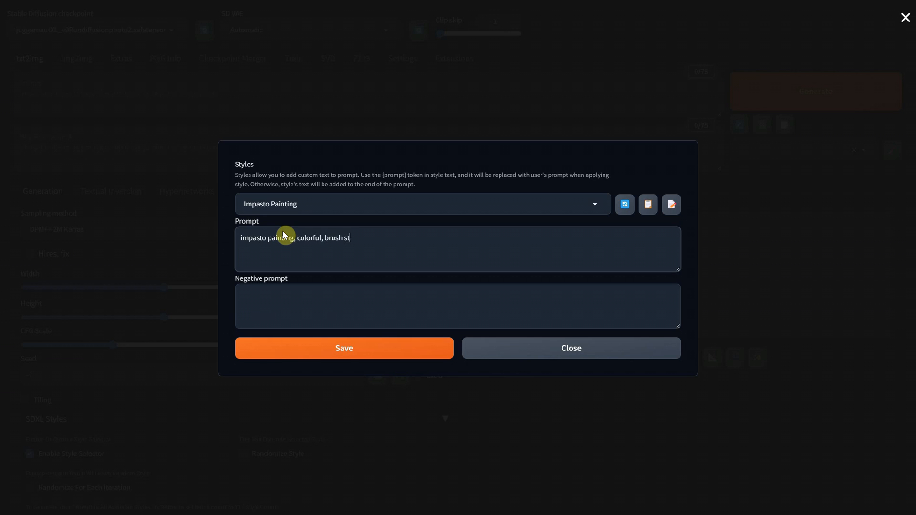
pyautogui.write('rokes, epic,')
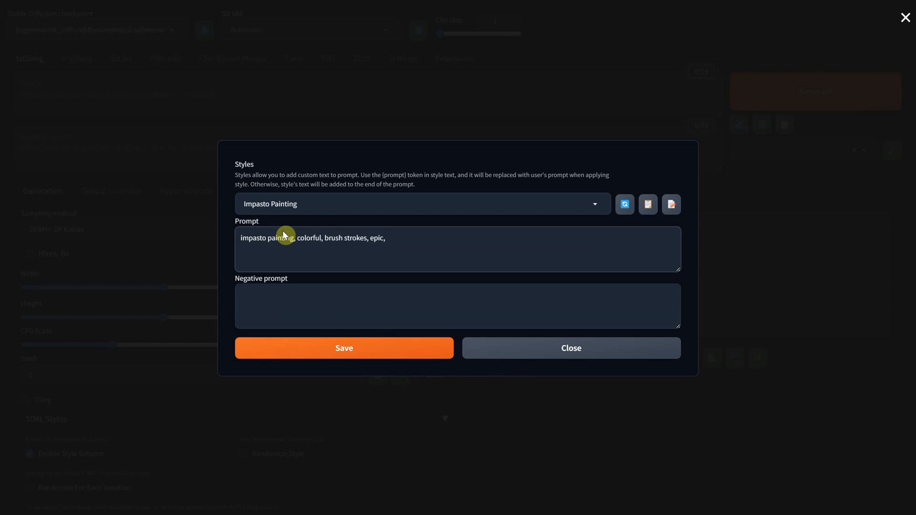
pyautogui.write('photographic')
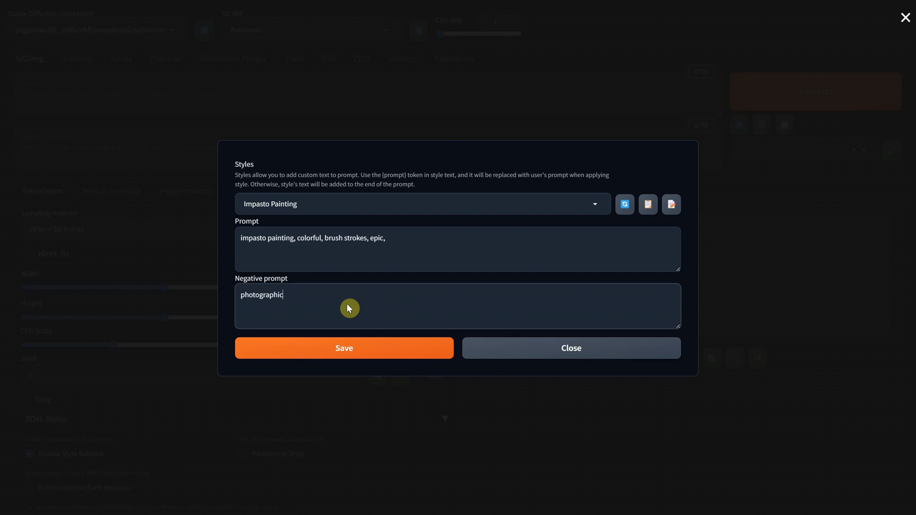
pyautogui.write(', signature, w')
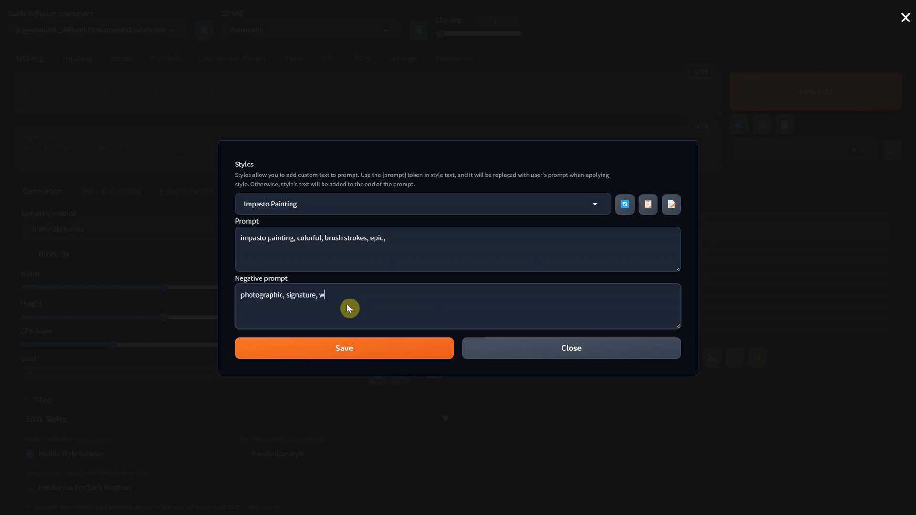
pyautogui.write('atermark, black and white, ugly')
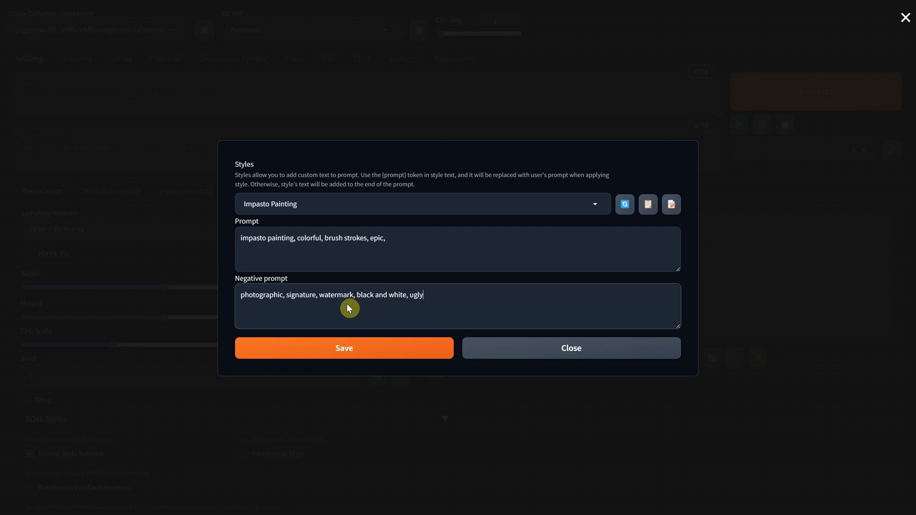
pyautogui.write(', low quality')
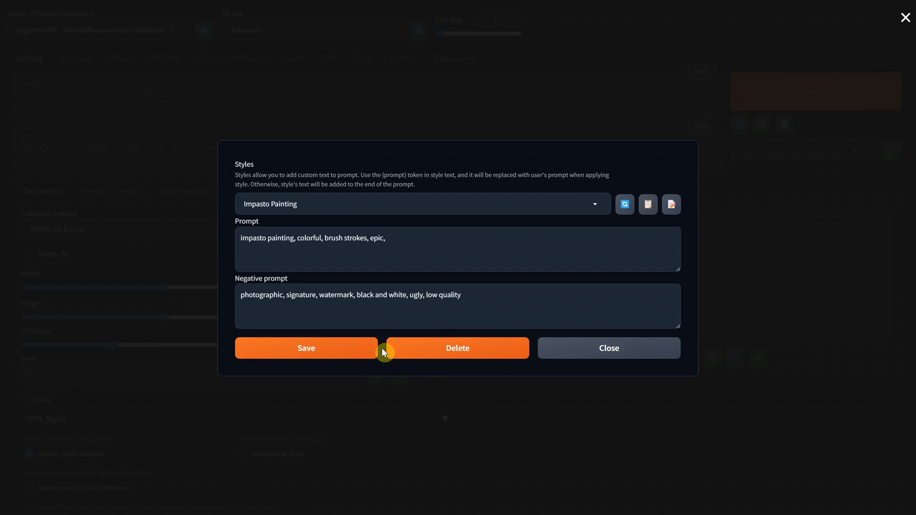
pyautogui.click(608, 348)
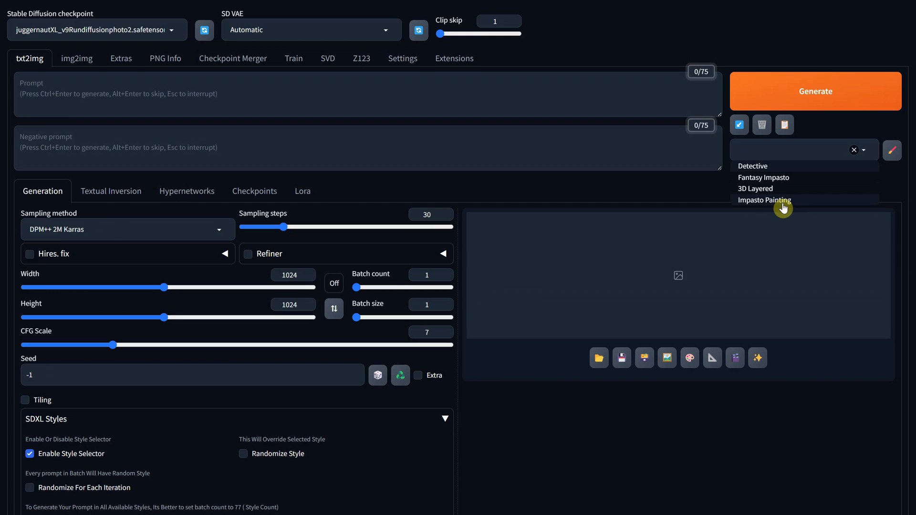
# Generate a plain 'a cat' image with seed 2024 and no style applied.
pyautogui.click(764, 200)
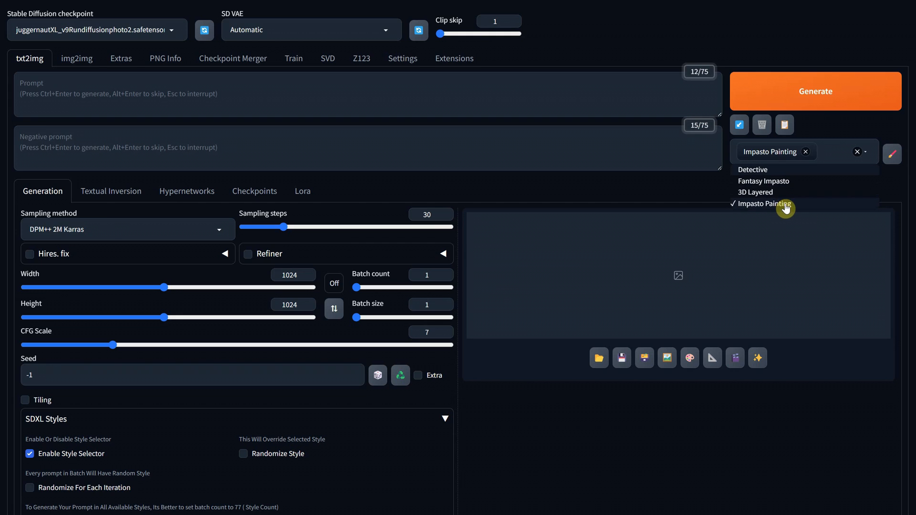
pyautogui.moveTo(807, 152)
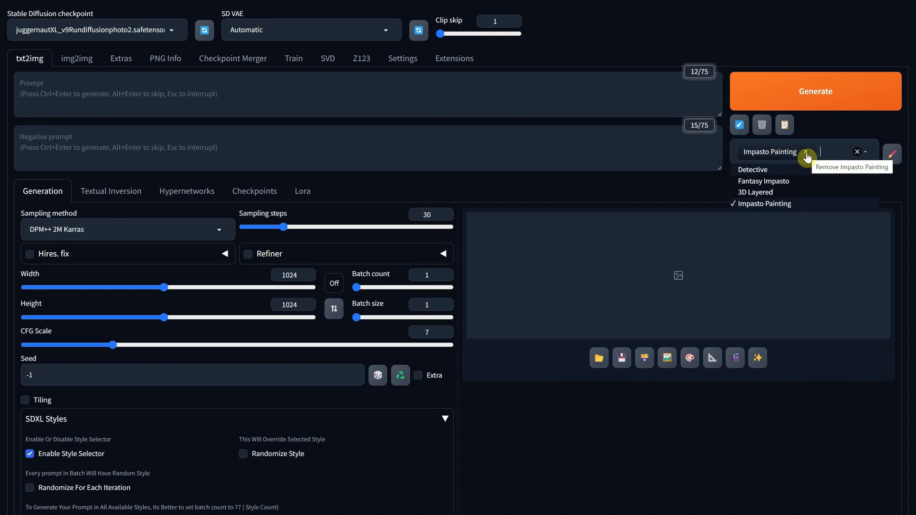
pyautogui.click(807, 157)
pyautogui.write('2024')
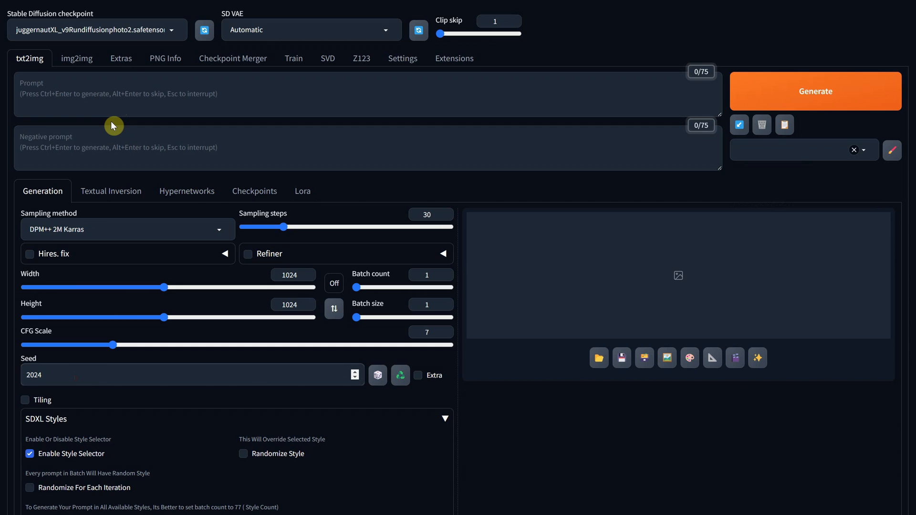
pyautogui.write('a')
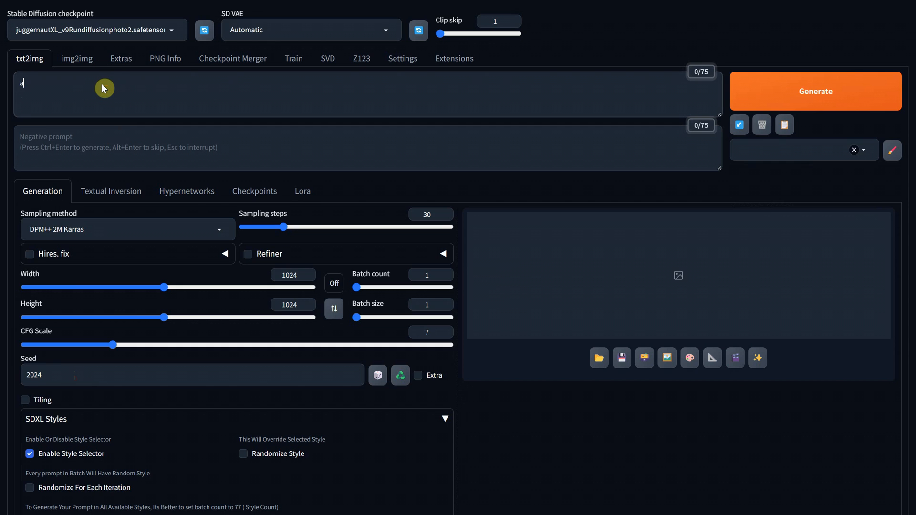
pyautogui.click(814, 91)
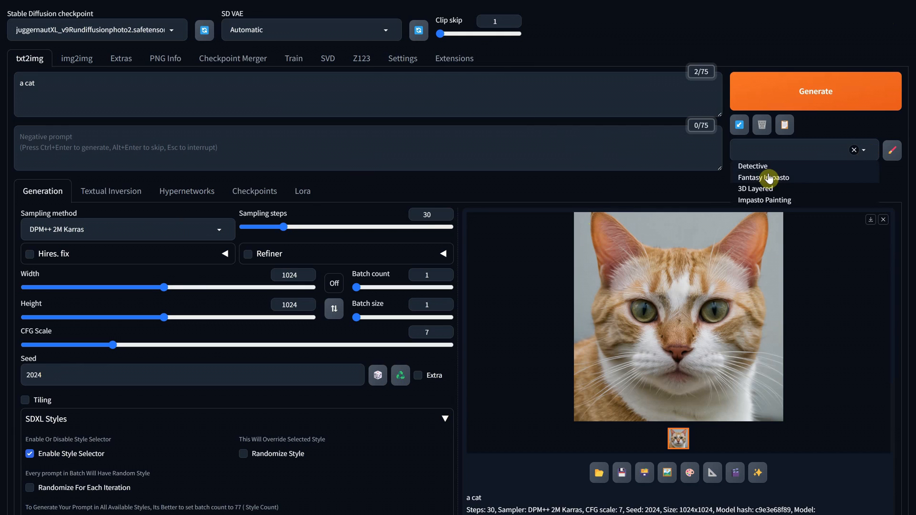
# Regenerate the cat with the Impasto Painting style and check the negative prompt it used.
pyautogui.click(765, 199)
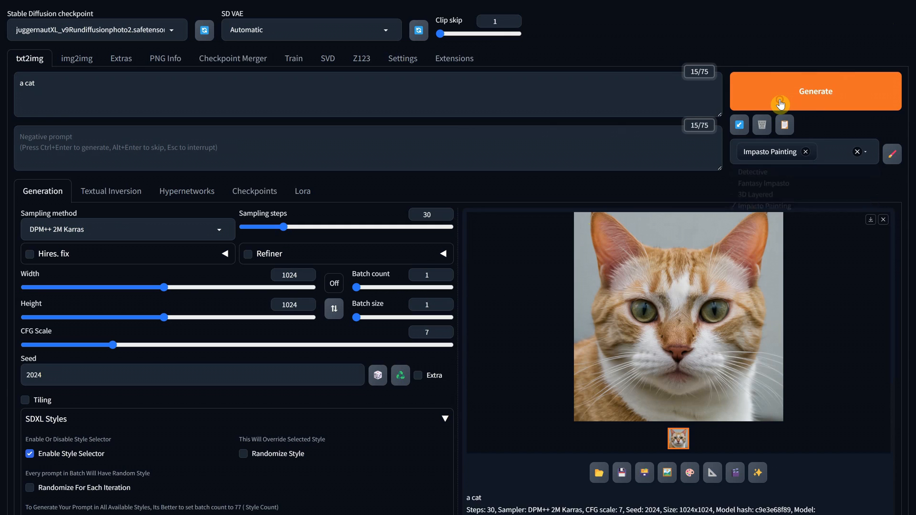
pyautogui.click(814, 92)
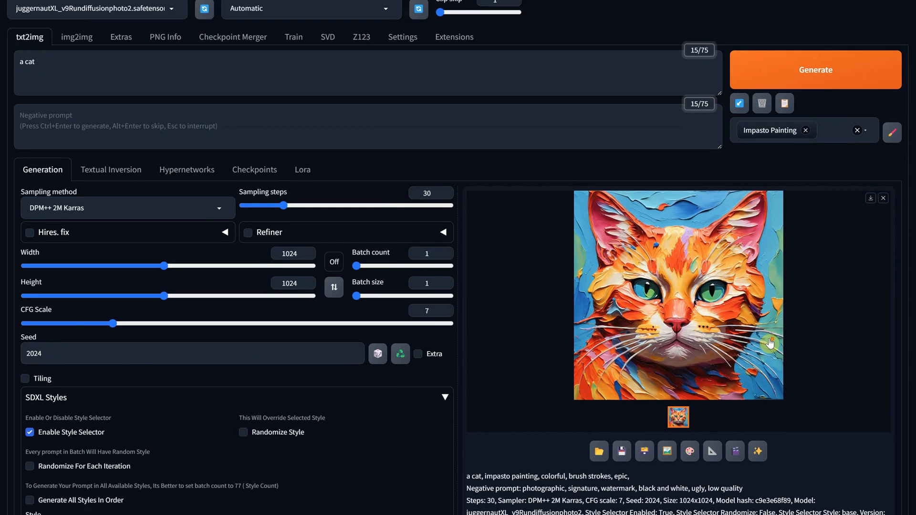
pyautogui.scroll(-3)
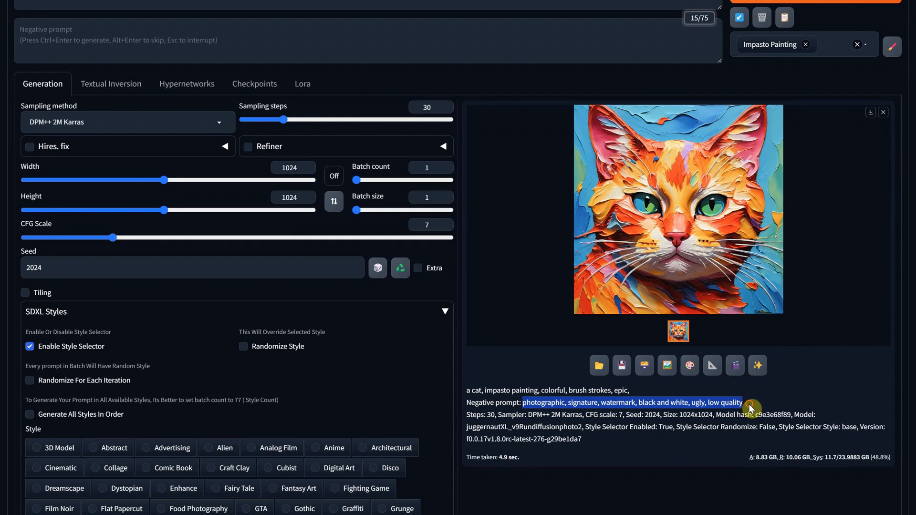
pyautogui.click(378, 267)
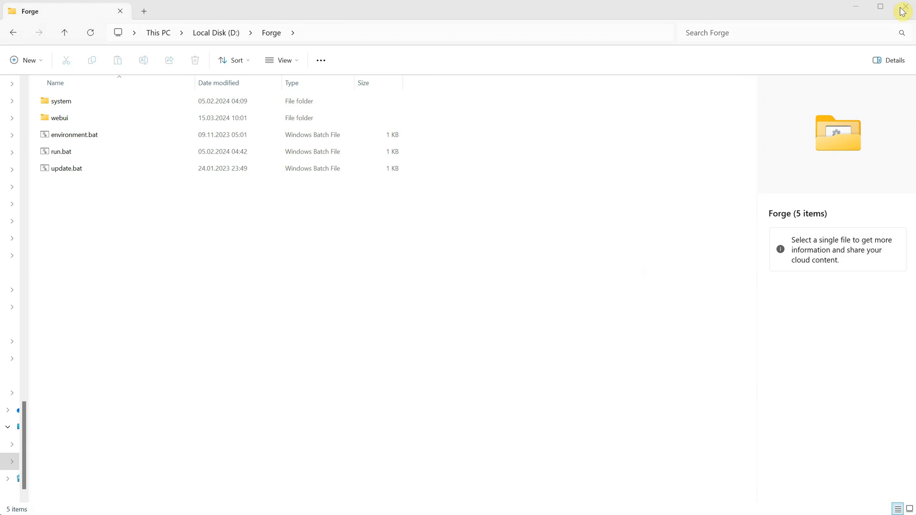
pyautogui.moveTo(234, 188)
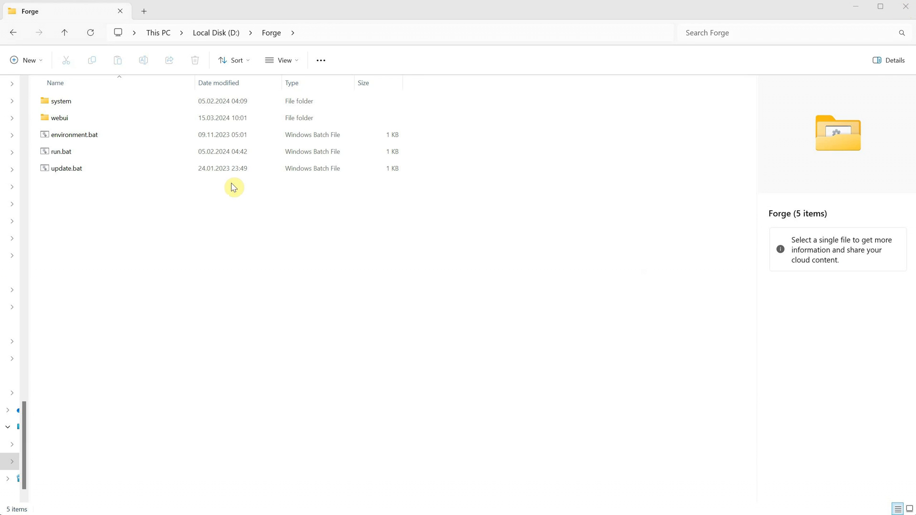
# Open styles.csv from the webui folder in Excel.
pyautogui.doubleClick(59, 117)
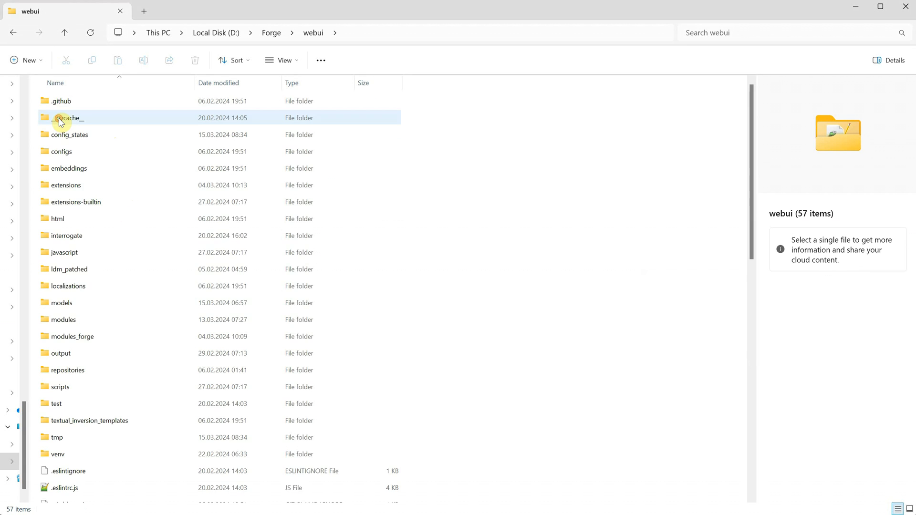
pyautogui.scroll(-3)
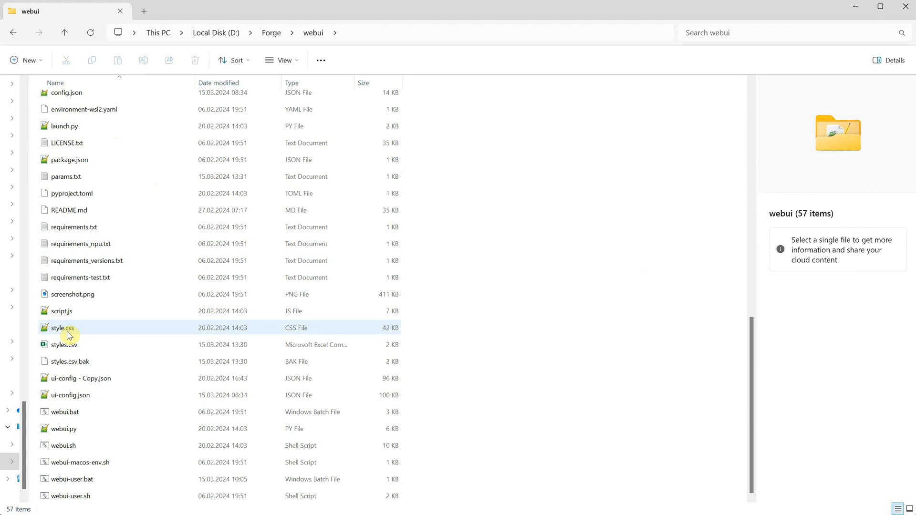
pyautogui.click(64, 344)
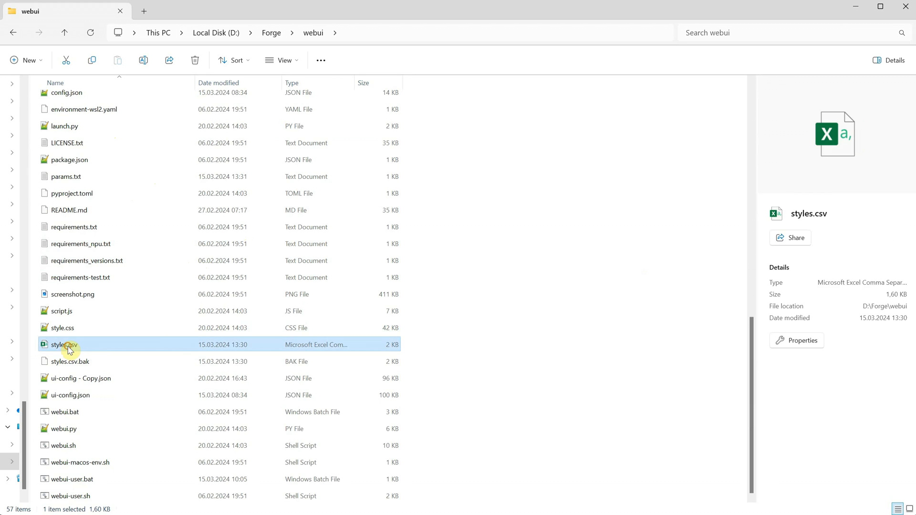
pyautogui.moveTo(93, 349)
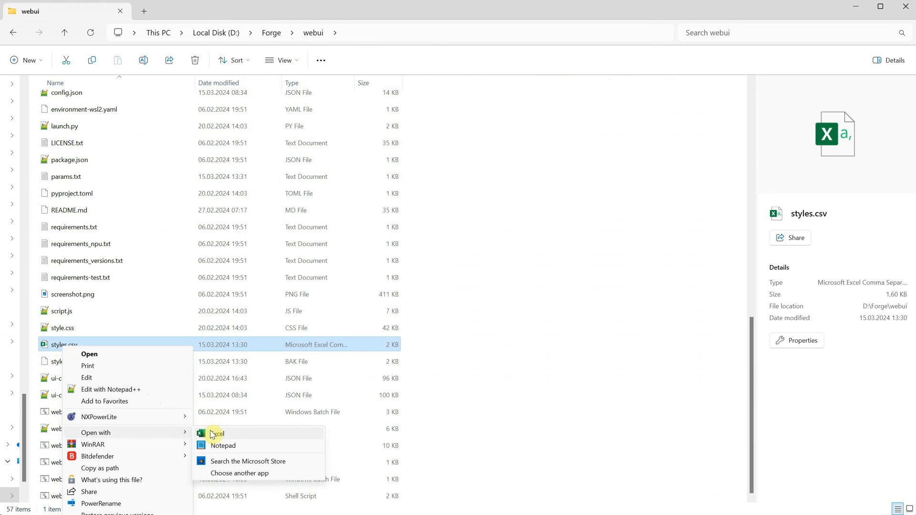
pyautogui.click(217, 434)
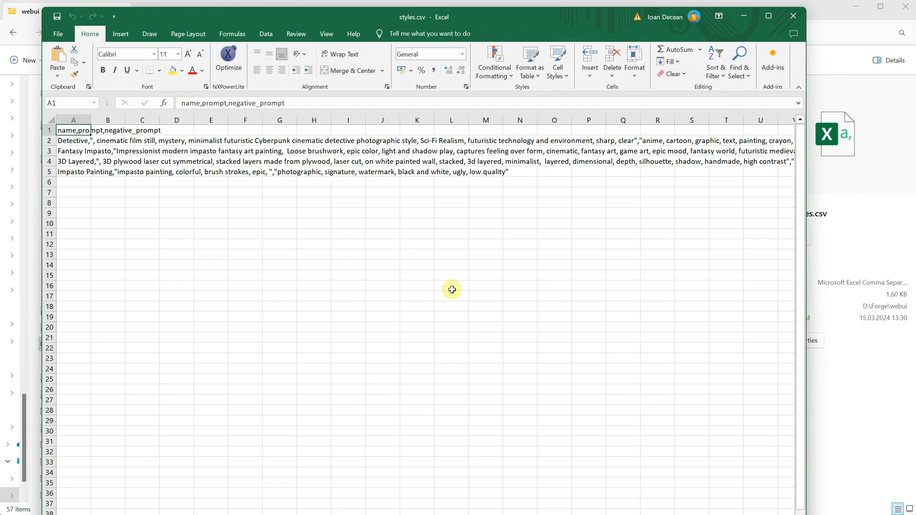
# Select the Impasto Painting row so its prompt and negative prompt show in the formula bar.
pyautogui.click(72, 171)
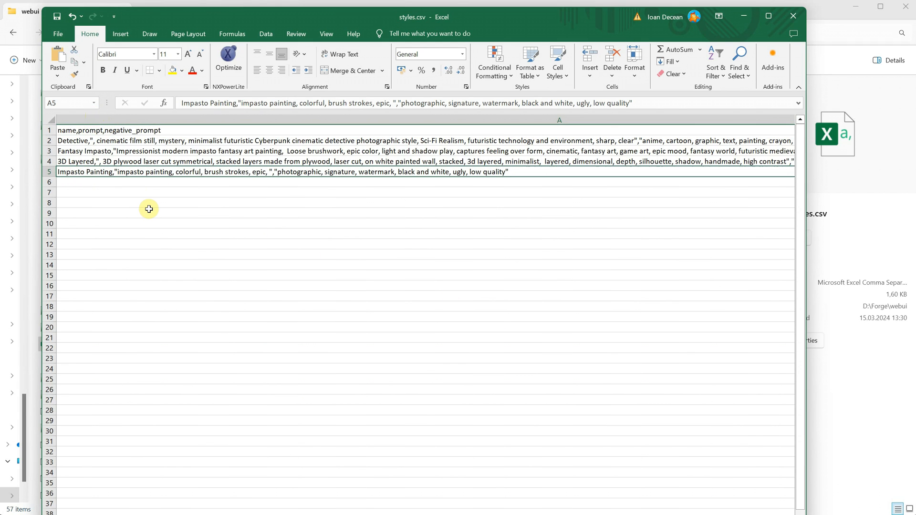
pyautogui.moveTo(233, 106)
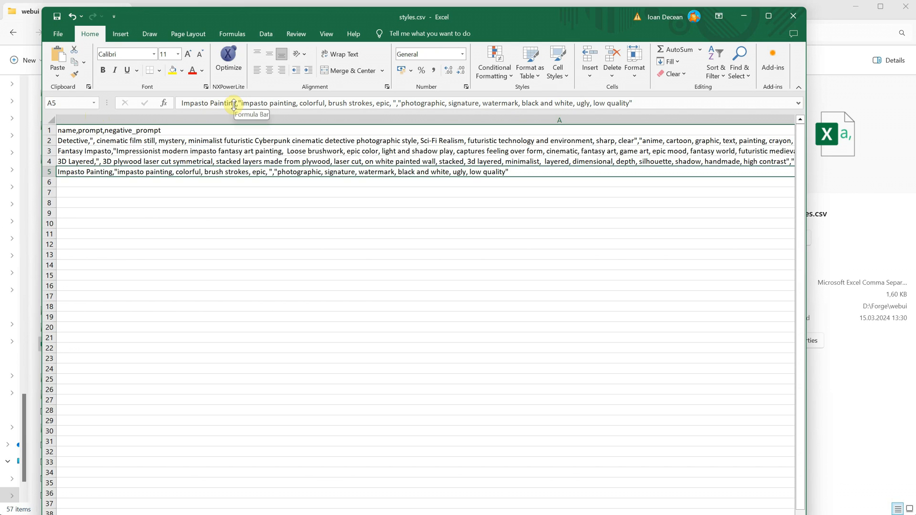
pyautogui.click(234, 103)
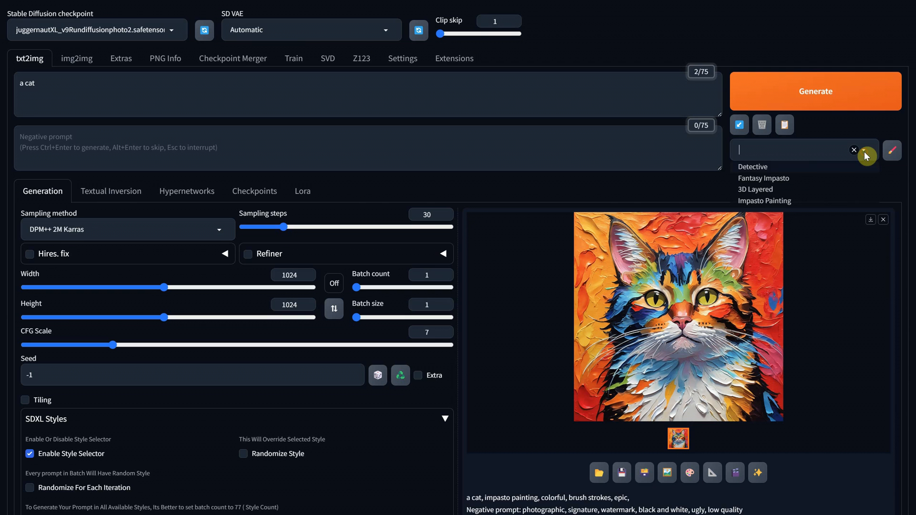
# Delete the Impasto Painting style in the style editor and confirm the browser prompt.
pyautogui.click(764, 181)
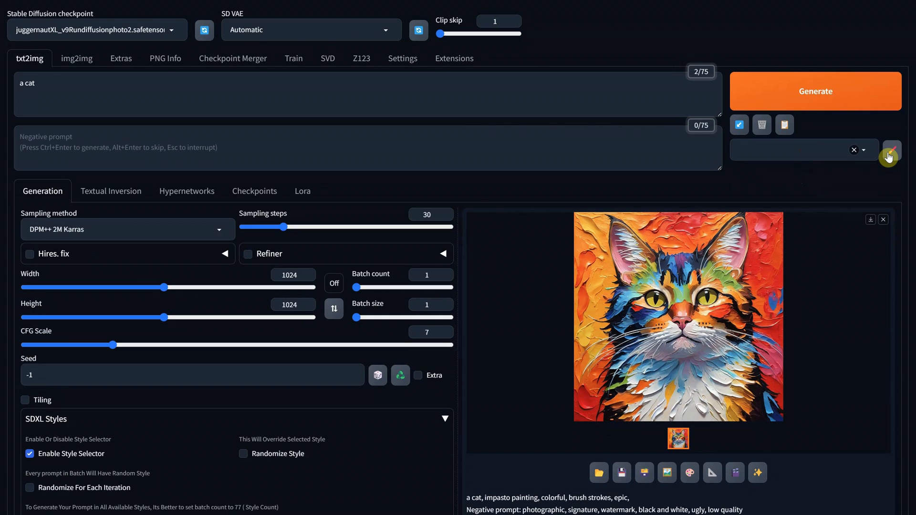
pyautogui.click(891, 150)
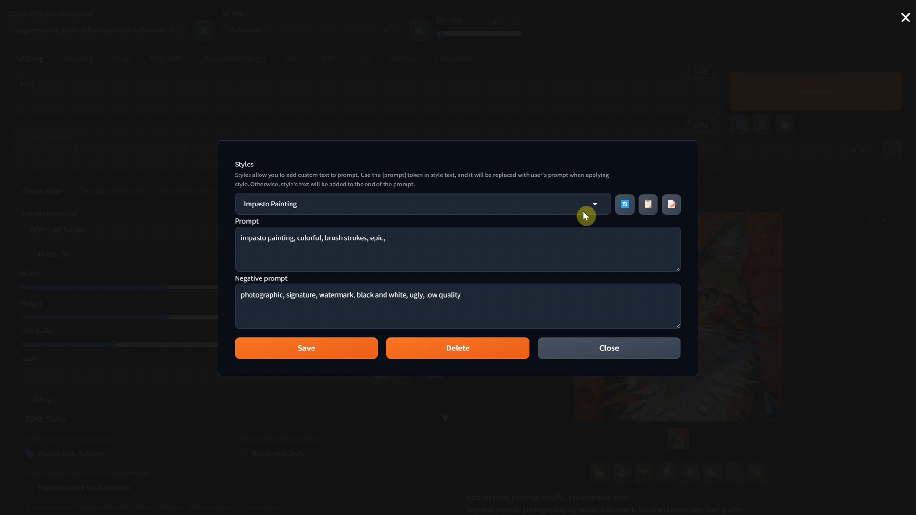
pyautogui.moveTo(457, 348)
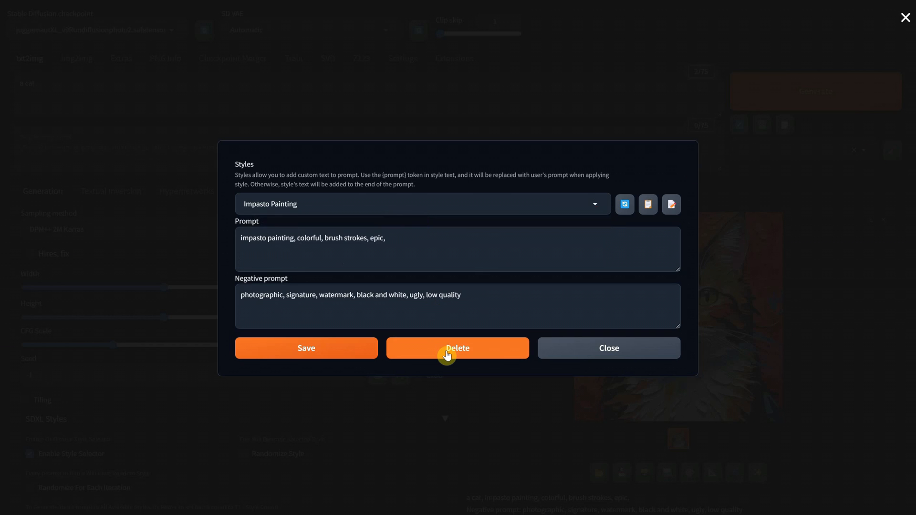
pyautogui.click(457, 347)
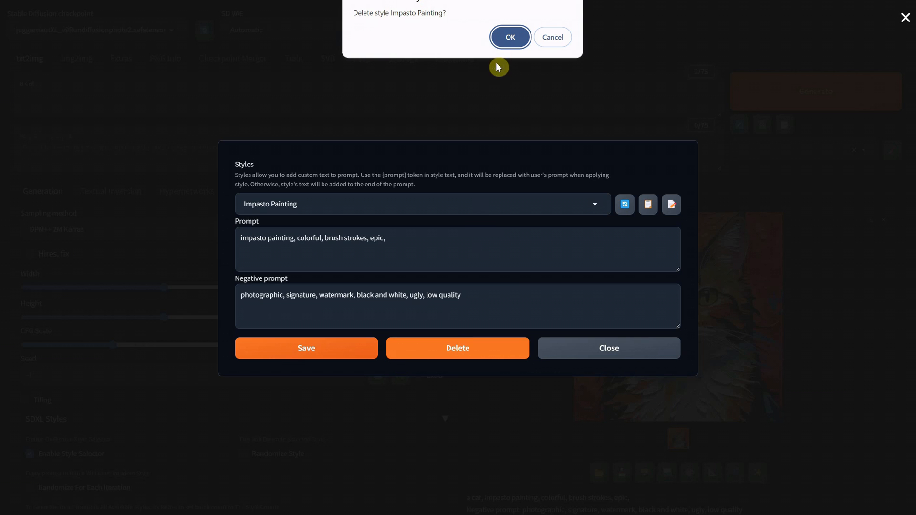
pyautogui.click(510, 37)
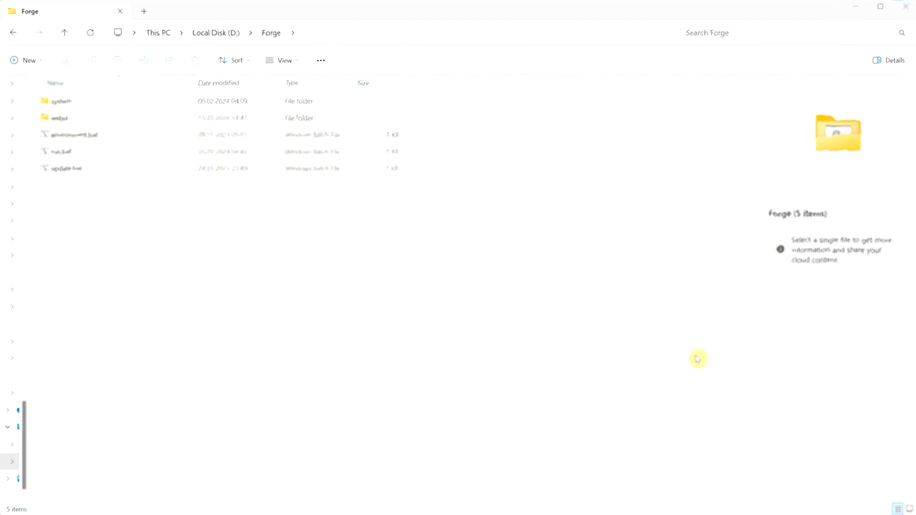
# Make a backup copy of ui-config.json in the webui folder.
pyautogui.click(75, 135)
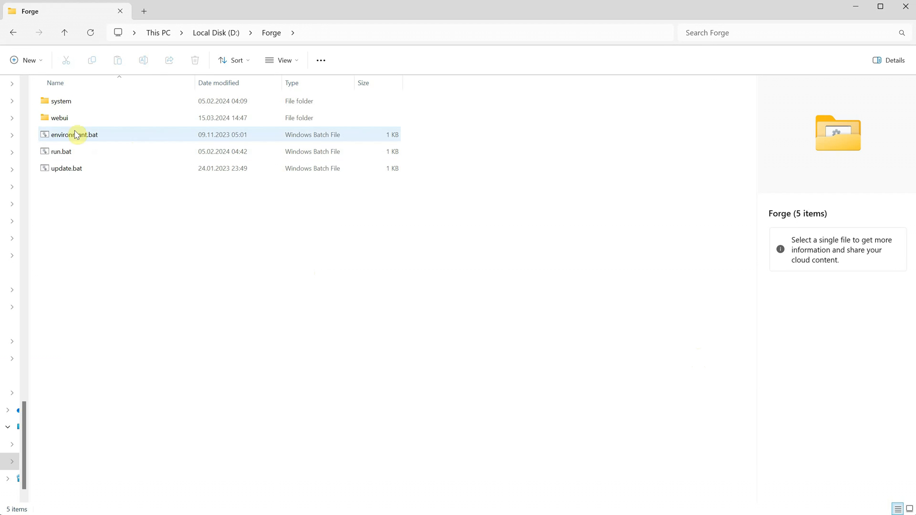
pyautogui.doubleClick(60, 118)
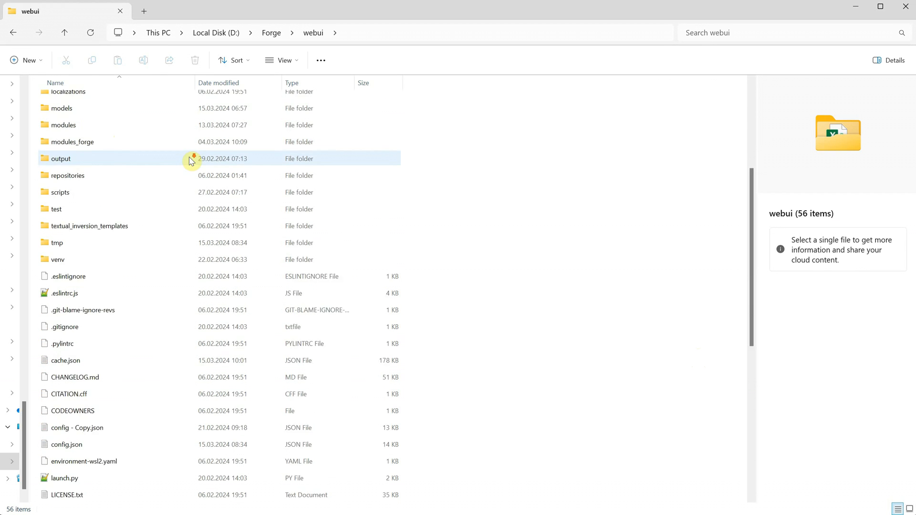
pyautogui.scroll(-3)
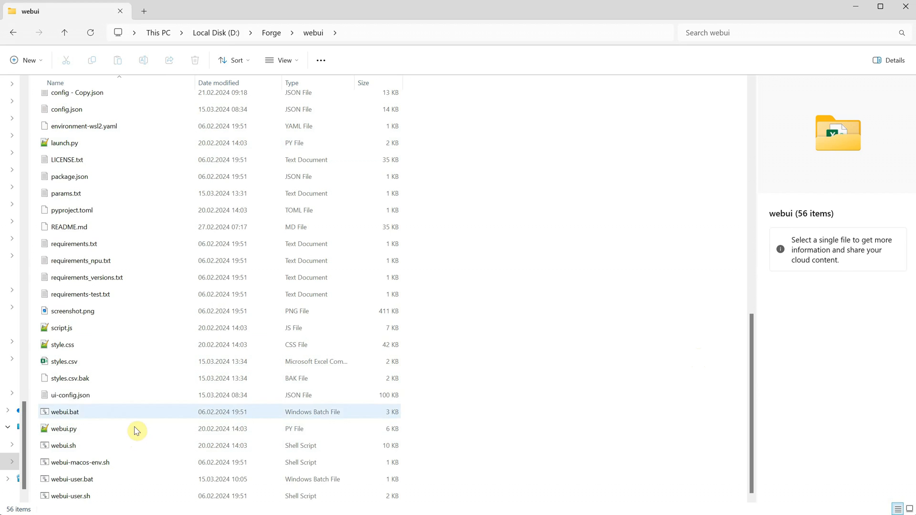
pyautogui.rightClick(70, 395)
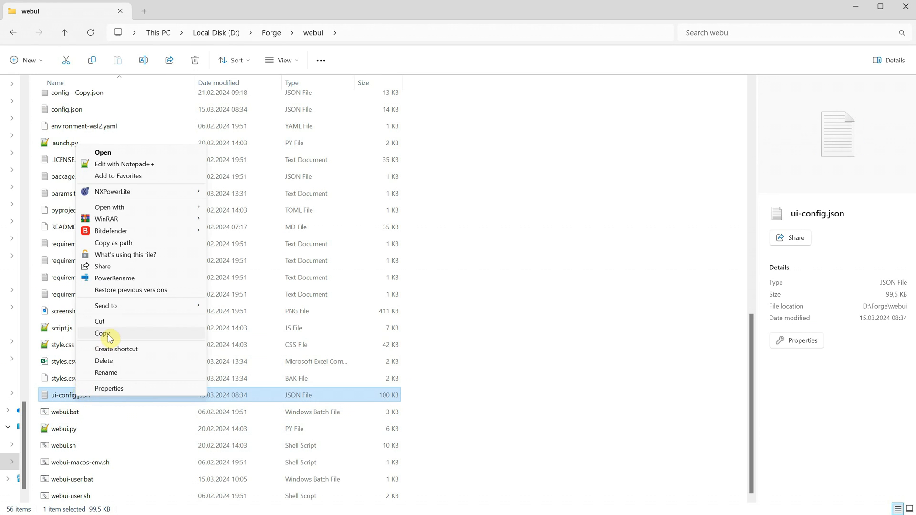
pyautogui.click(103, 334)
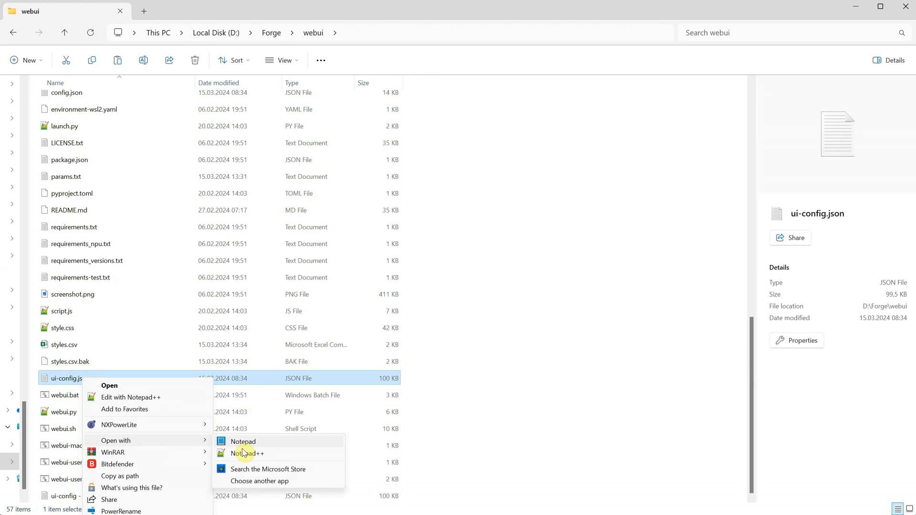
# Open the original ui-config.json in Notepad and look through its settings.
pyautogui.click(242, 441)
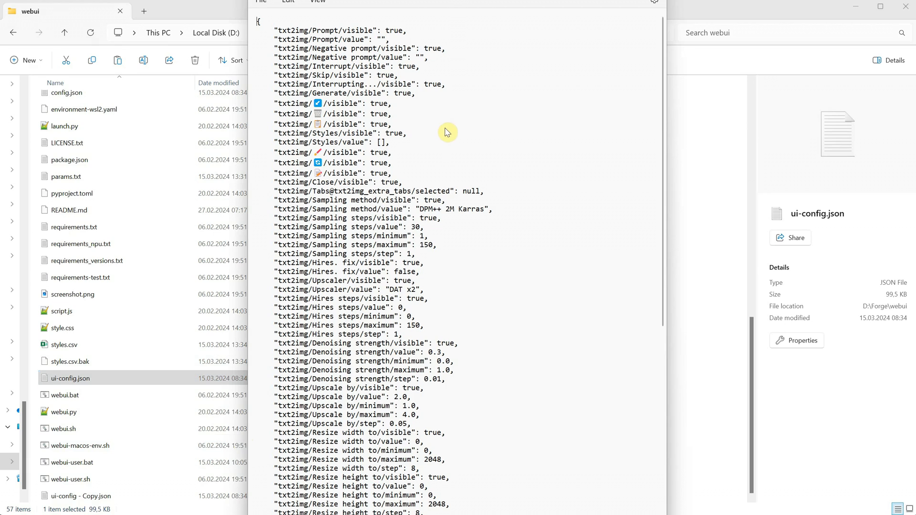
pyautogui.doubleClick(342, 103)
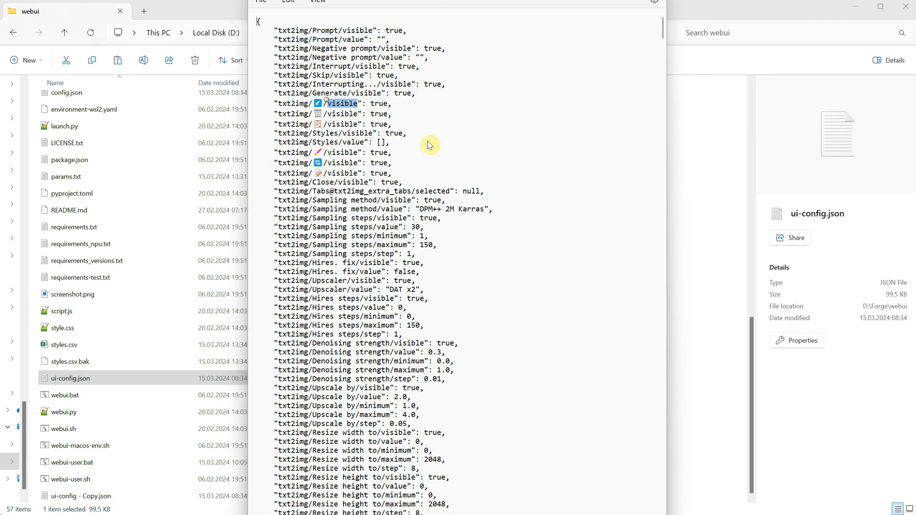
pyautogui.scroll(-3)
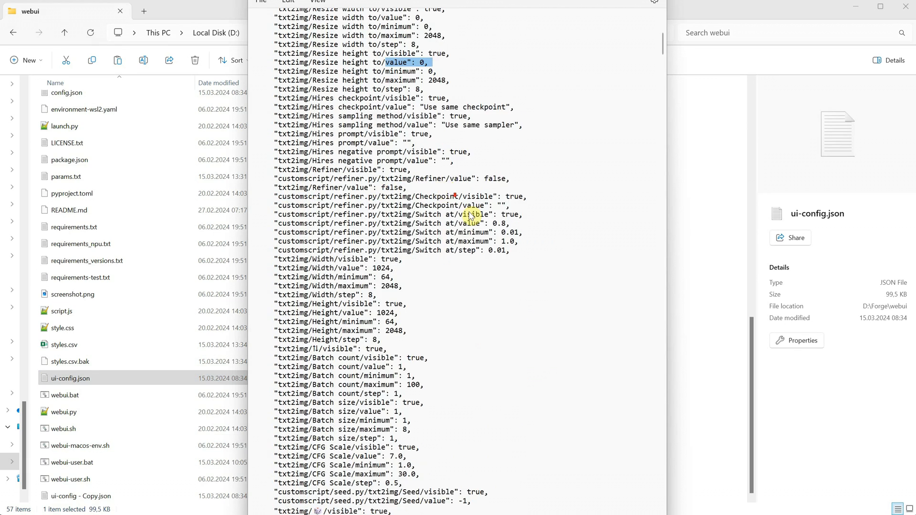
pyautogui.scroll(-3)
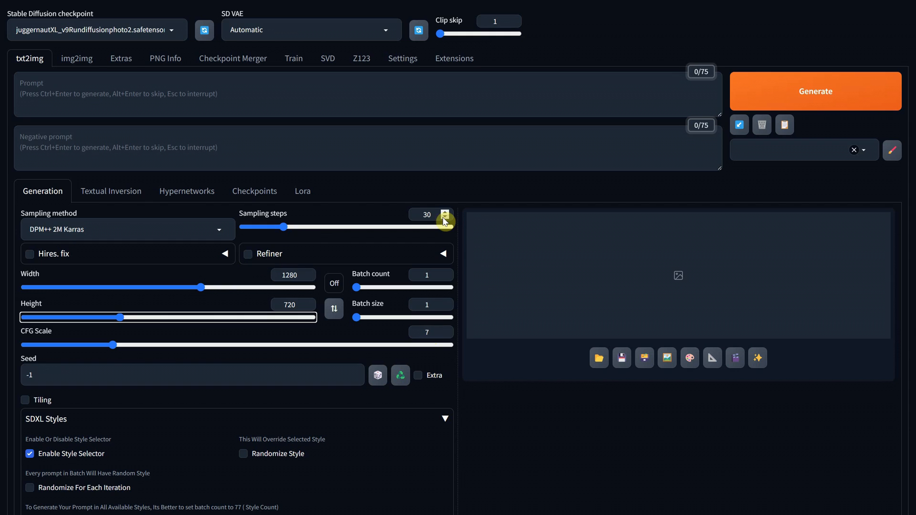
# Set sampling steps to 35 and apply it with 1280×720 as new defaults via Settings > Defaults.
pyautogui.click(445, 211)
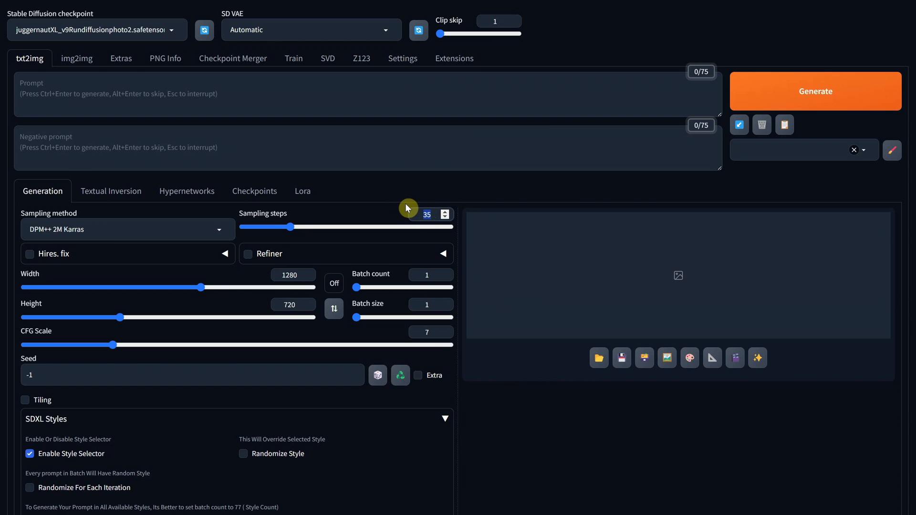
pyautogui.moveTo(432, 47)
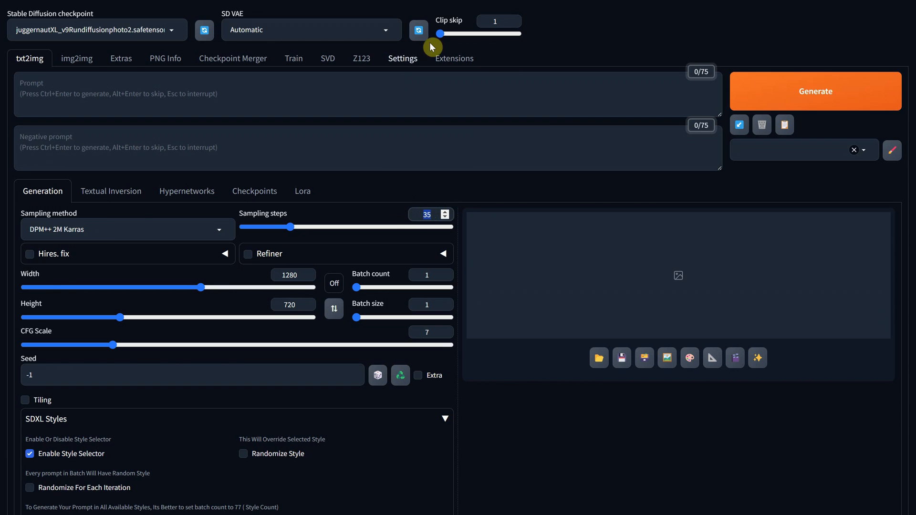
pyautogui.click(403, 58)
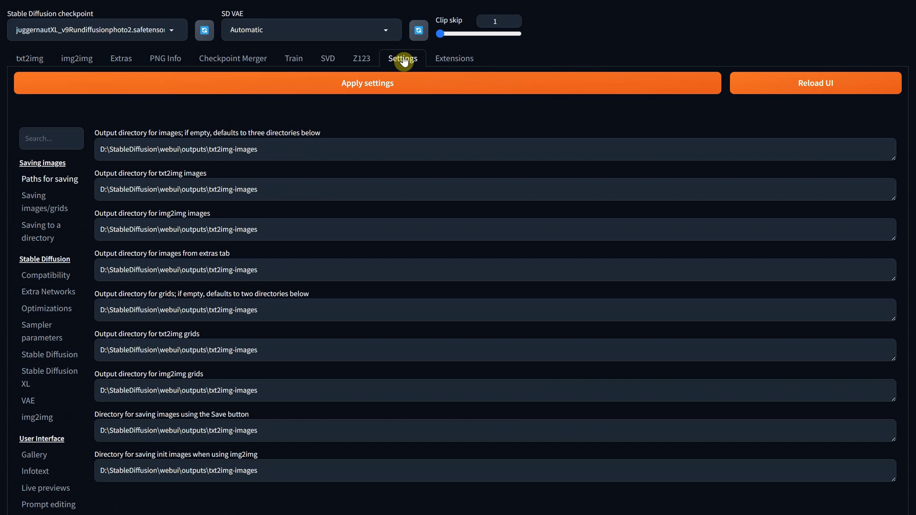
pyautogui.scroll(-3)
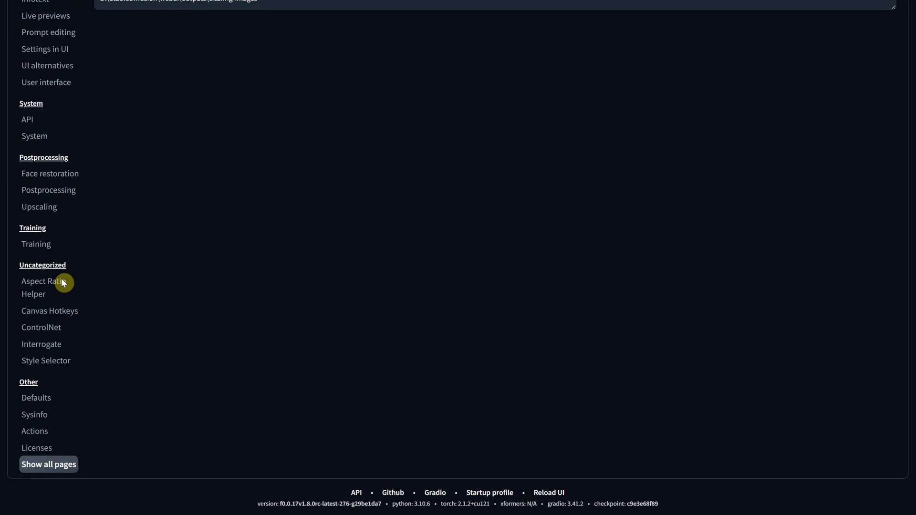
pyautogui.moveTo(76, 398)
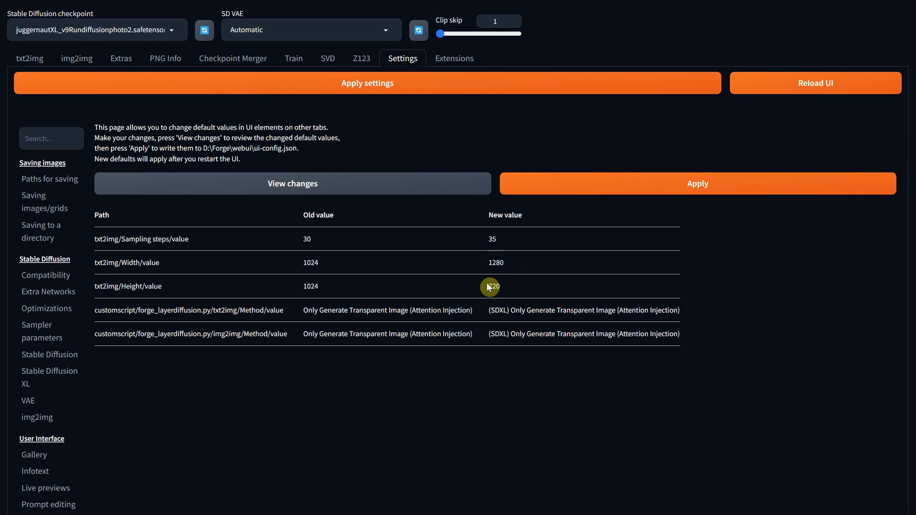
pyautogui.click(697, 183)
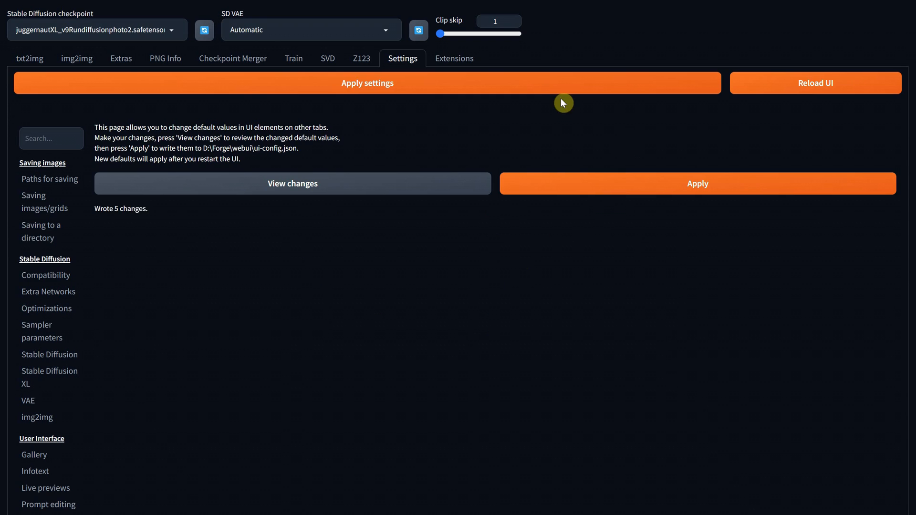
pyautogui.click(29, 58)
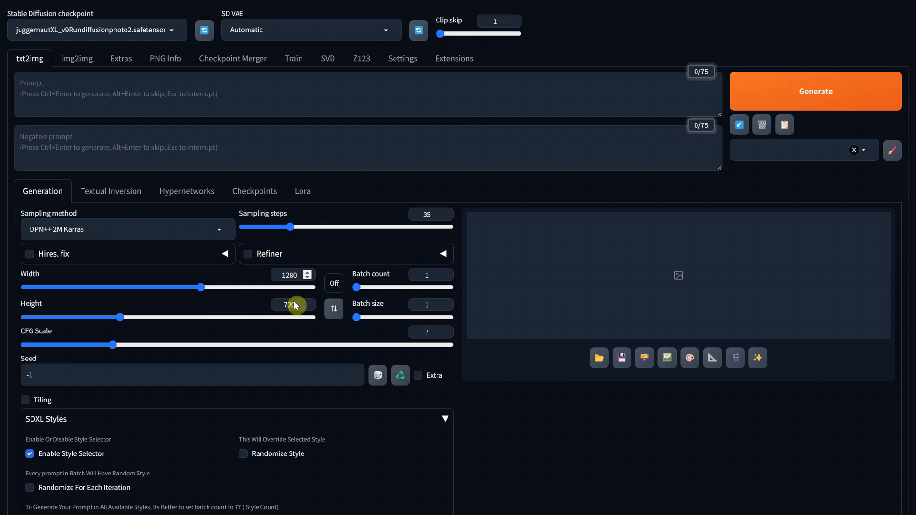
pyautogui.moveTo(307, 294)
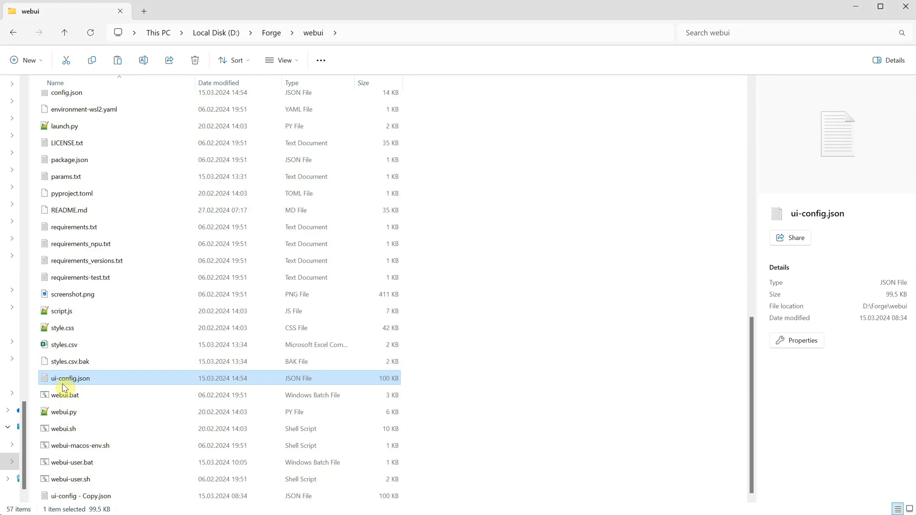
pyautogui.rightClick(70, 378)
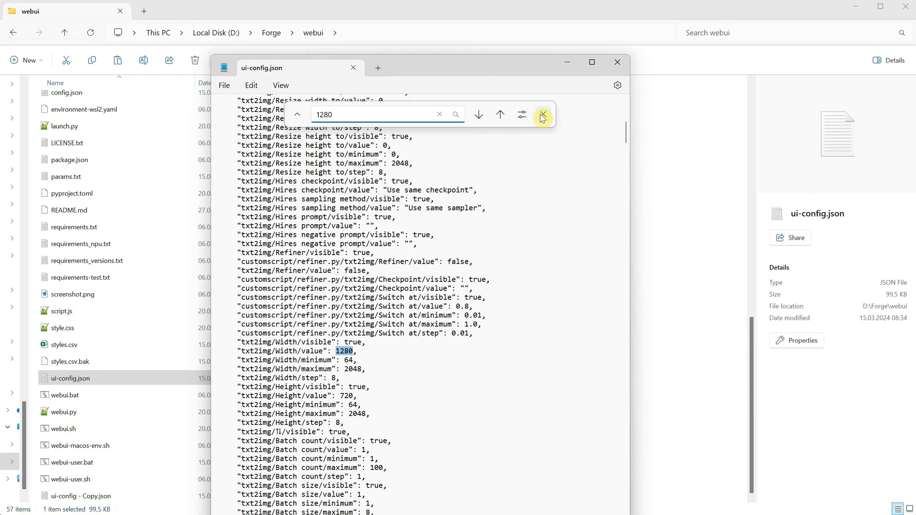
pyautogui.click(542, 115)
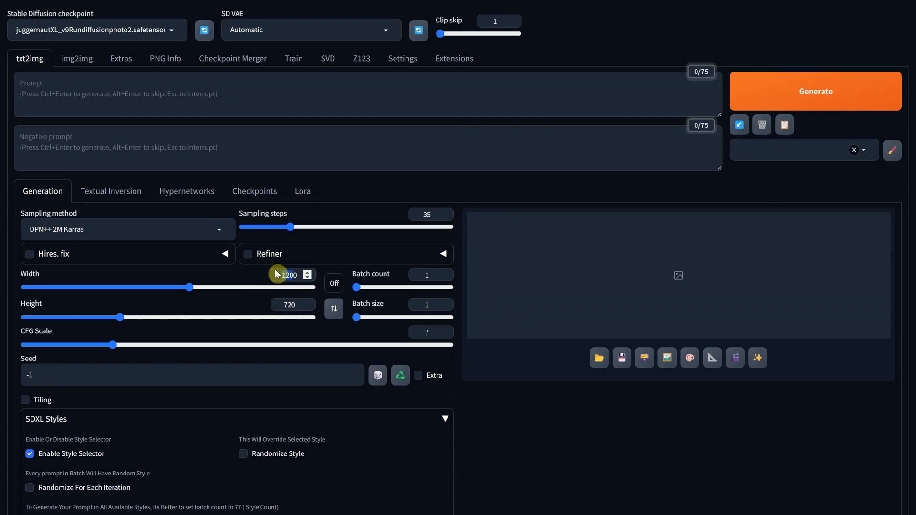
pyautogui.tripleClick(288, 275)
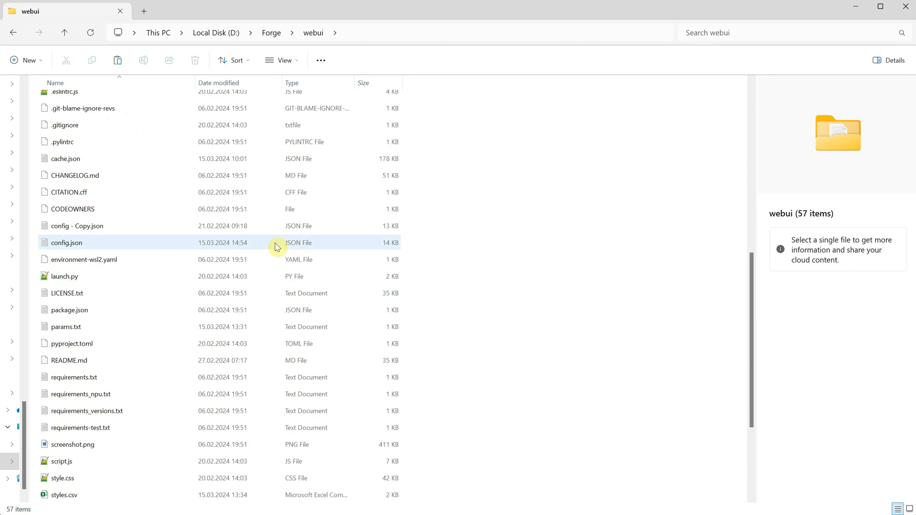
# Rename the backup ui-config - Copy.json back to ui-config.json, replacing the edited file.
pyautogui.click(82, 378)
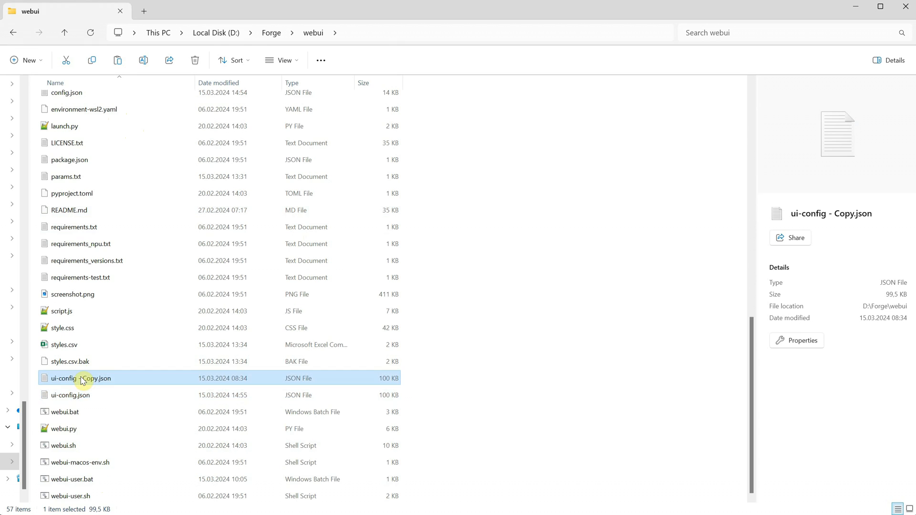
pyautogui.moveTo(71, 399)
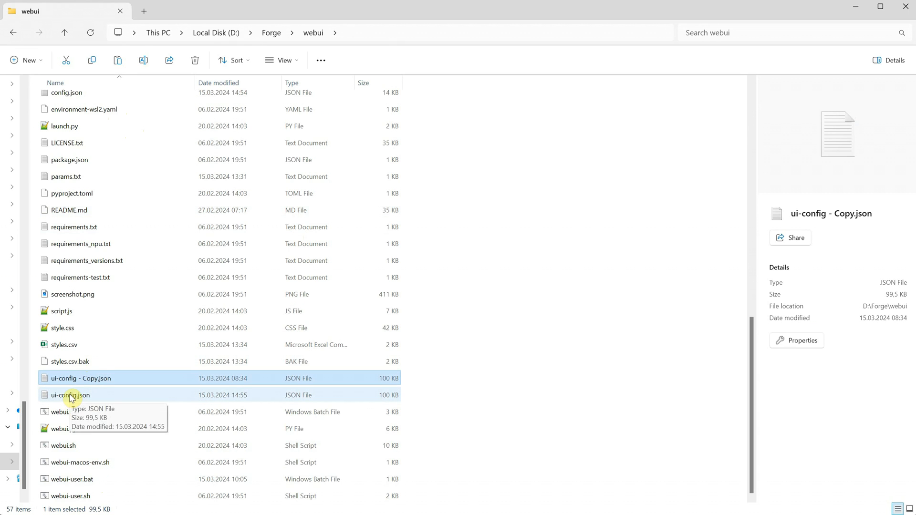
pyautogui.doubleClick(69, 395)
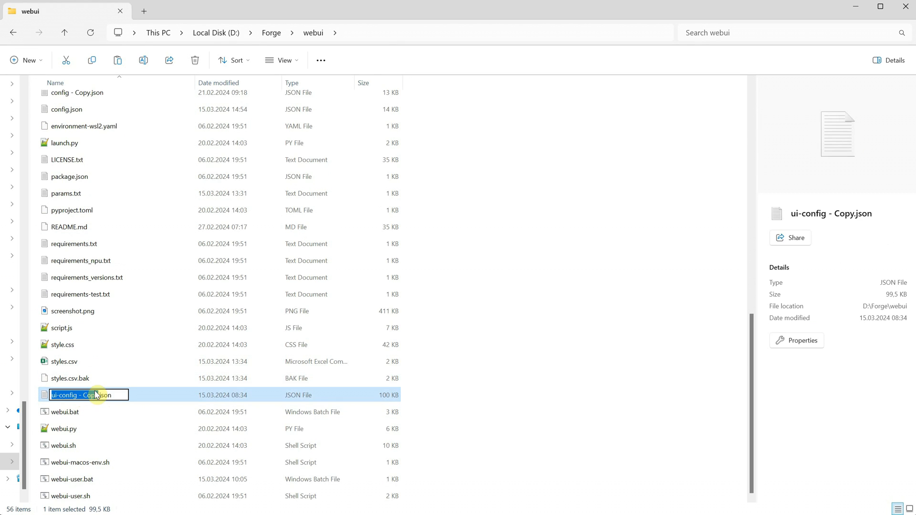
pyautogui.click(64, 412)
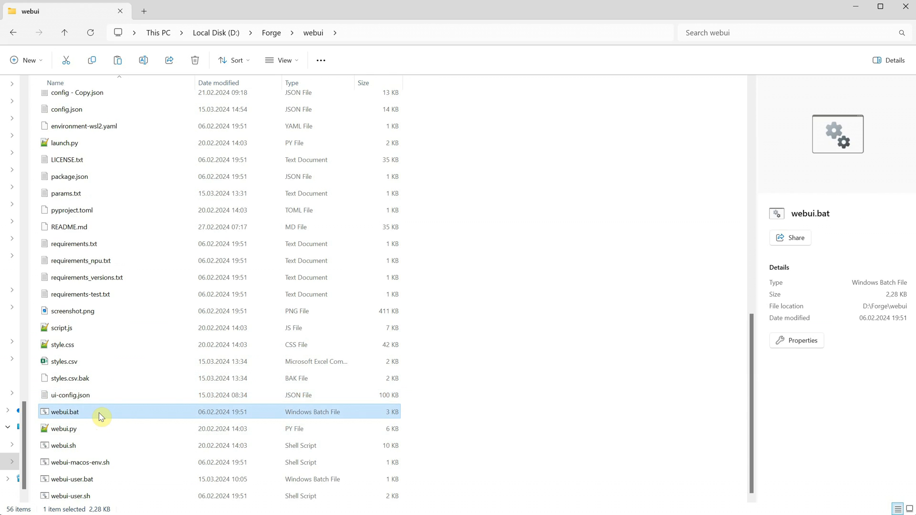
pyautogui.doubleClick(63, 413)
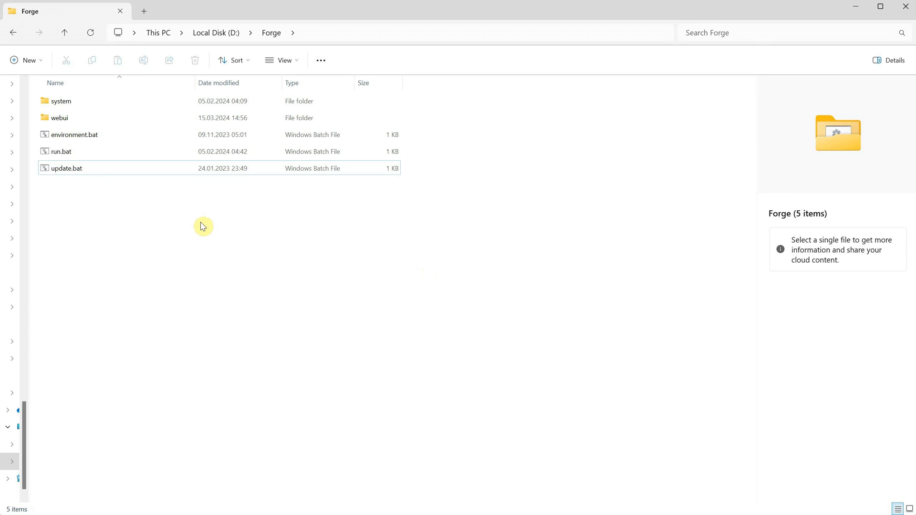
# Create a shortcut to run.bat and rename it Forge.
pyautogui.rightClick(61, 151)
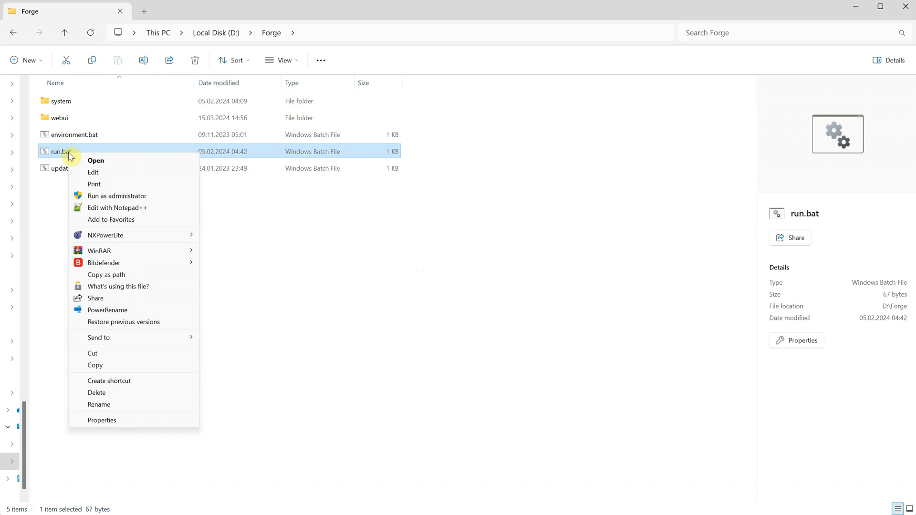
pyautogui.click(109, 381)
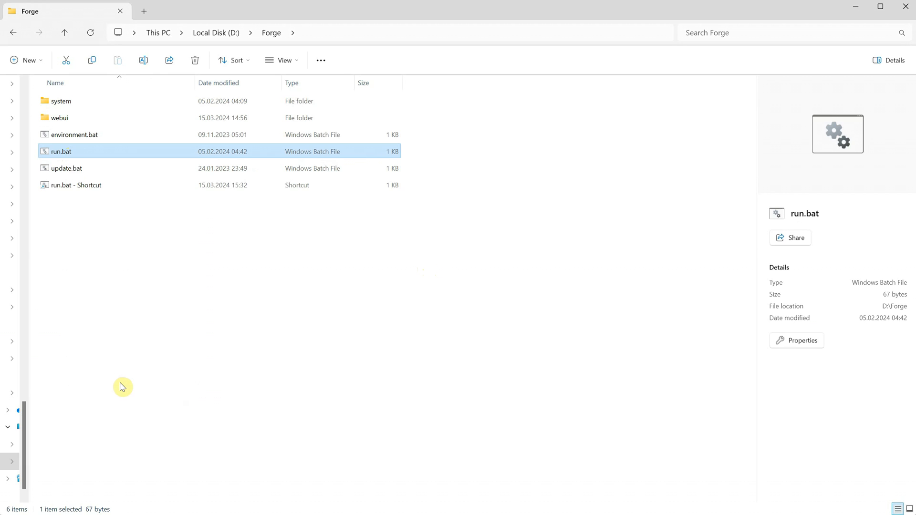
pyautogui.rightClick(74, 168)
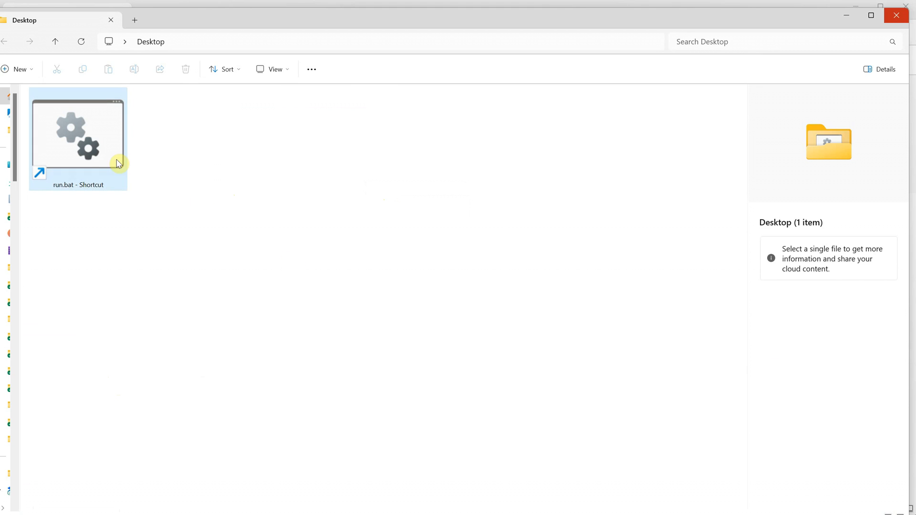
pyautogui.click(77, 134)
pyautogui.write('Forge')
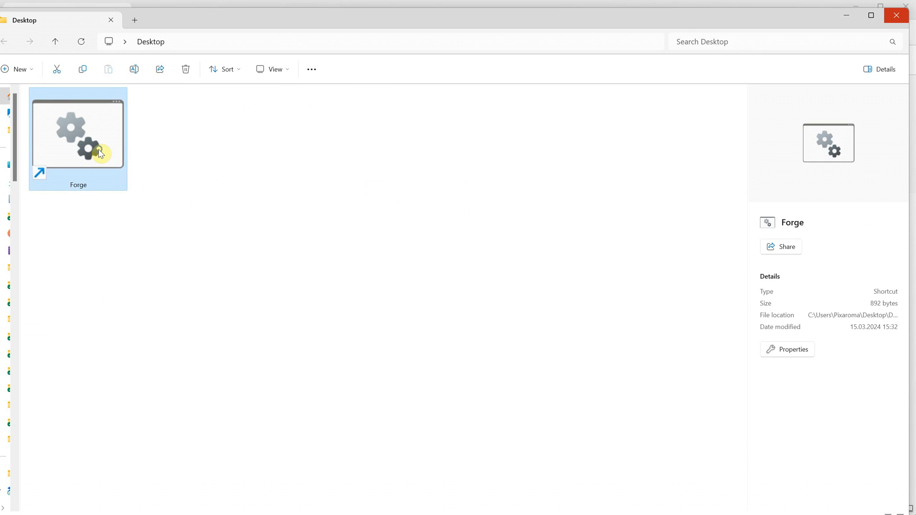
# Give the Forge shortcut the yellow star icon through its Properties.
pyautogui.click(793, 350)
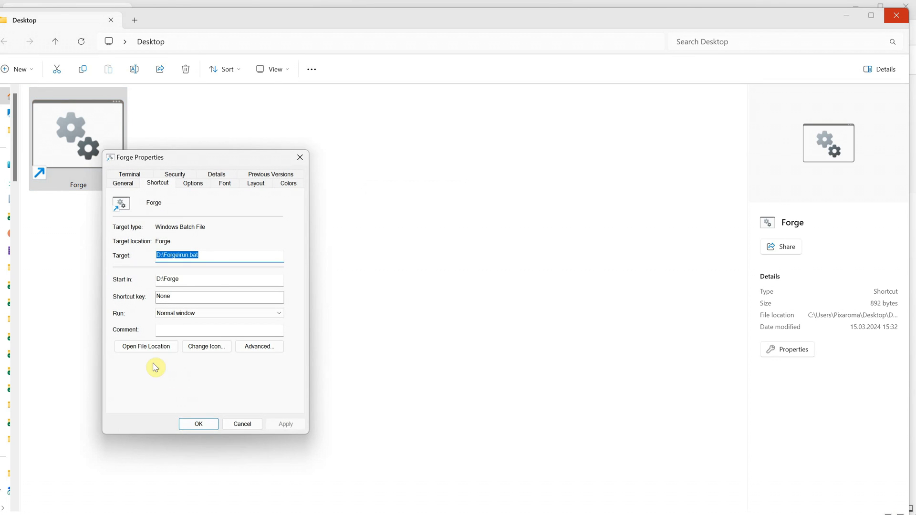
pyautogui.click(206, 346)
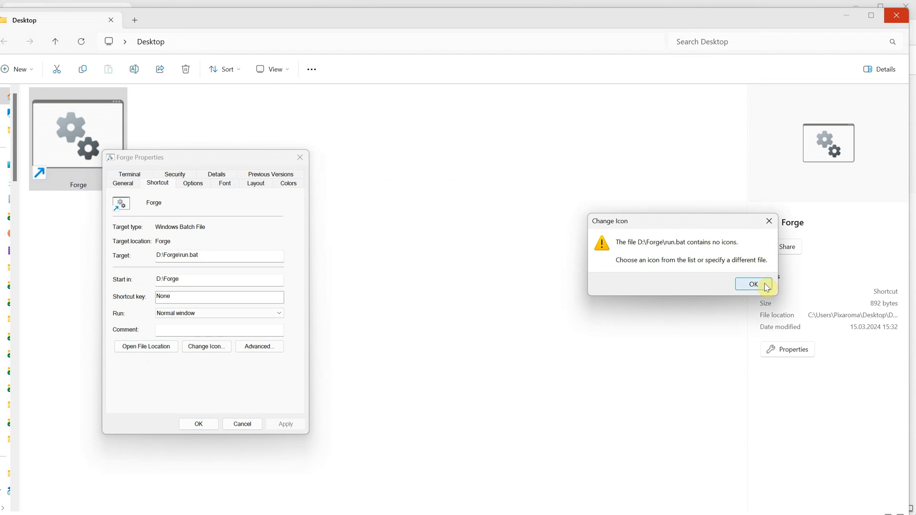
pyautogui.click(753, 284)
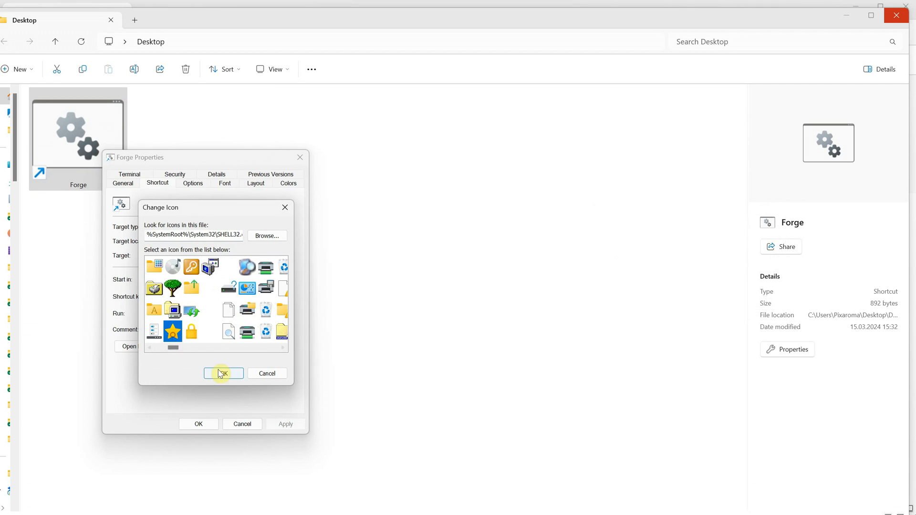
pyautogui.click(224, 373)
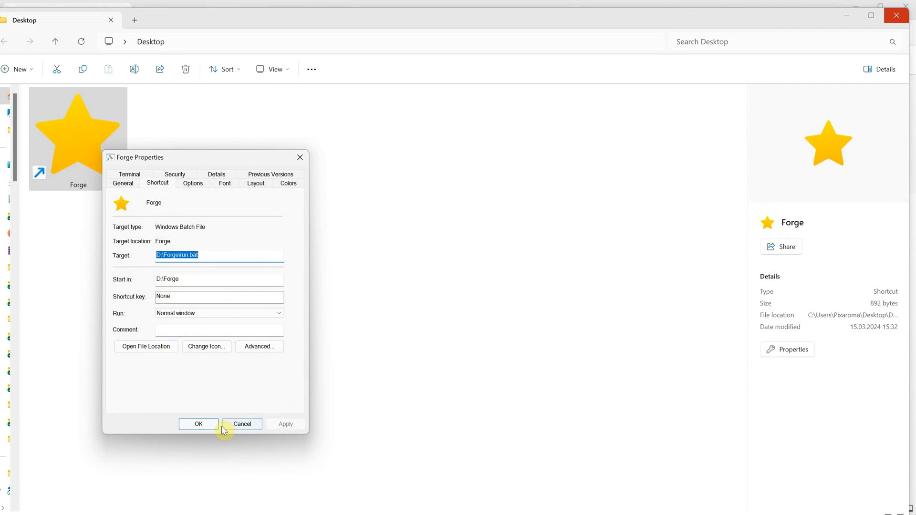
pyautogui.click(241, 424)
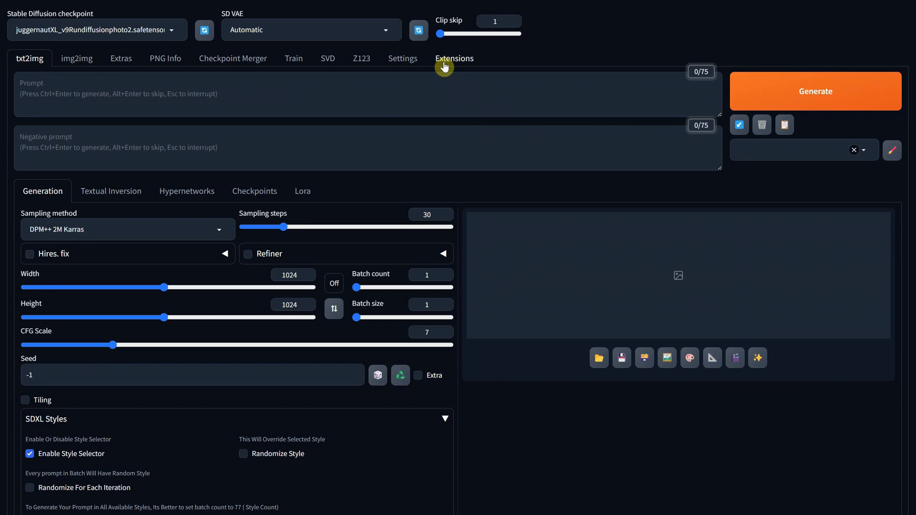
# Show the Extensions page and review the Installed list including StyleSelectorXL and sd-forge-layerdiffusion.
pyautogui.click(454, 58)
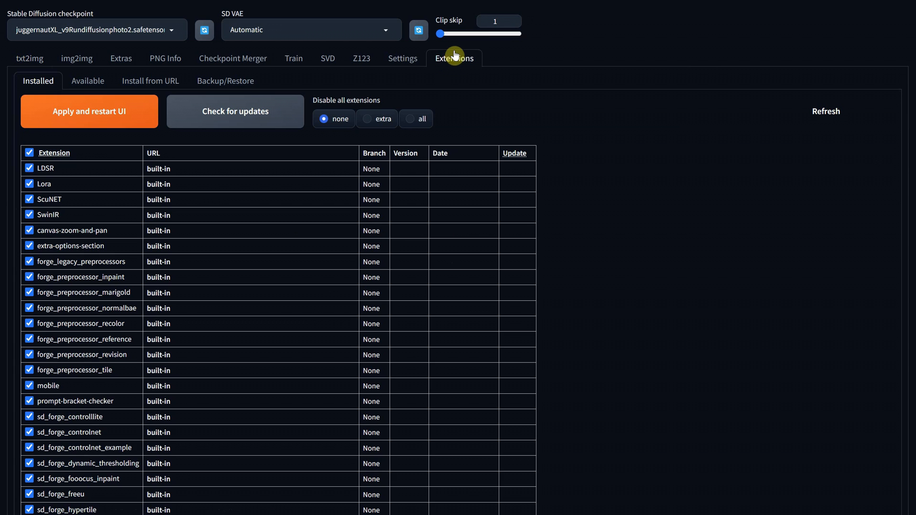
pyautogui.moveTo(258, 121)
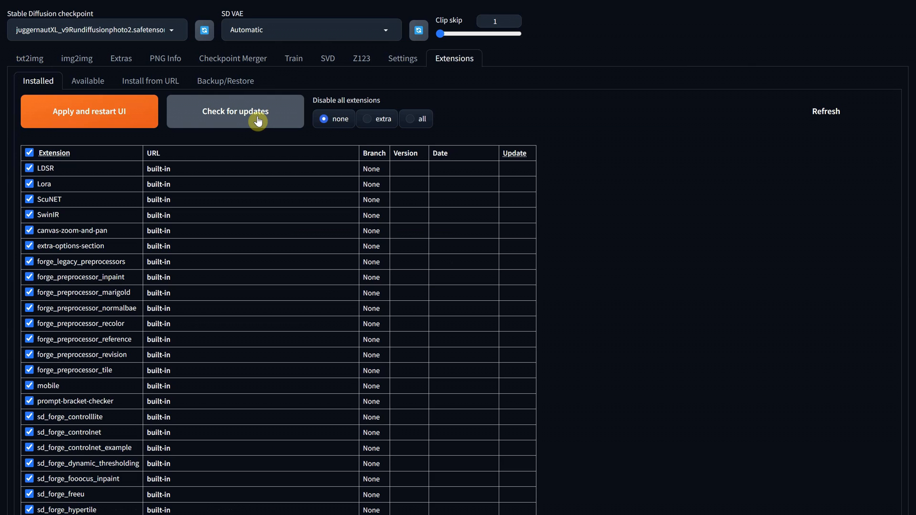
pyautogui.scroll(-3)
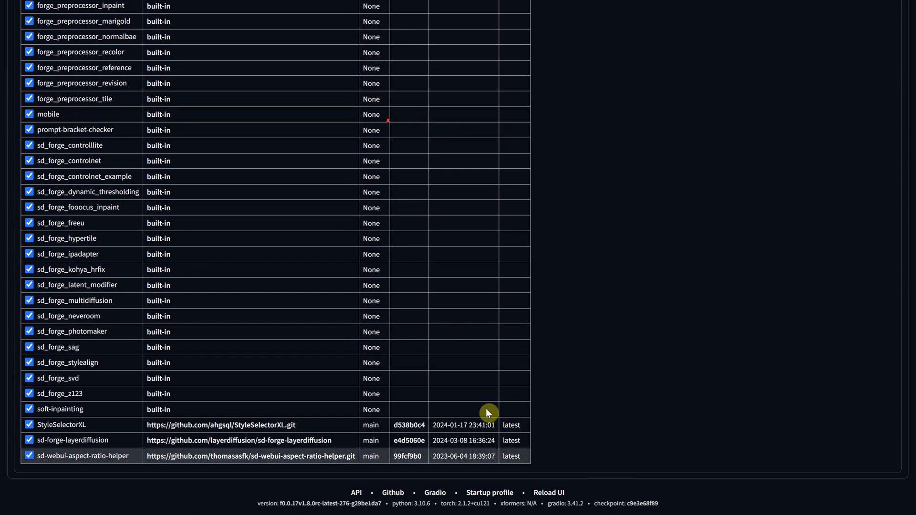
pyautogui.moveTo(512, 400)
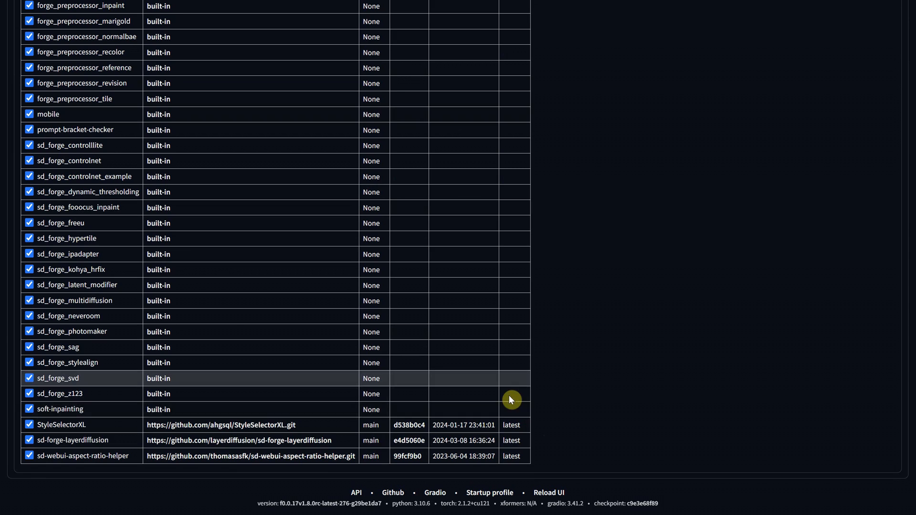
pyautogui.moveTo(87, 463)
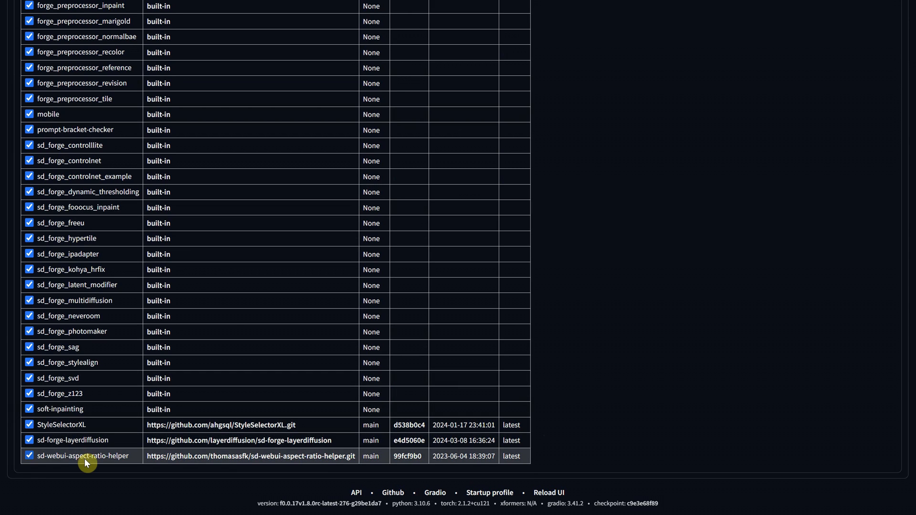
pyautogui.scroll(3)
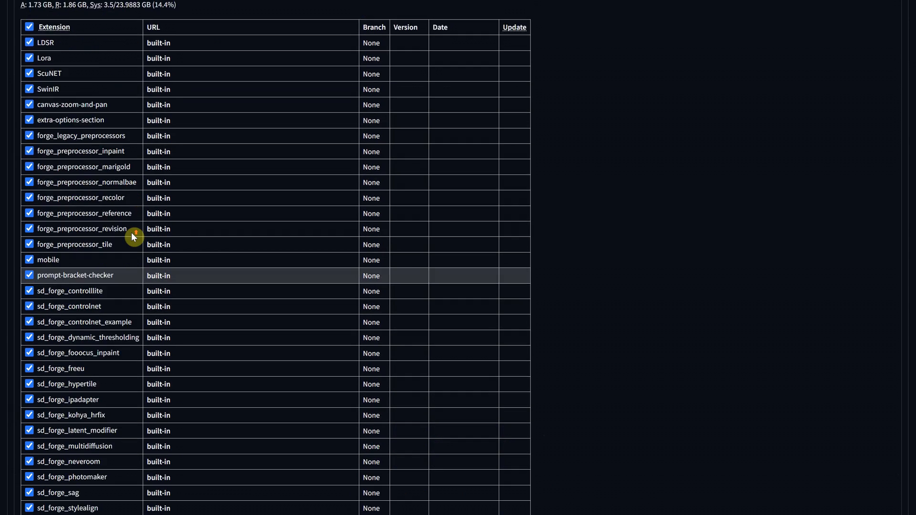
# Browse the Available extensions catalogue, trying a-z order and returning to newest first.
pyautogui.click(88, 80)
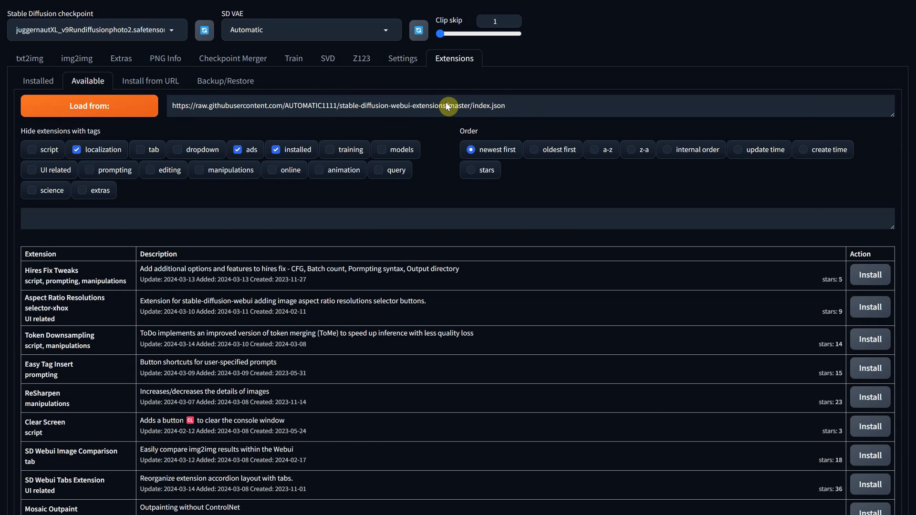
pyautogui.scroll(-3)
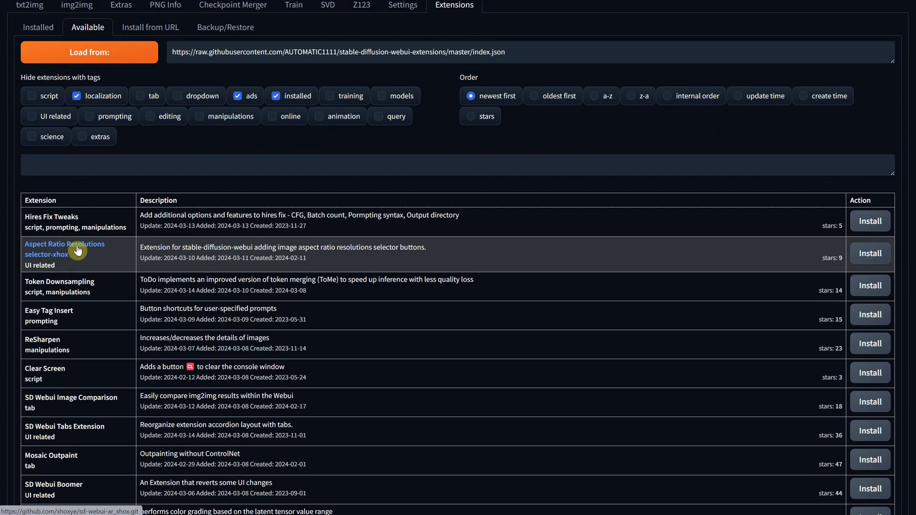
pyautogui.scroll(-3)
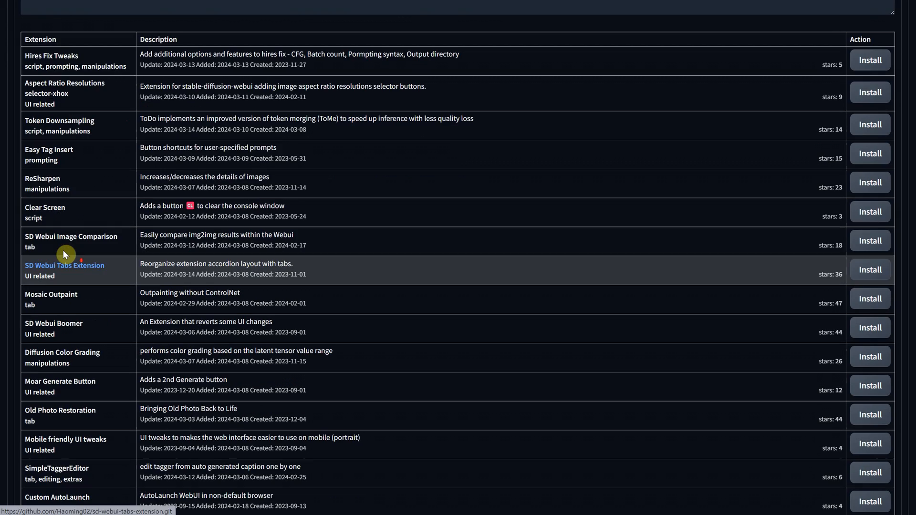
pyautogui.scroll(3)
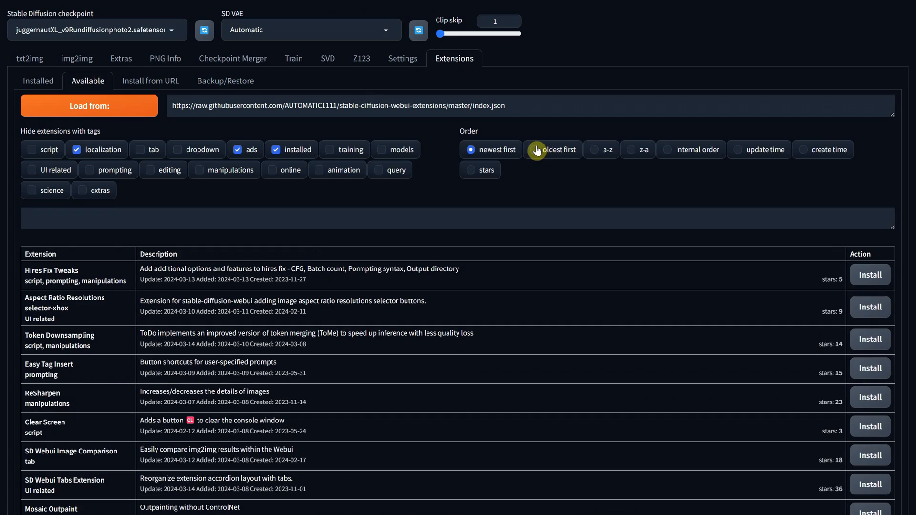
pyautogui.click(588, 150)
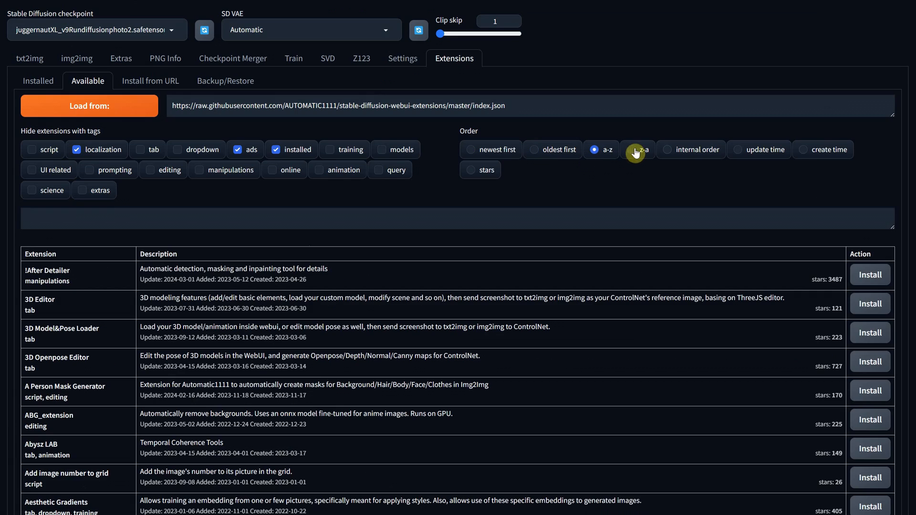
pyautogui.click(471, 149)
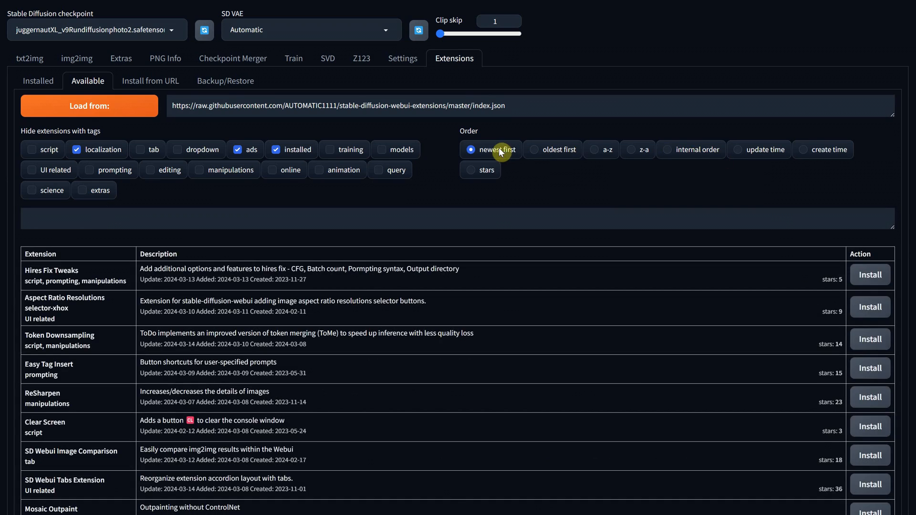
# Search the Available list for 'sd' and scroll toward the Moar Generate Button extension.
pyautogui.write('sd')
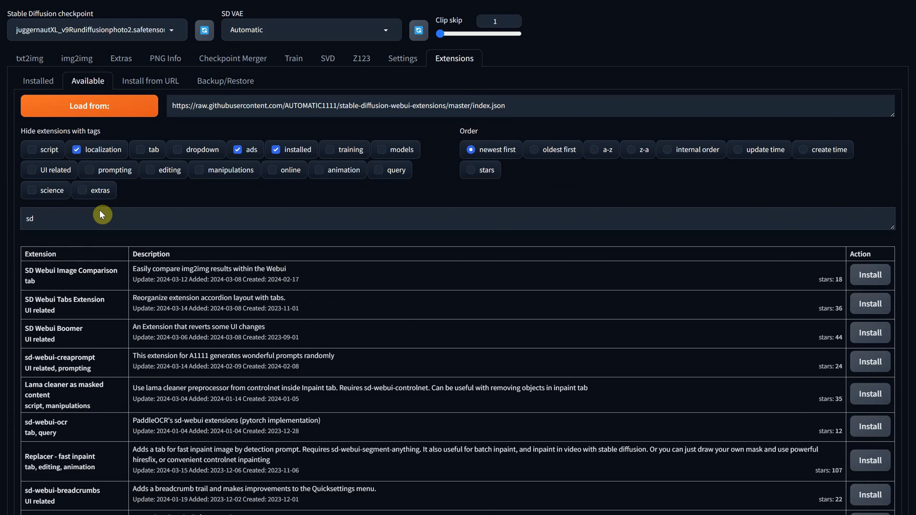
pyautogui.write('l')
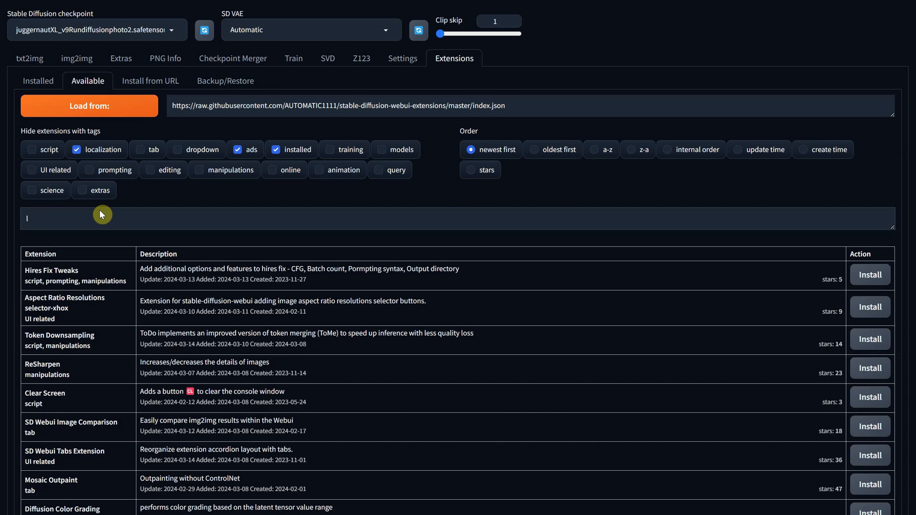
pyautogui.scroll(-3)
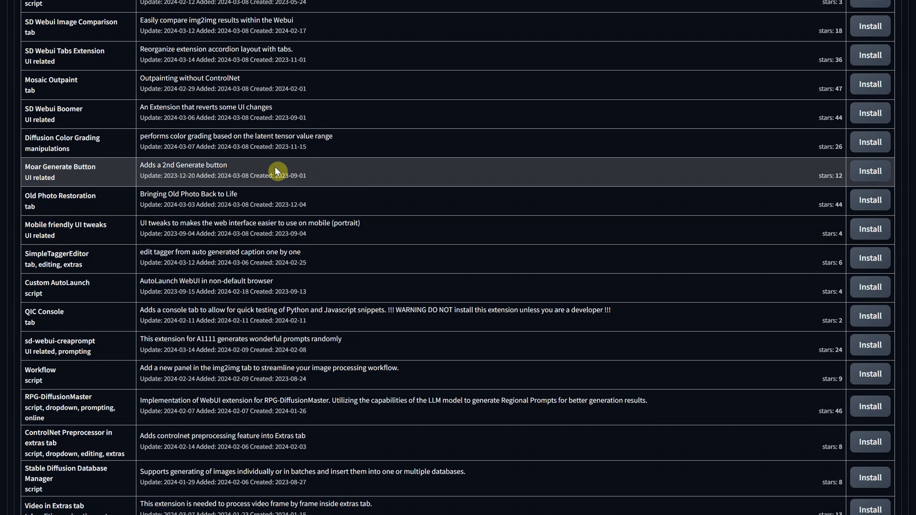
pyautogui.moveTo(686, 189)
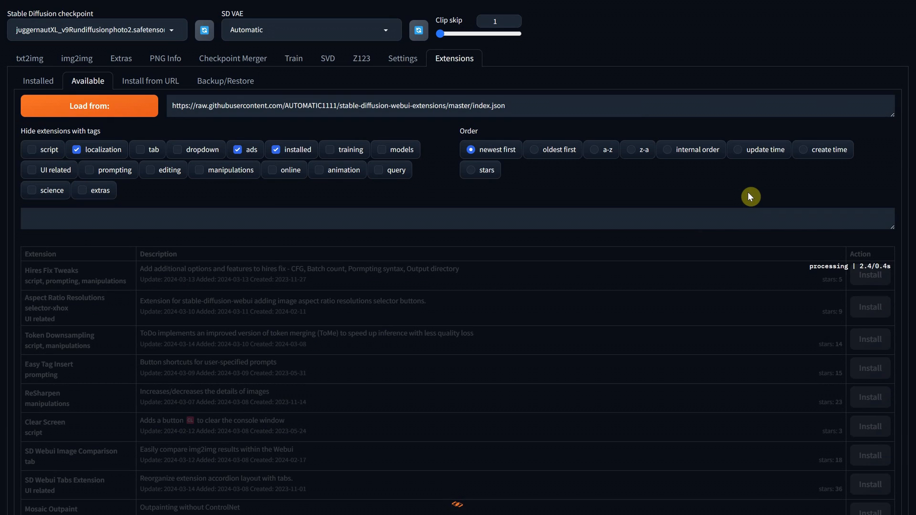
# Confirm sd-webui-moar-generate appears in the Installed extensions list.
pyautogui.click(37, 80)
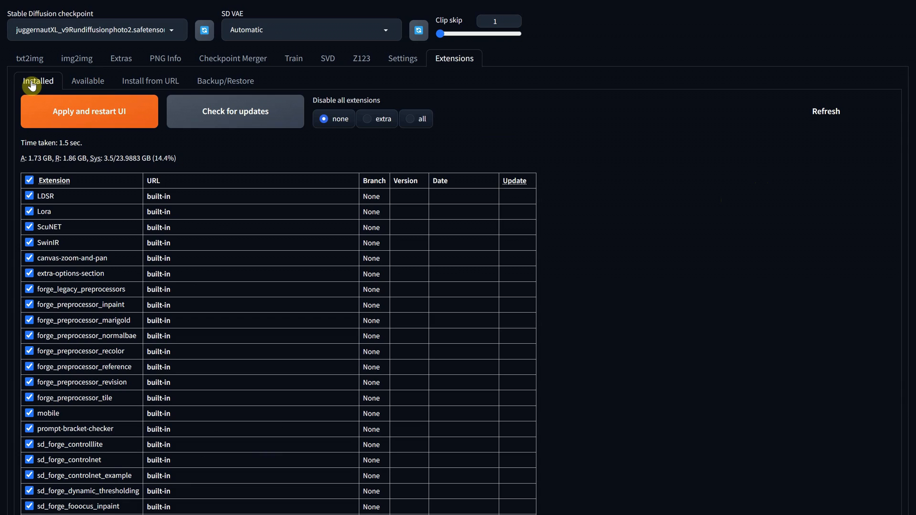
pyautogui.scroll(-3)
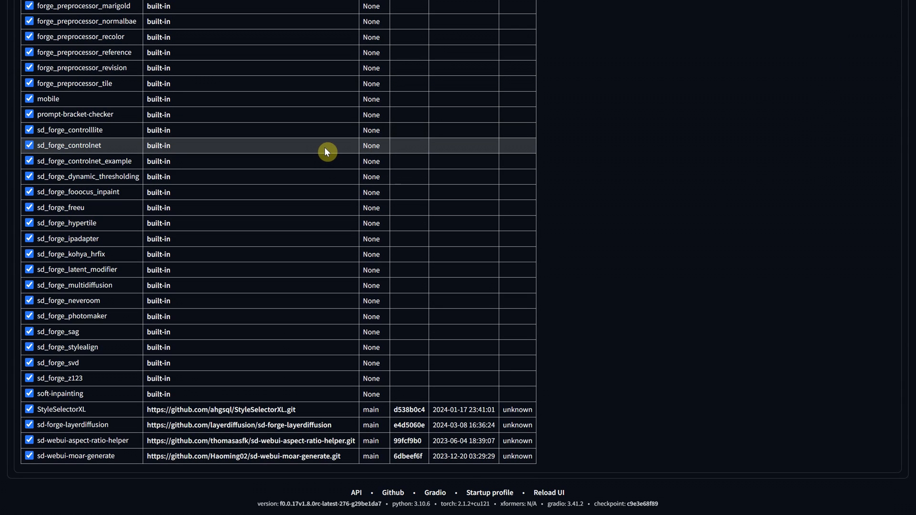
pyautogui.moveTo(168, 469)
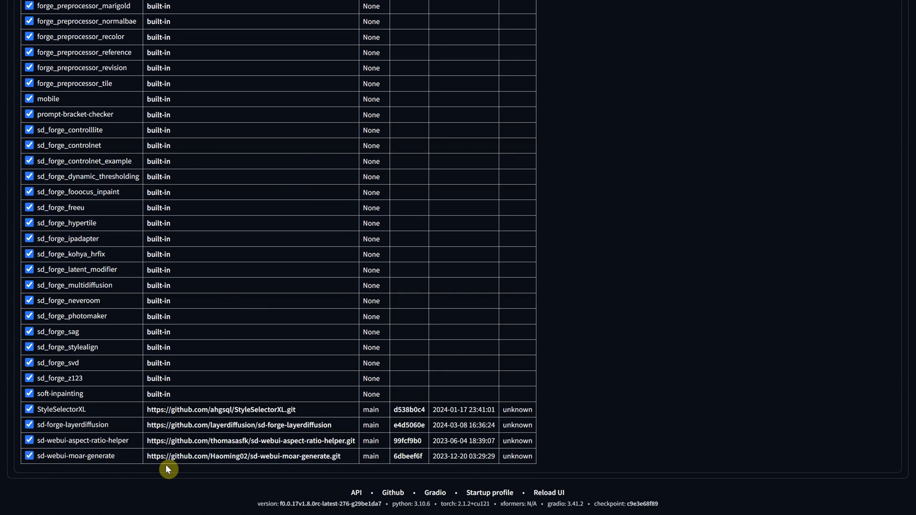
pyautogui.scroll(3)
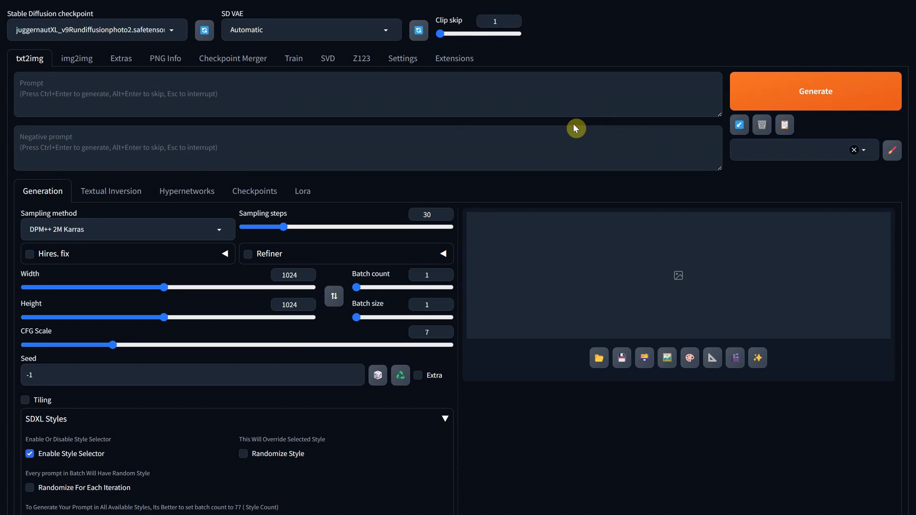
# Generate a white cat image from the 'cat' prompt using the new bottom Generate button.
pyautogui.scroll(-3)
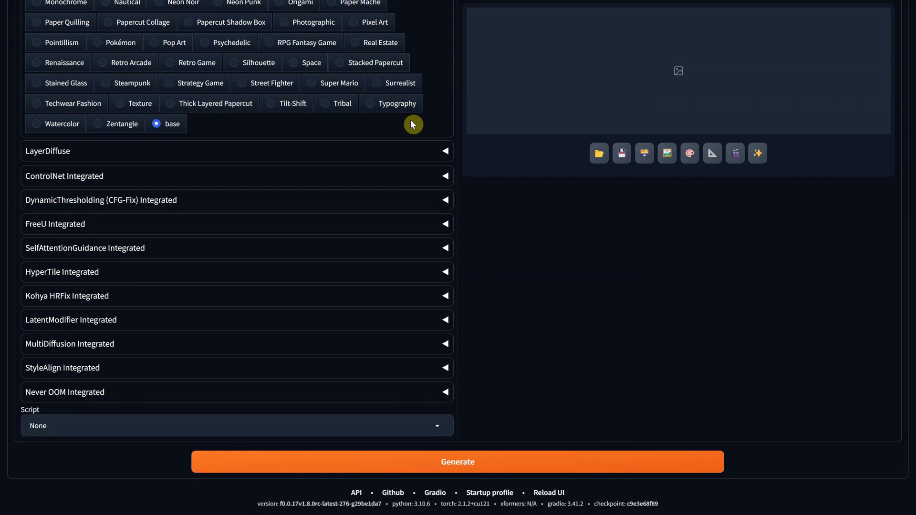
pyautogui.moveTo(457, 462)
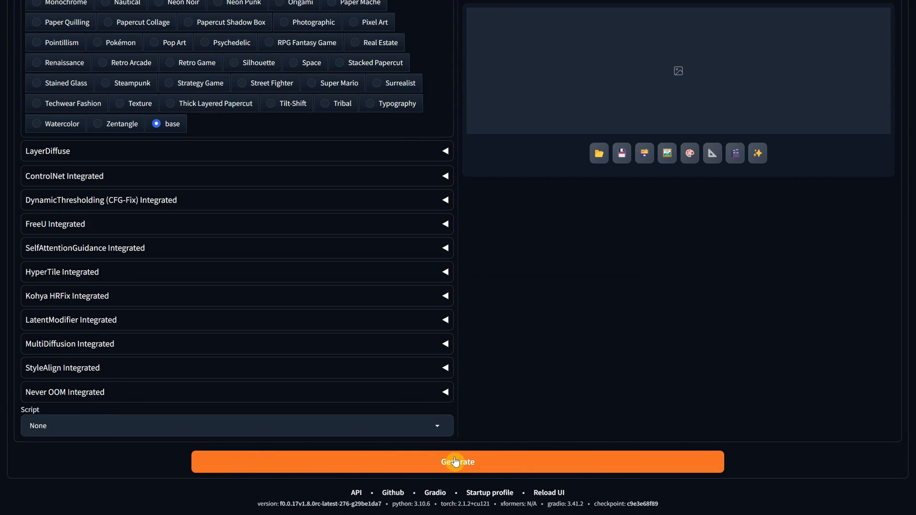
pyautogui.scroll(3)
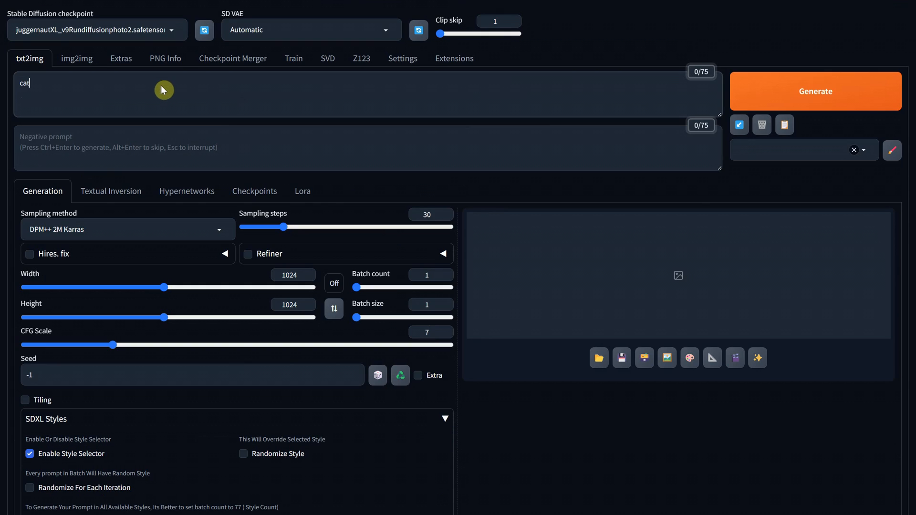
pyautogui.scroll(-3)
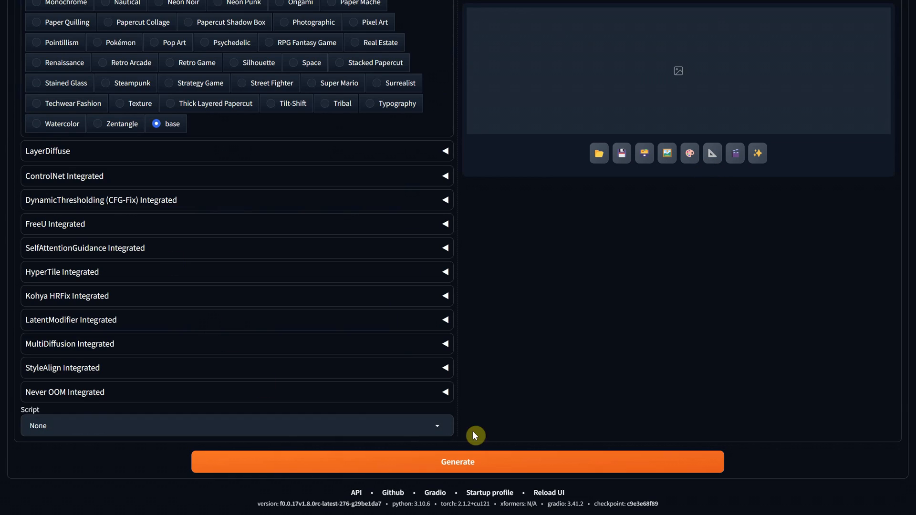
pyautogui.click(457, 462)
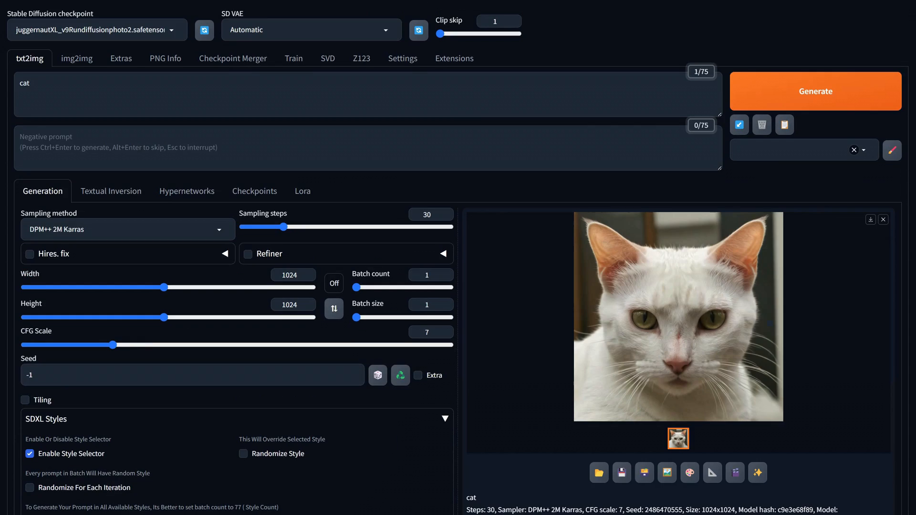
pyautogui.scroll(-3)
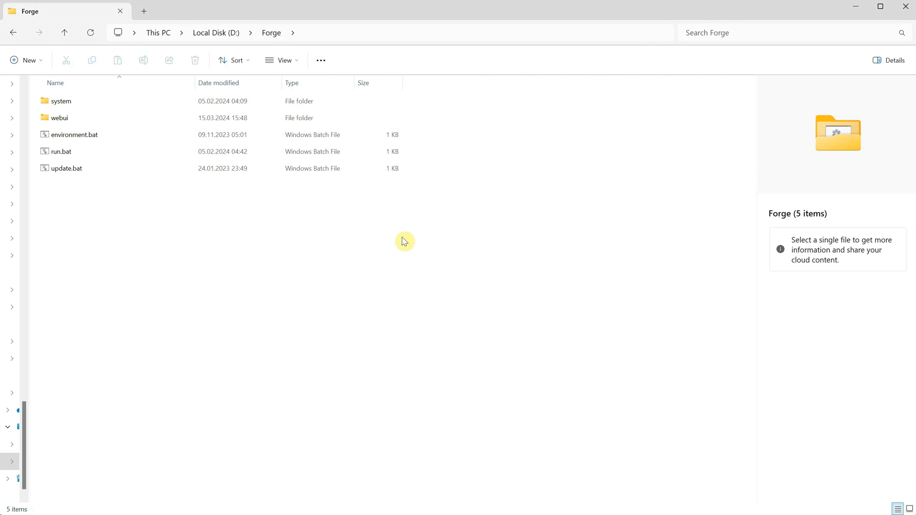
# Navigate into D:\Forge\webui and its extensions folder in File Explorer.
pyautogui.click(59, 117)
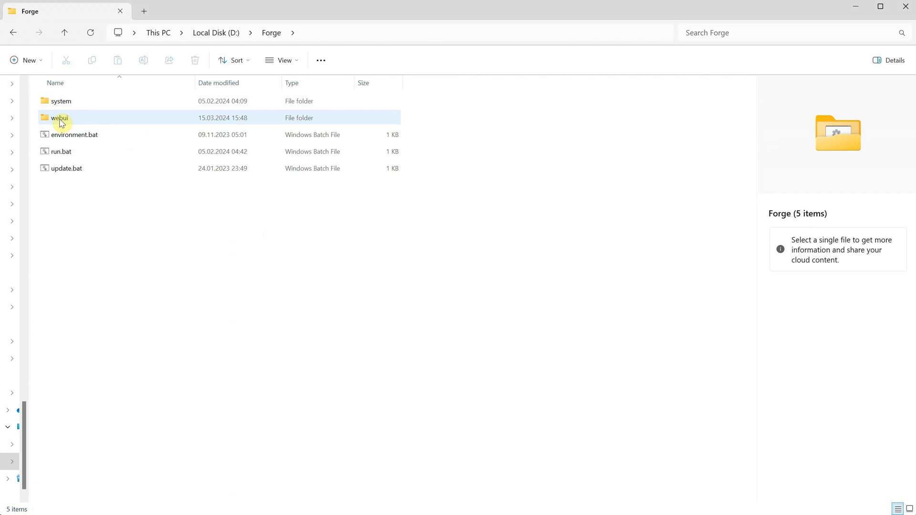
pyautogui.doubleClick(60, 117)
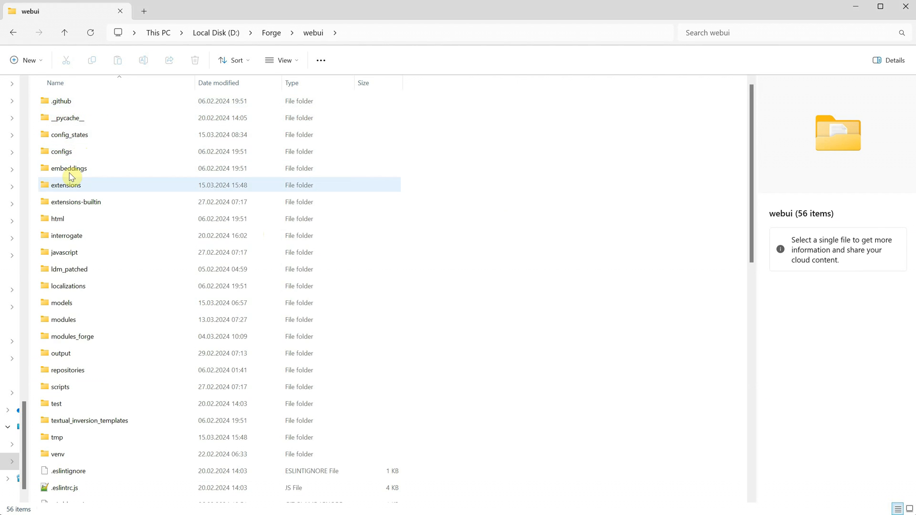
pyautogui.doubleClick(64, 186)
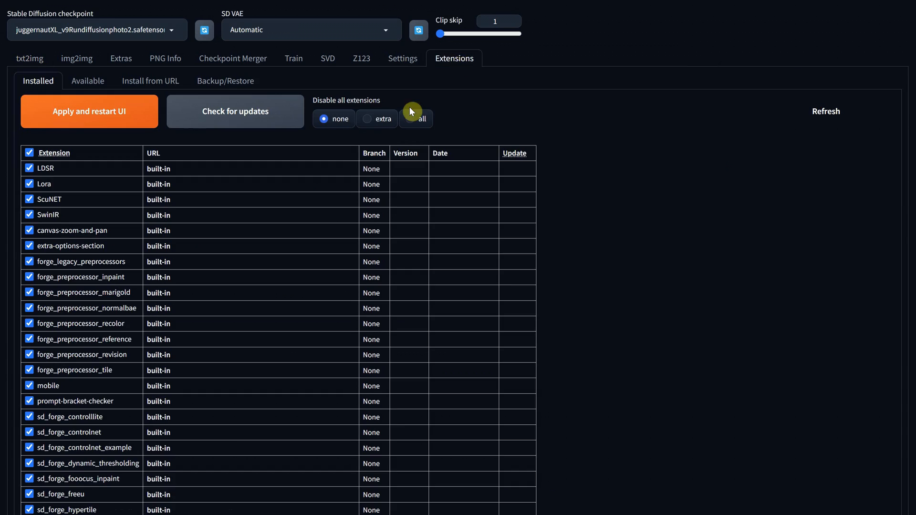
# Review the Installed extensions list and switch to the Available sub-tab.
pyautogui.scroll(-3)
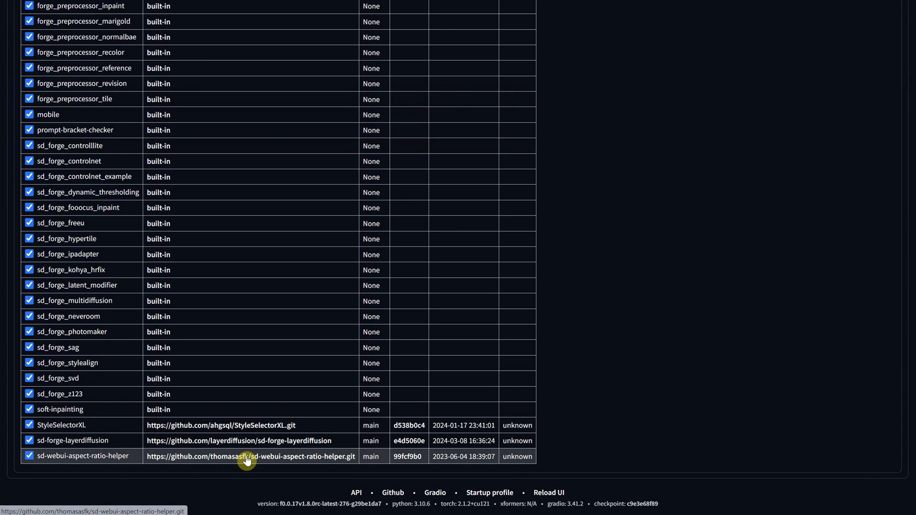
pyautogui.moveTo(226, 459)
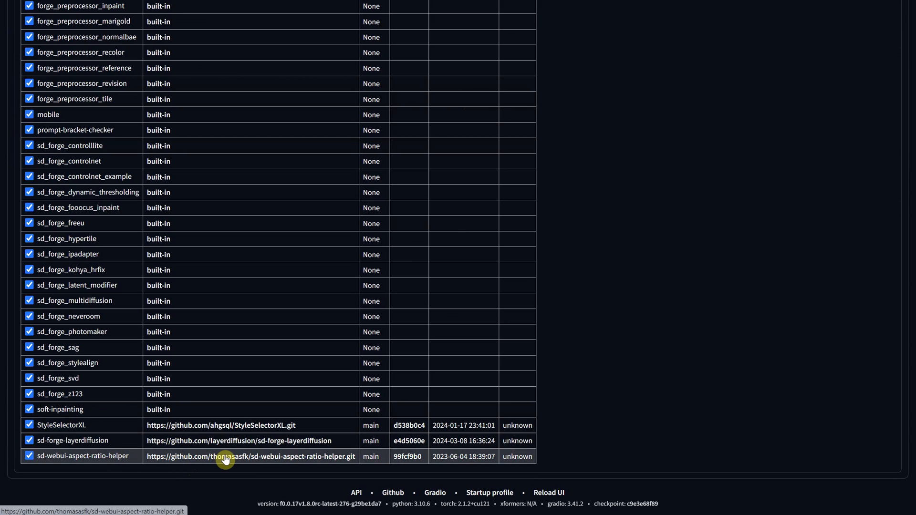
pyautogui.click(251, 457)
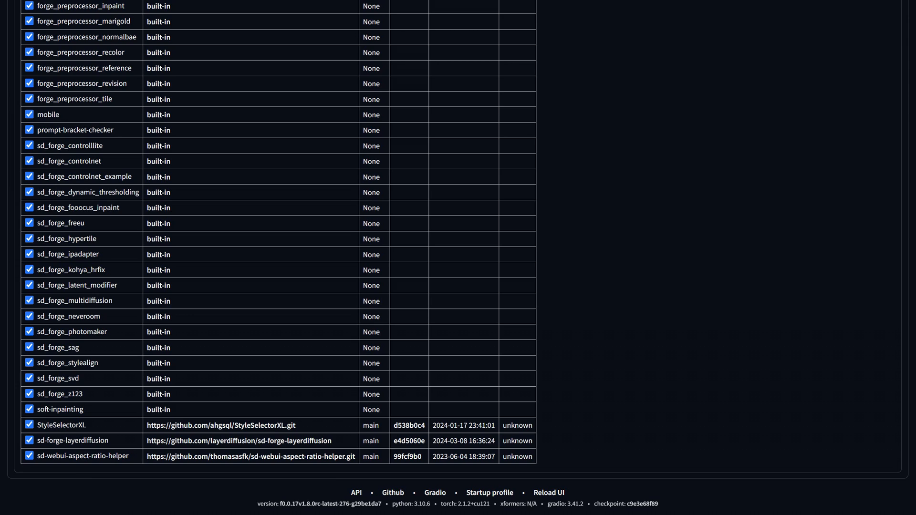
pyautogui.click(88, 81)
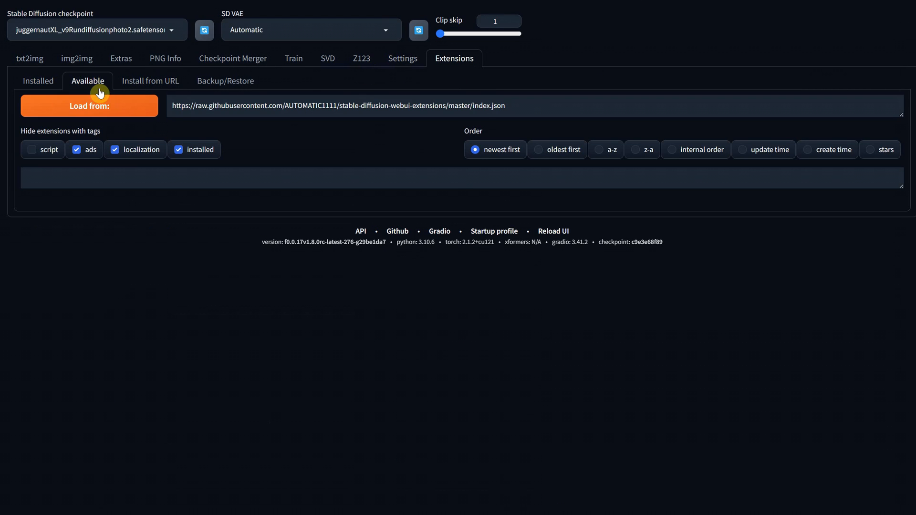
# Load the Available extensions index from AUTOMATIC1111 and browse it.
pyautogui.click(90, 106)
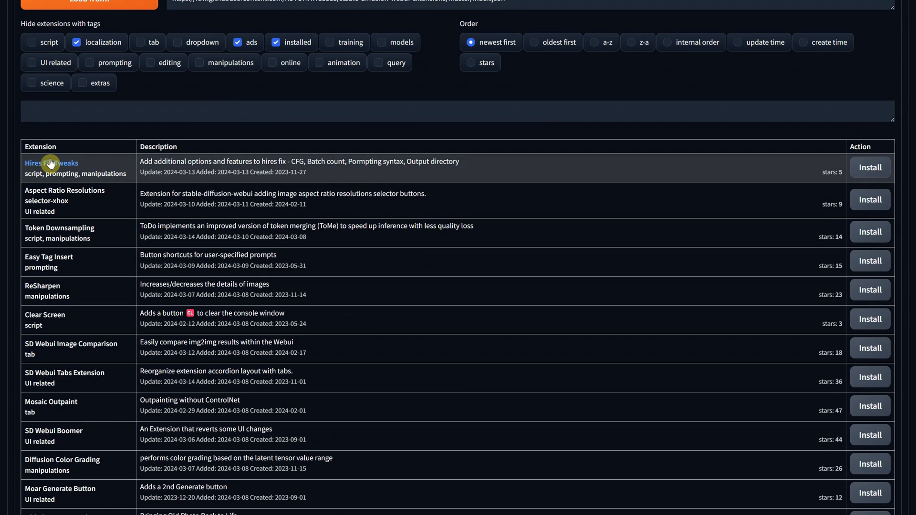
pyautogui.moveTo(51, 167)
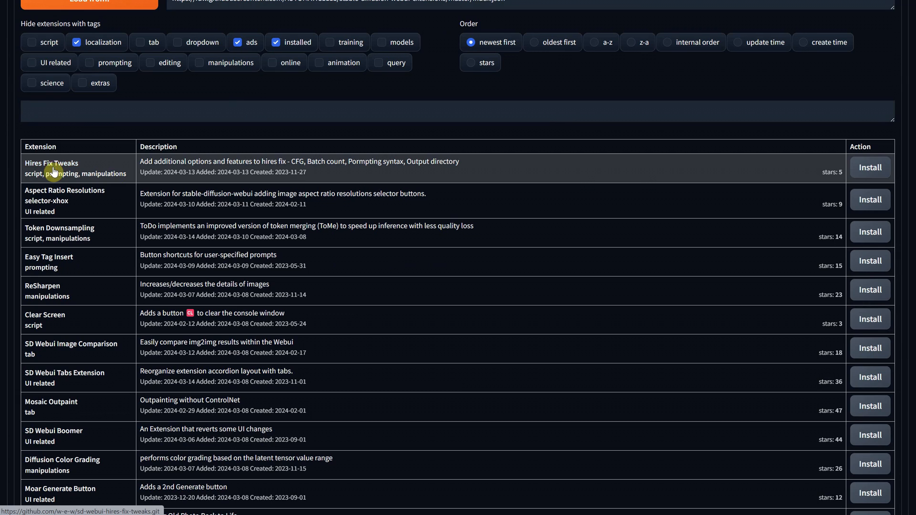
pyautogui.moveTo(60, 228)
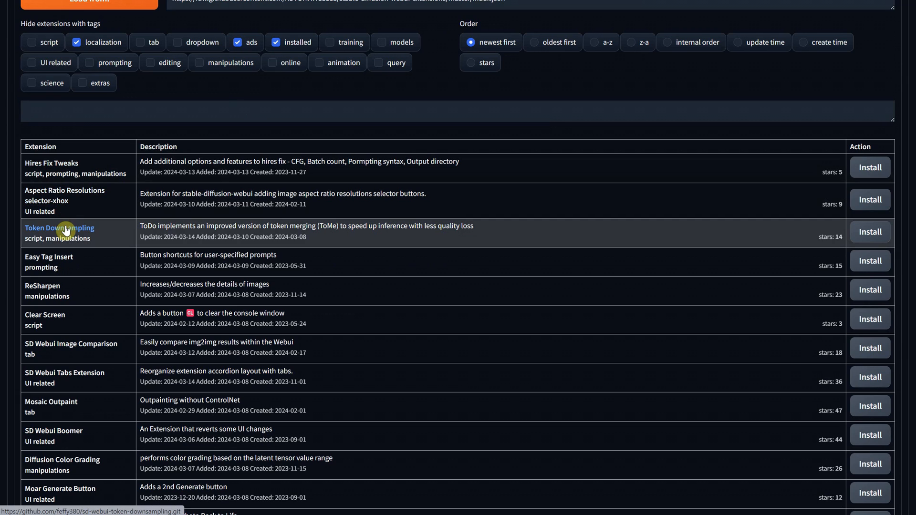
pyautogui.click(59, 228)
pyautogui.write('ca')
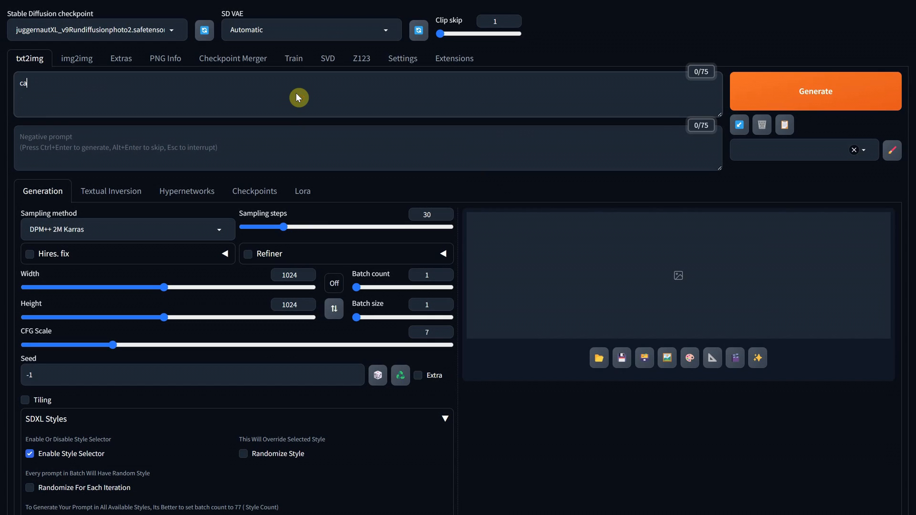
# Generate a 1024×1024 tabby cat image from the 'cat' prompt.
pyautogui.click(815, 91)
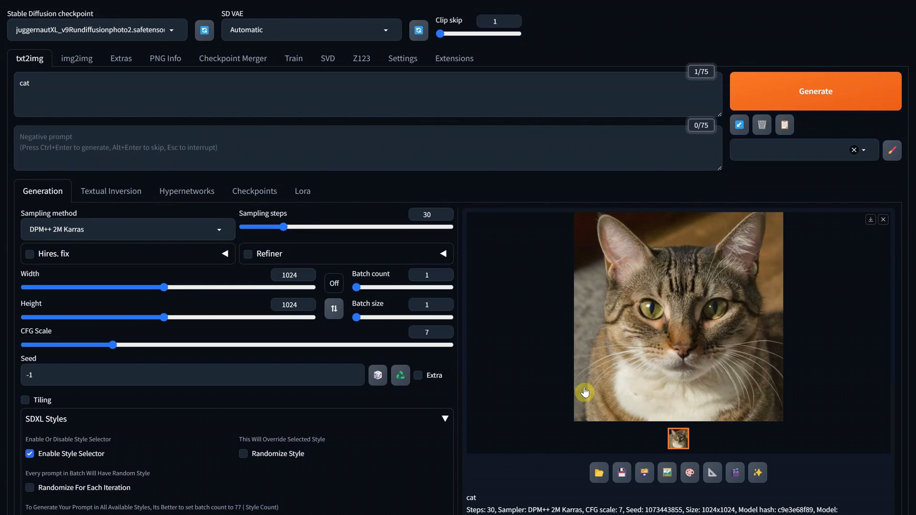
pyautogui.moveTo(599, 472)
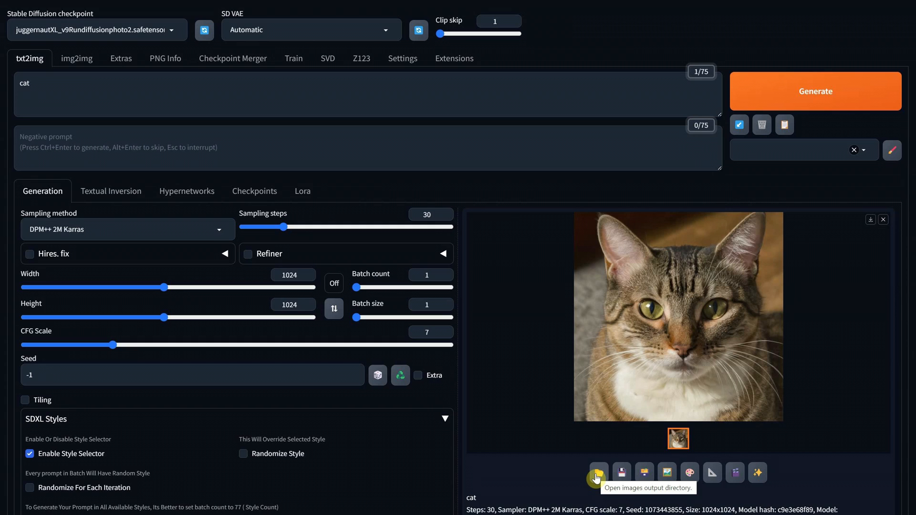
# Review Settings image-saving paths with [seed] [prompt_words] filenames and outputs in txt2img-images.
pyautogui.click(403, 58)
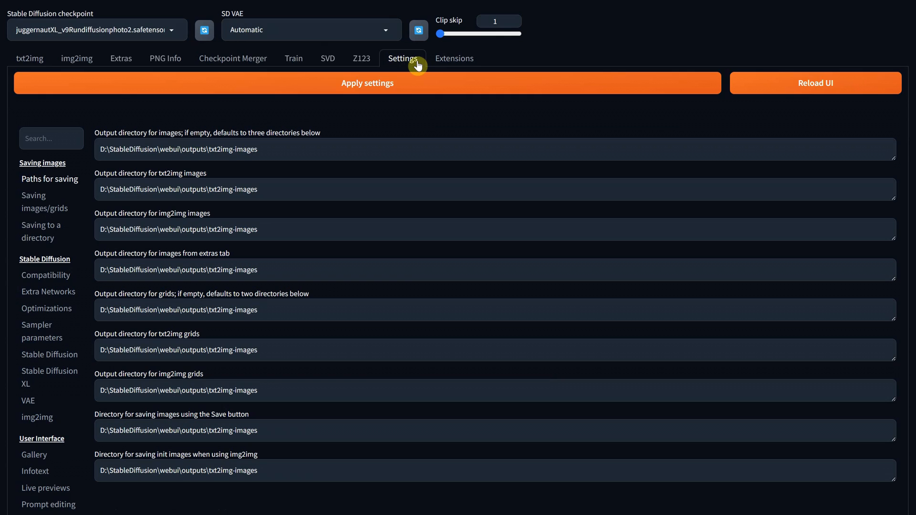
pyautogui.moveTo(277, 138)
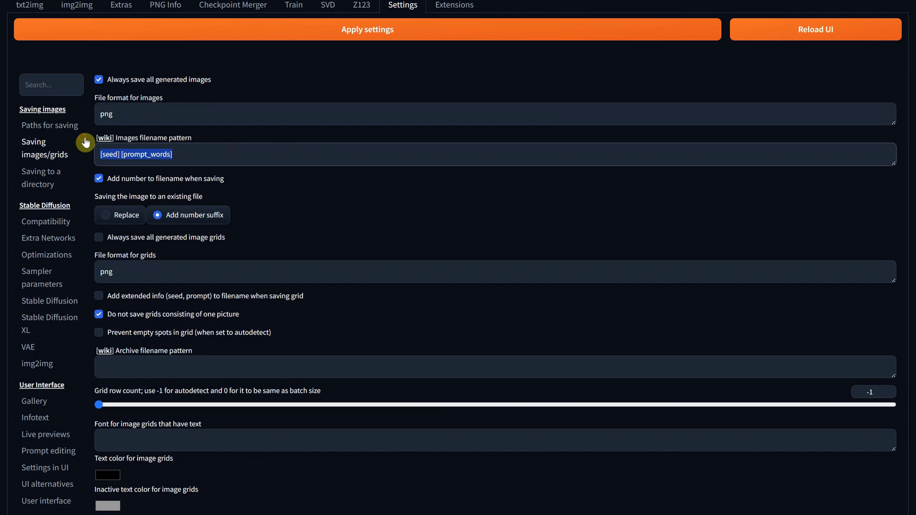
pyautogui.scroll(-3)
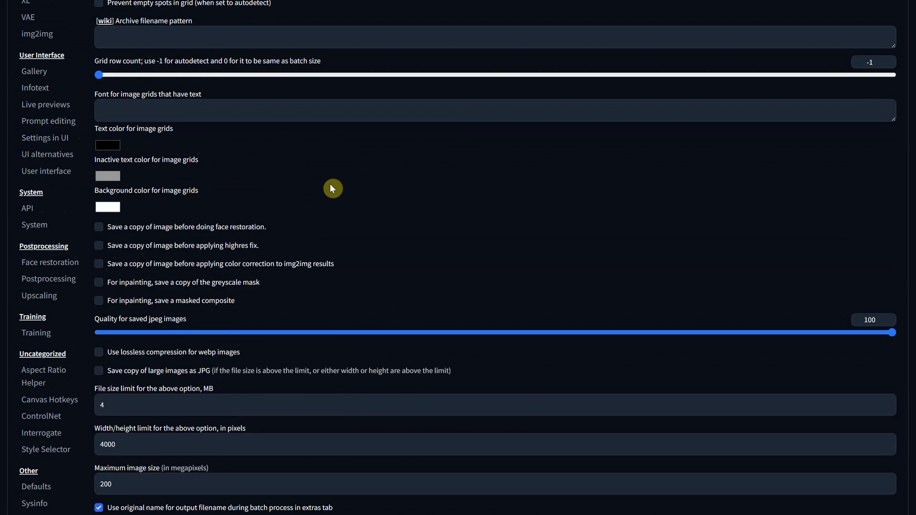
pyautogui.scroll(-3)
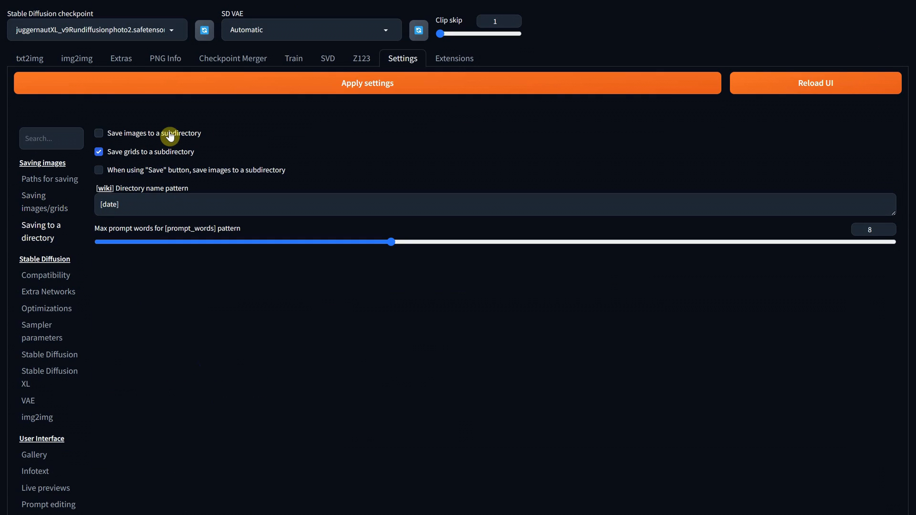
pyautogui.moveTo(235, 183)
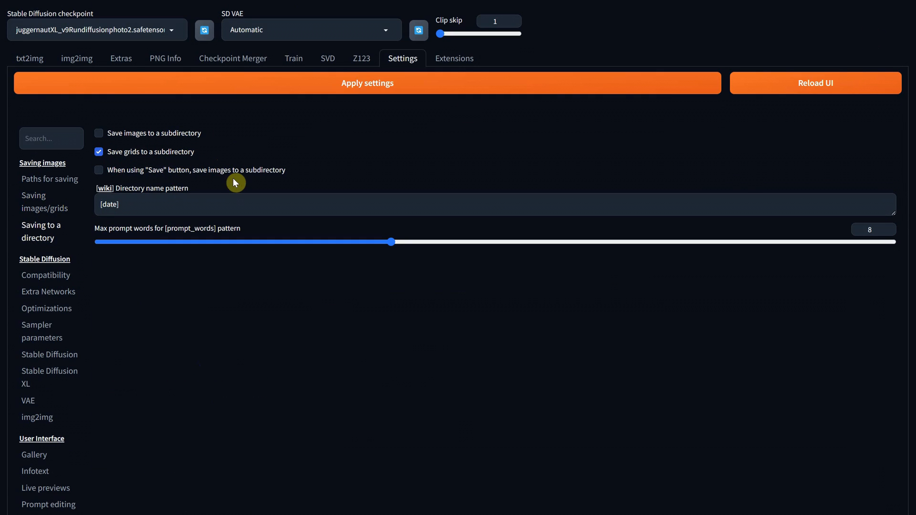
pyautogui.moveTo(168, 233)
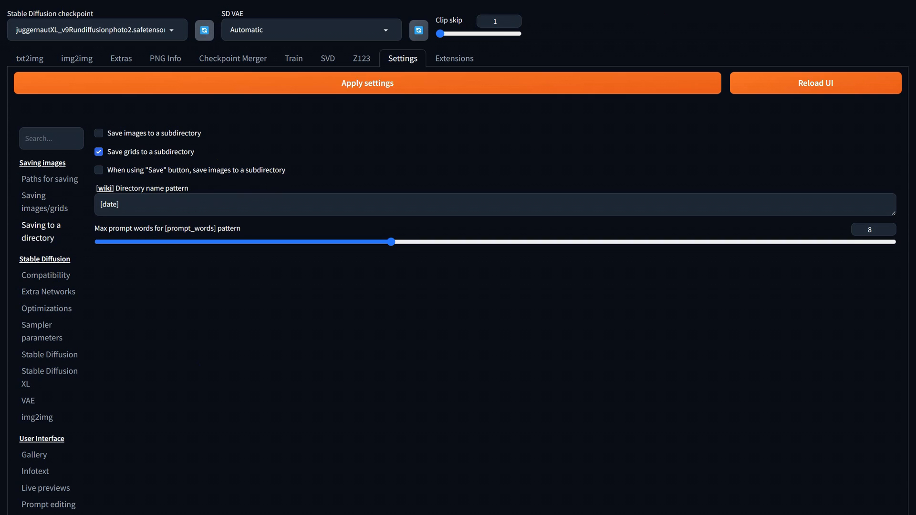
pyautogui.click(366, 82)
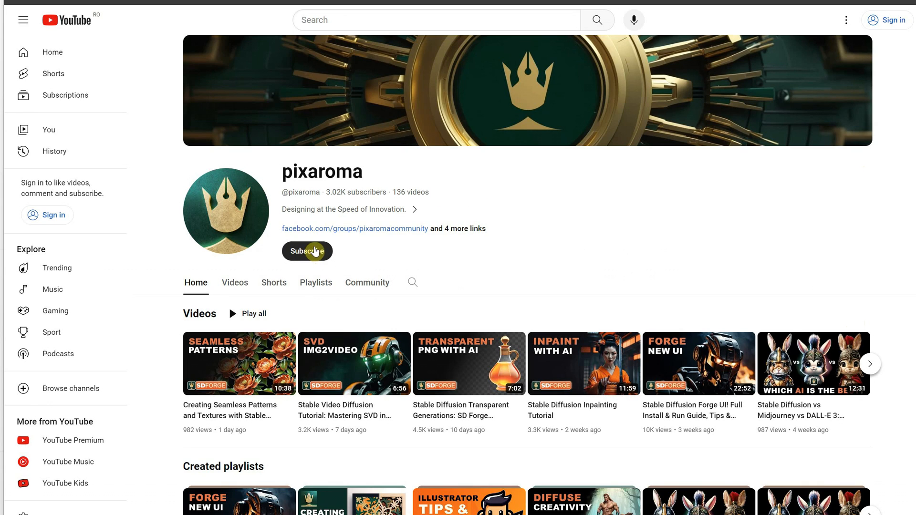
pyautogui.moveTo(306, 251)
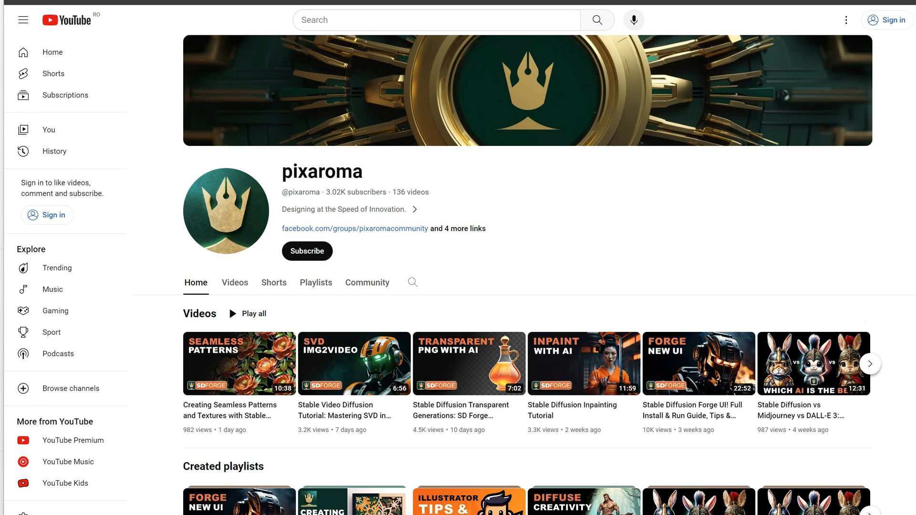
# Open the featured WiseMindEcho channel from the pixaroma channel page.
pyautogui.scroll(-3)
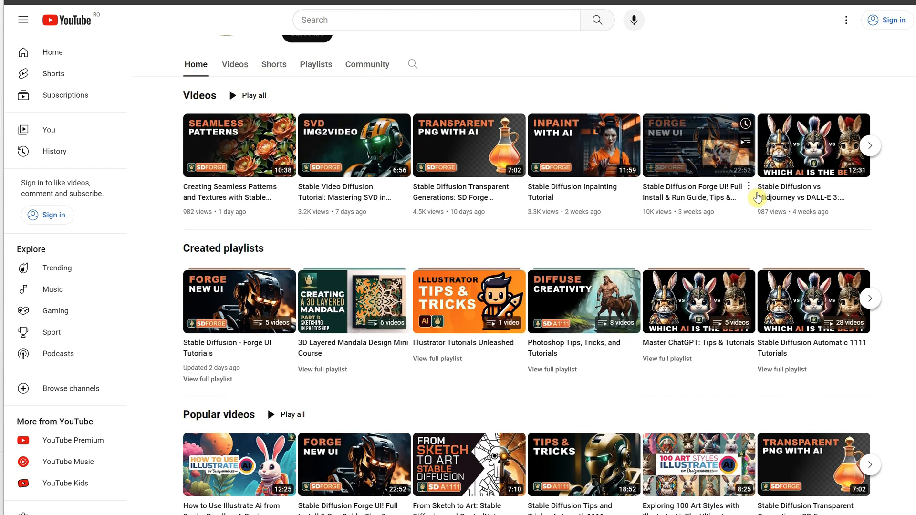
pyautogui.scroll(-3)
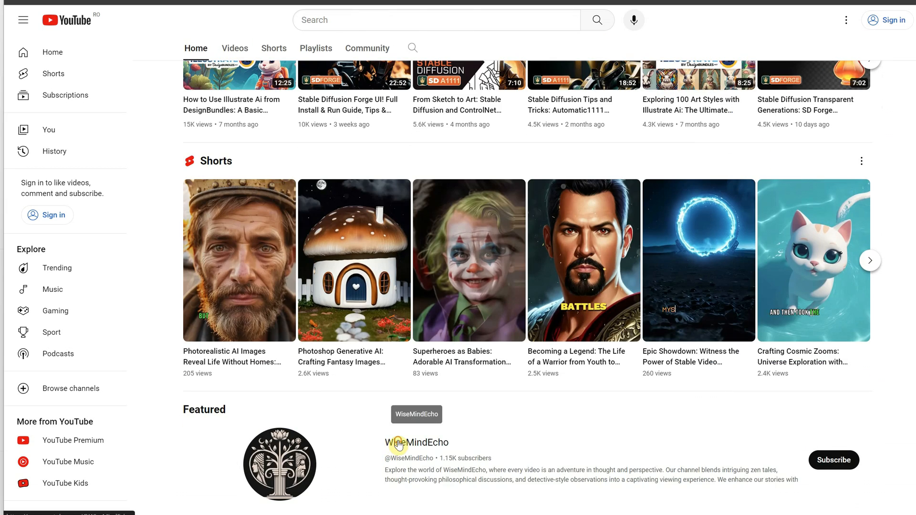
pyautogui.click(417, 442)
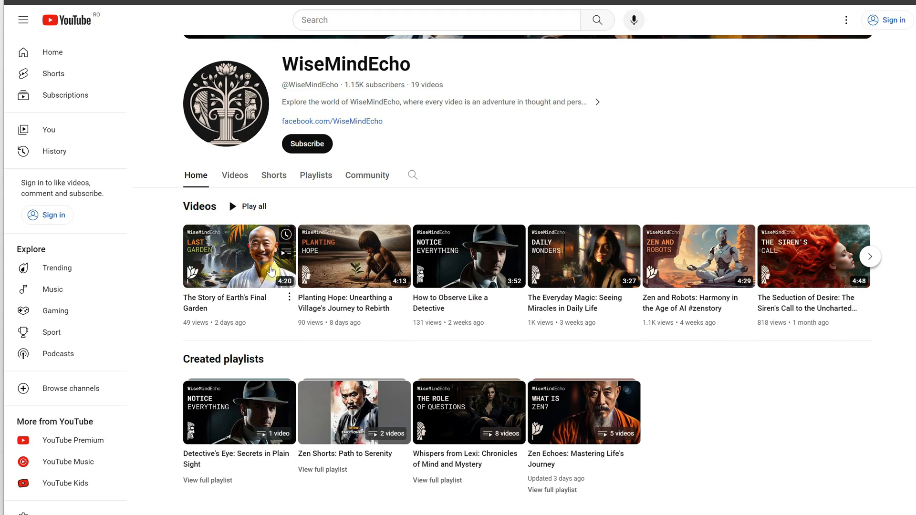
pyautogui.scroll(3)
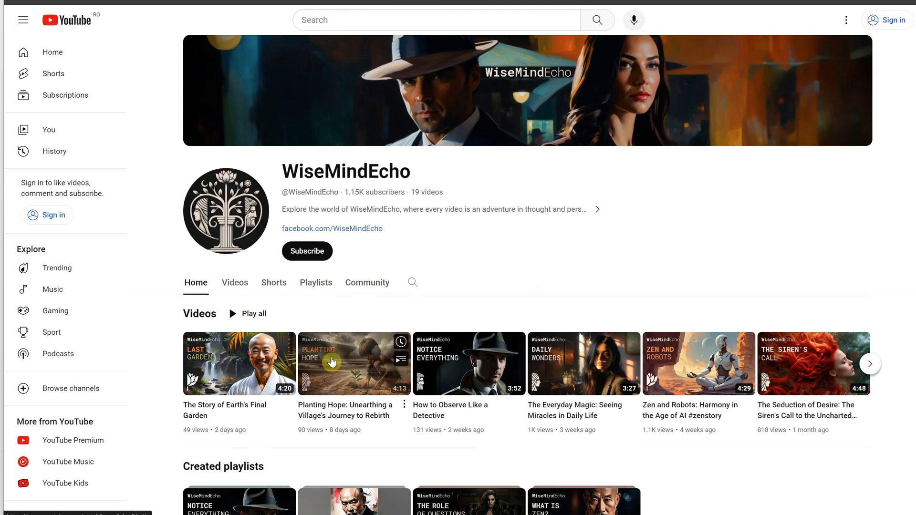
pyautogui.moveTo(344, 335)
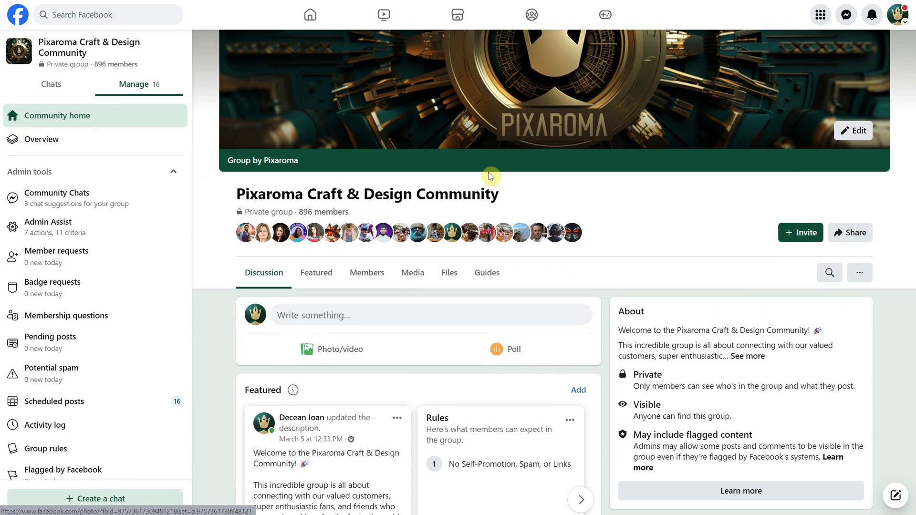
pyautogui.scroll(-3)
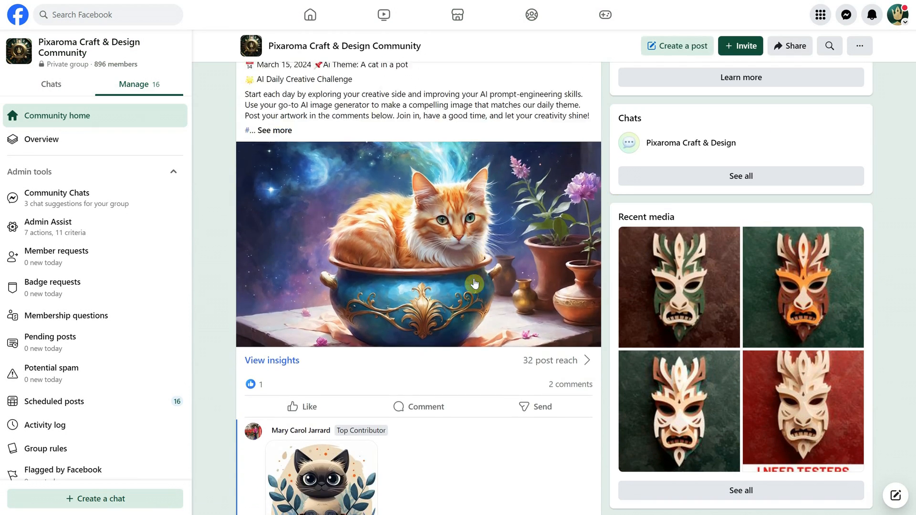
pyautogui.scroll(-3)
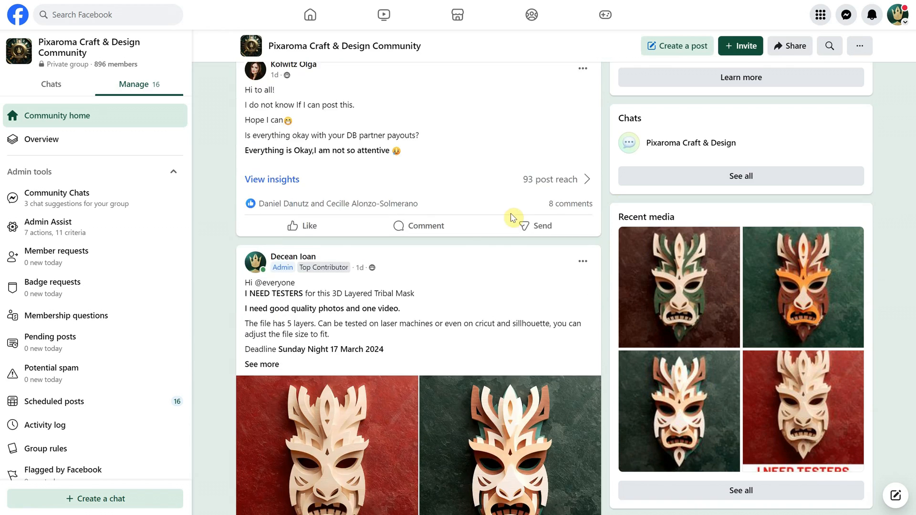
pyautogui.scroll(-3)
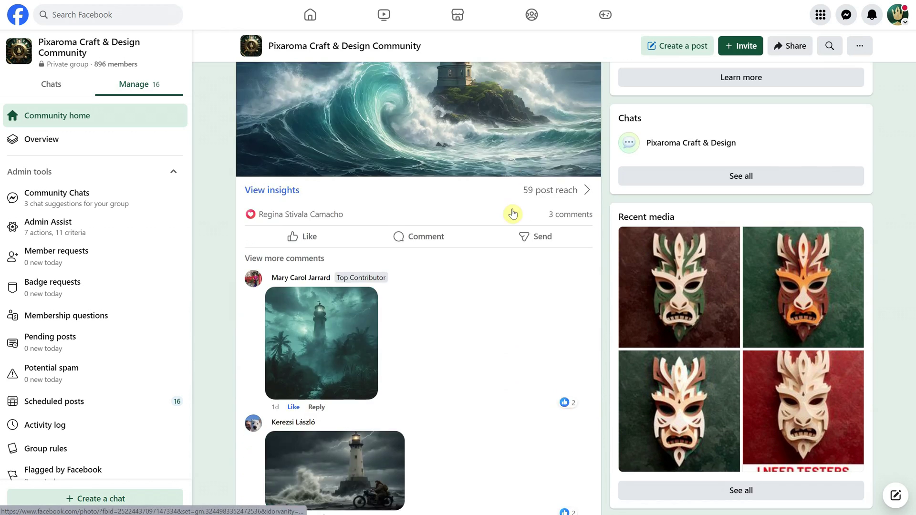
pyautogui.scroll(-3)
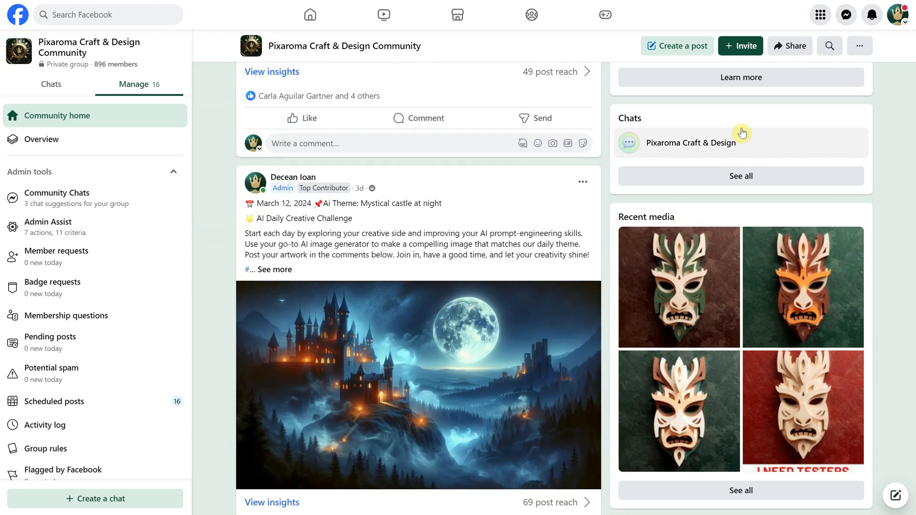
pyautogui.scroll(-3)
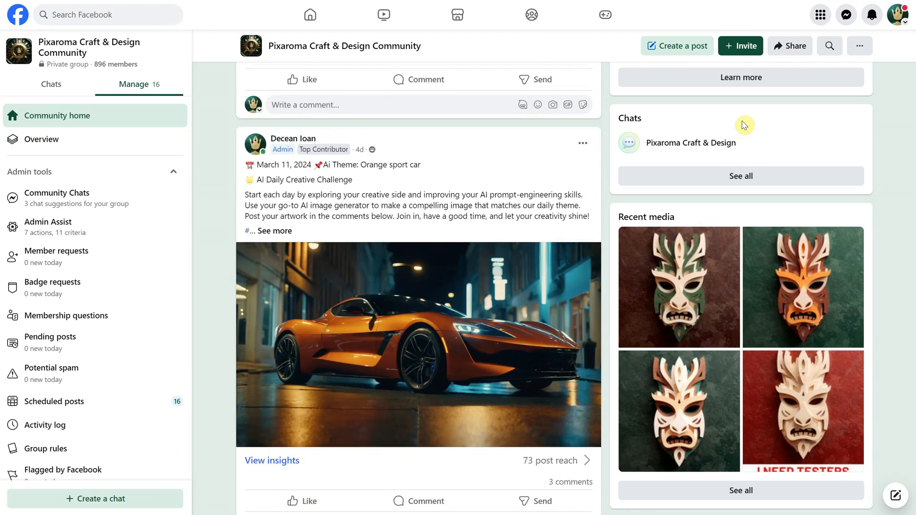